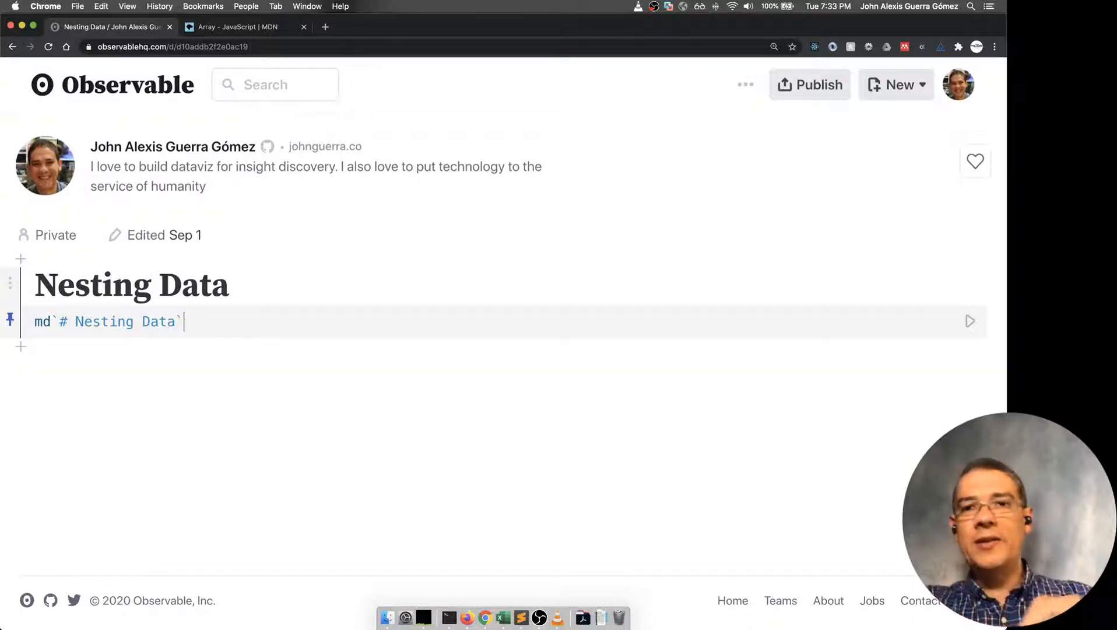
# Add an empty cell under the title and load the Learn JS Data guide in a new tab
pyautogui.click(22, 346)
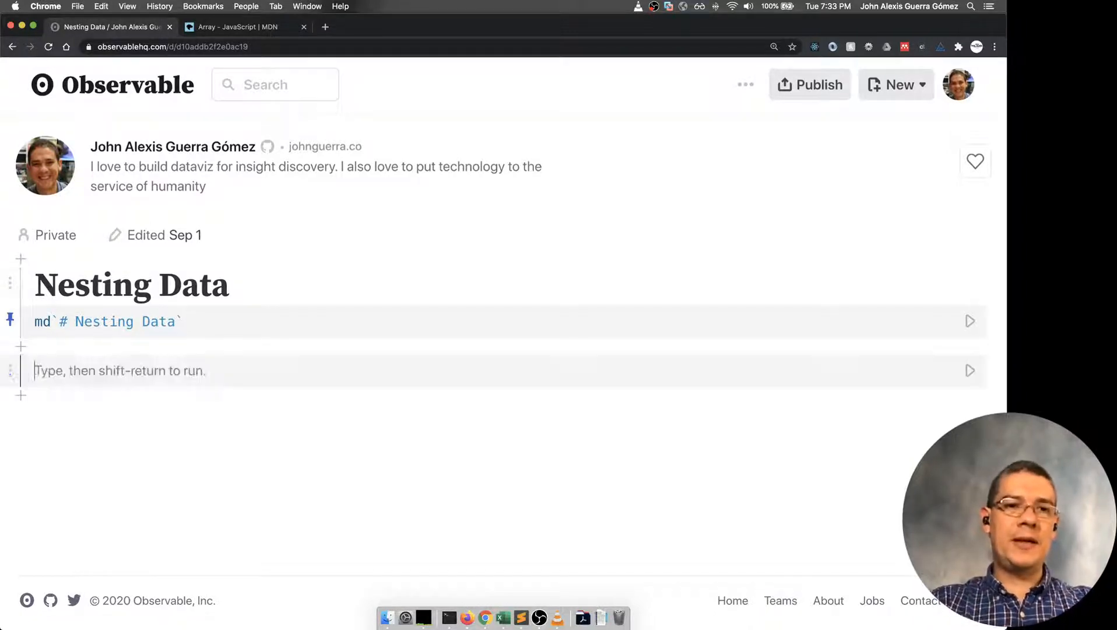
pyautogui.click(324, 27)
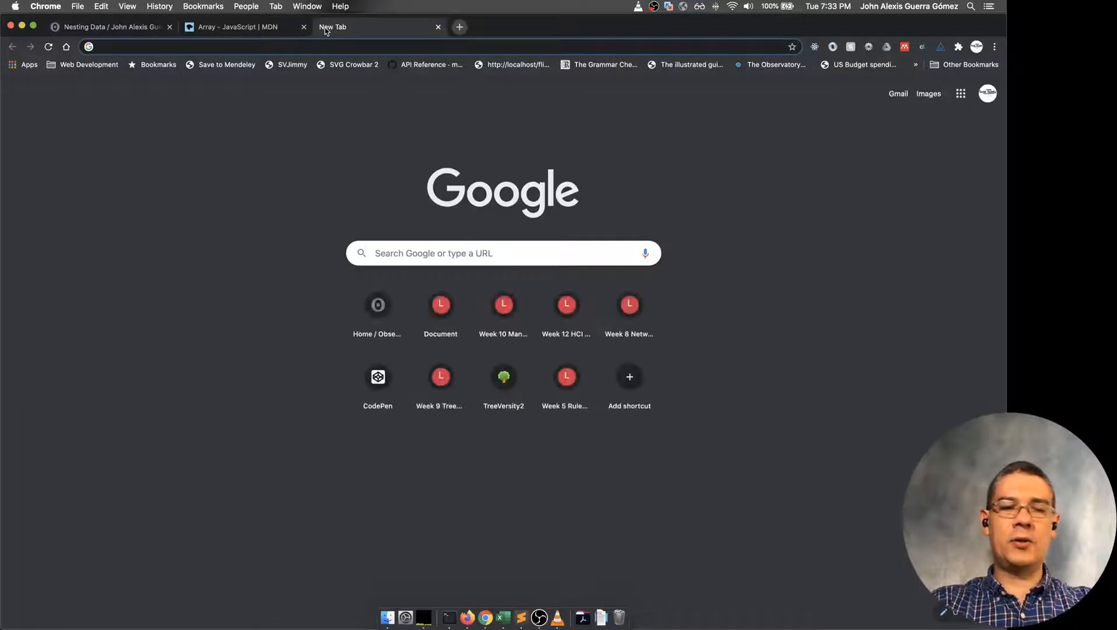
pyautogui.write('learnjsd')
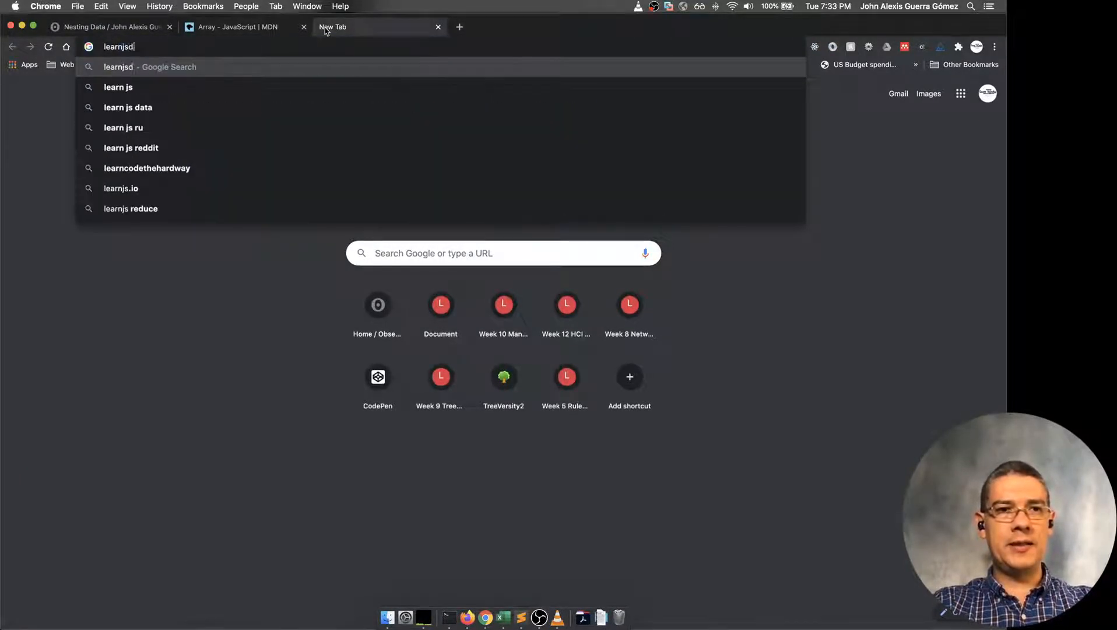
pyautogui.press('Enter')
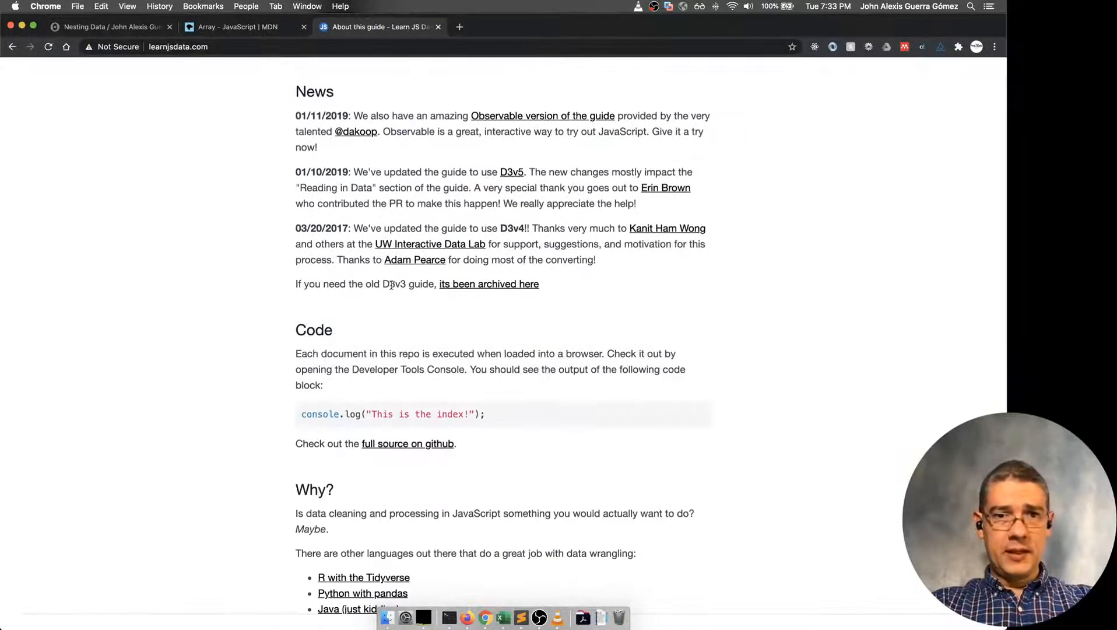
# Skim the Learn JS Data site and head to the Observable home page
pyautogui.scroll(-3)
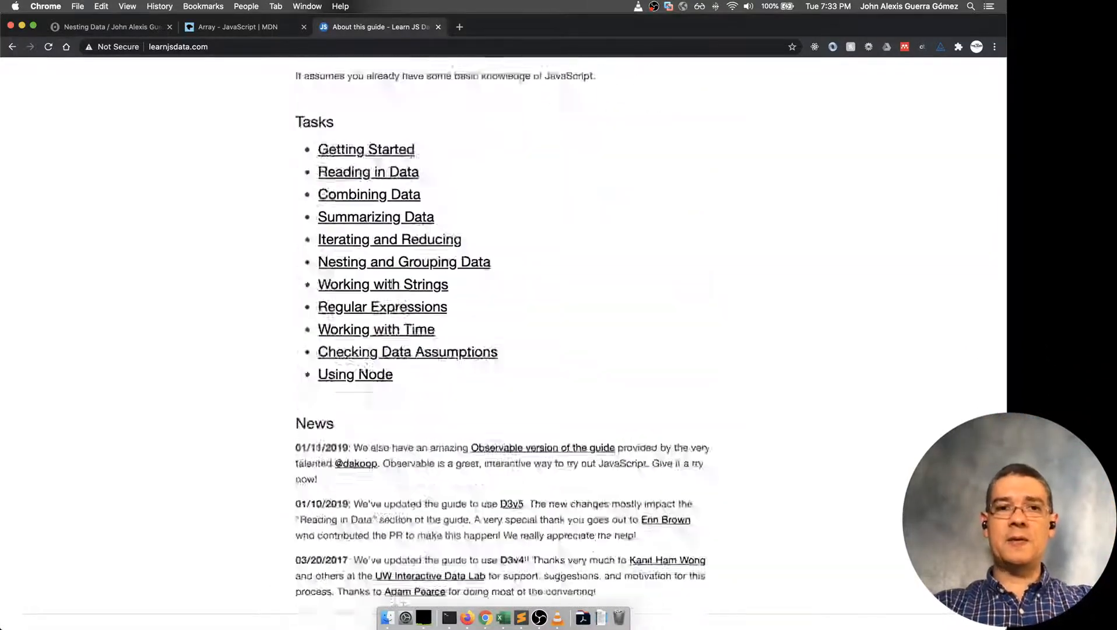
pyautogui.scroll(3)
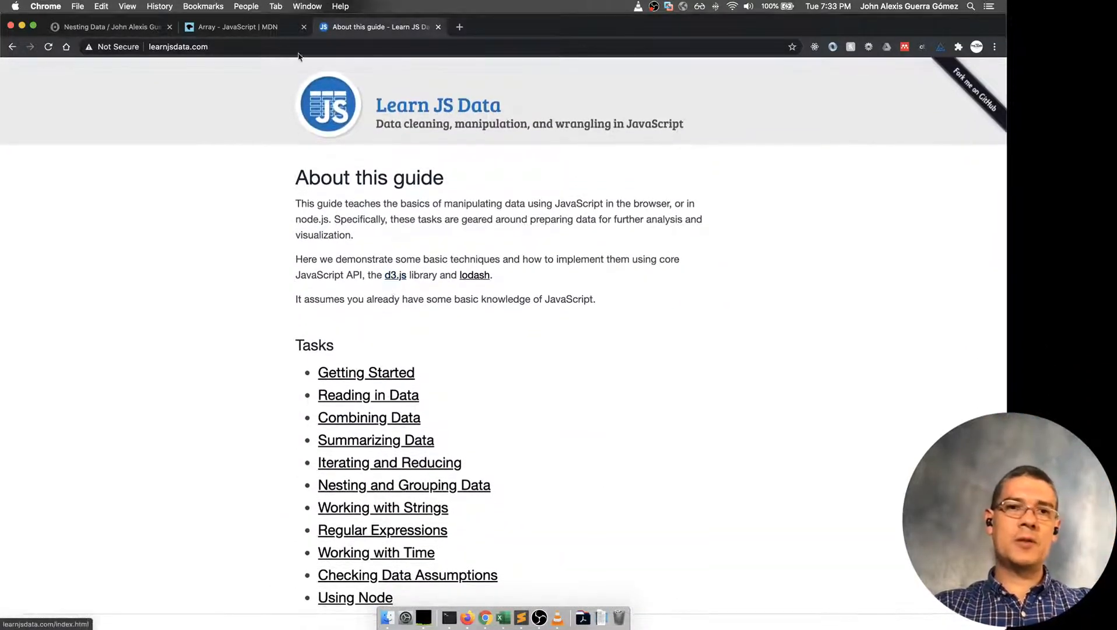
pyautogui.click(178, 47)
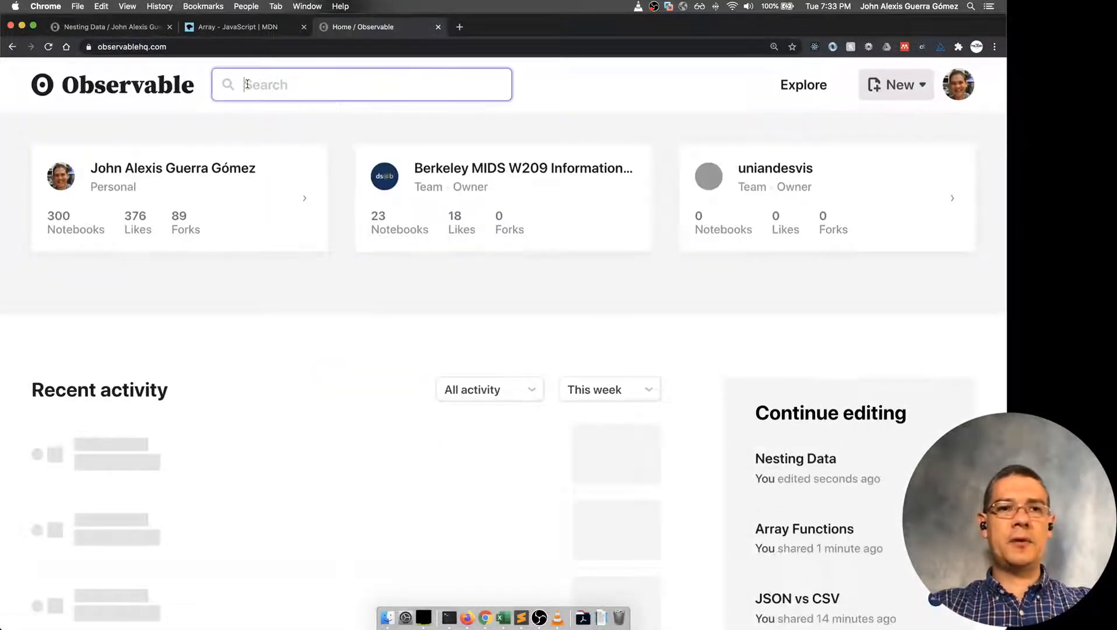
# Search Observable for 'learn js' and open and scroll through the Learn JS Data notebook
pyautogui.write('learn js data es6')
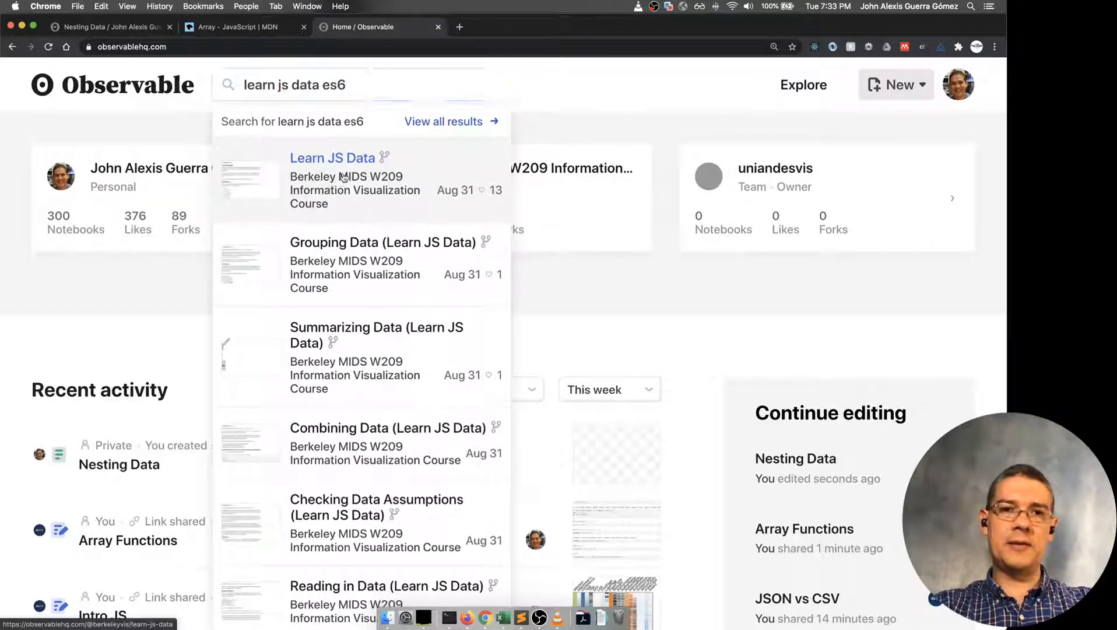
pyautogui.click(331, 158)
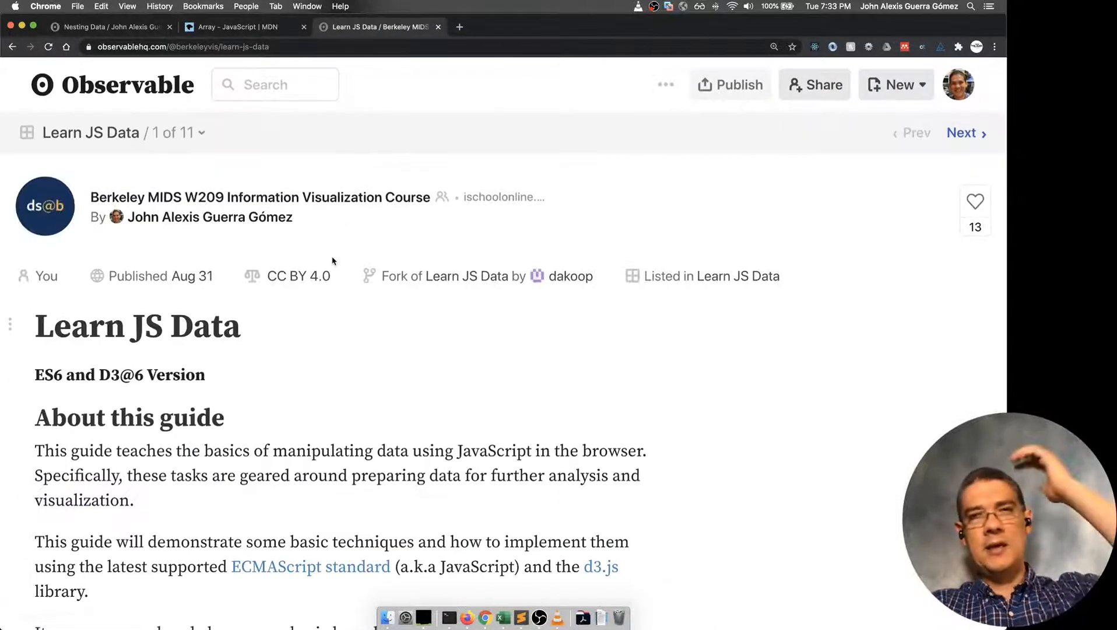
pyautogui.scroll(-3)
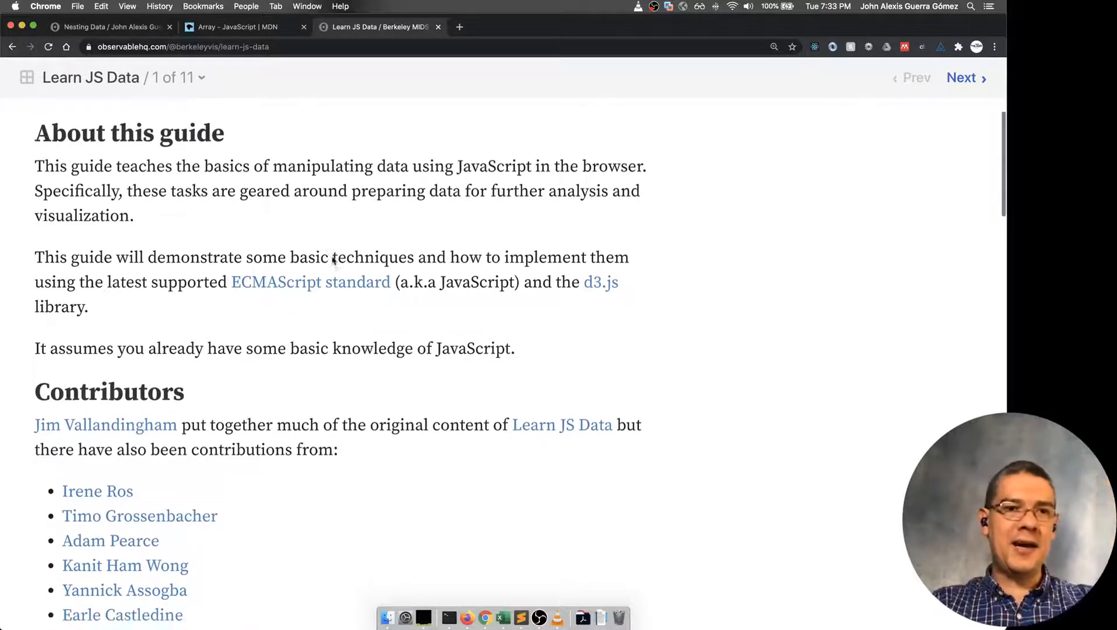
pyautogui.scroll(-3)
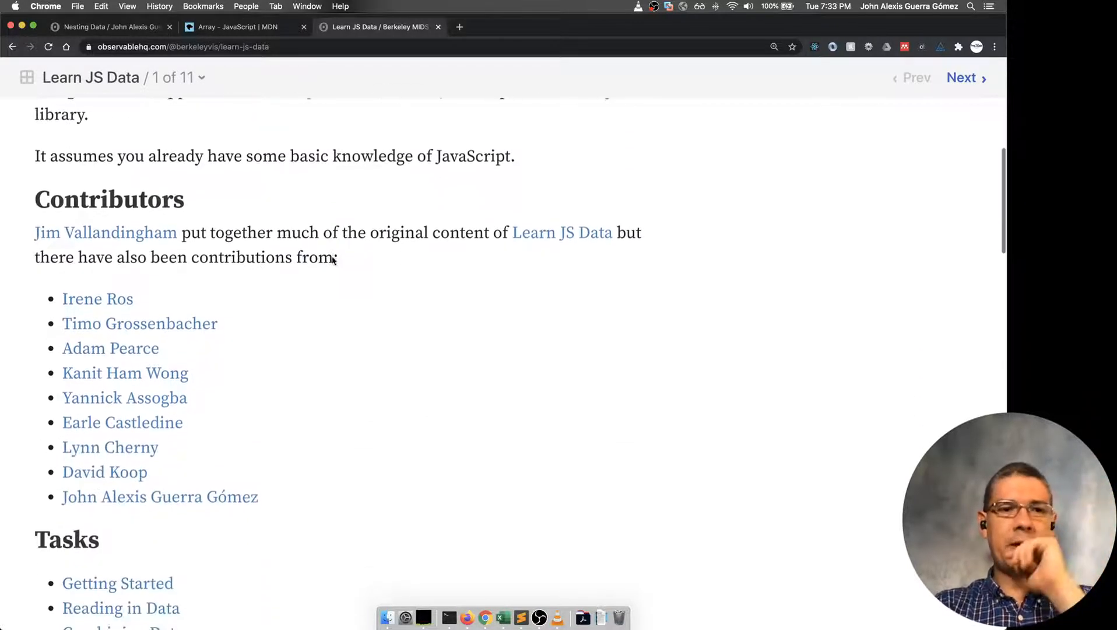
pyautogui.scroll(-3)
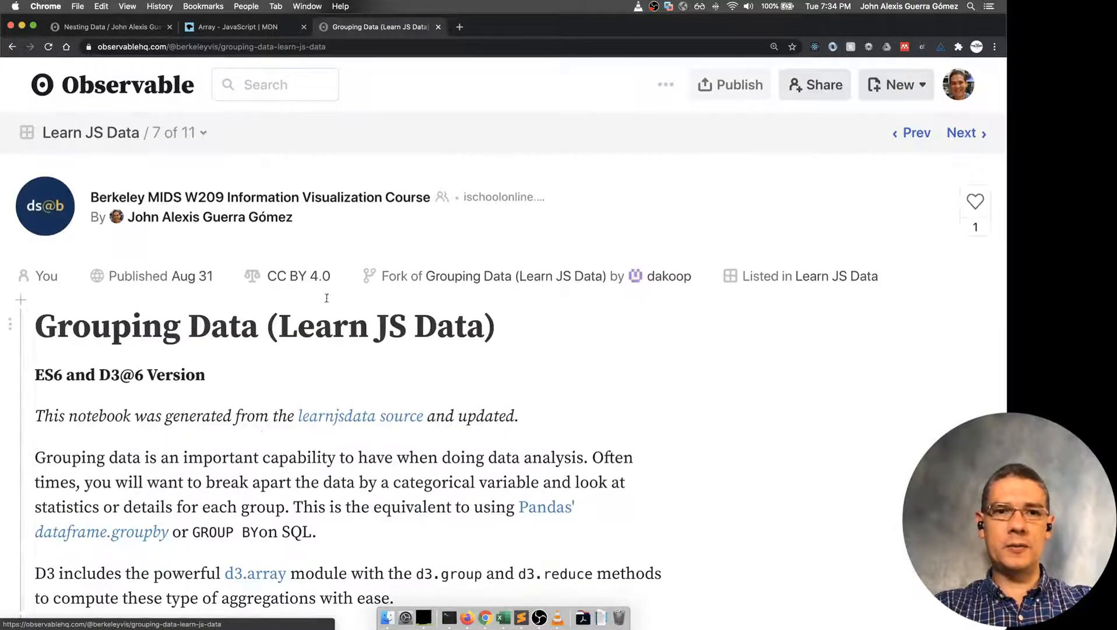
pyautogui.scroll(-3)
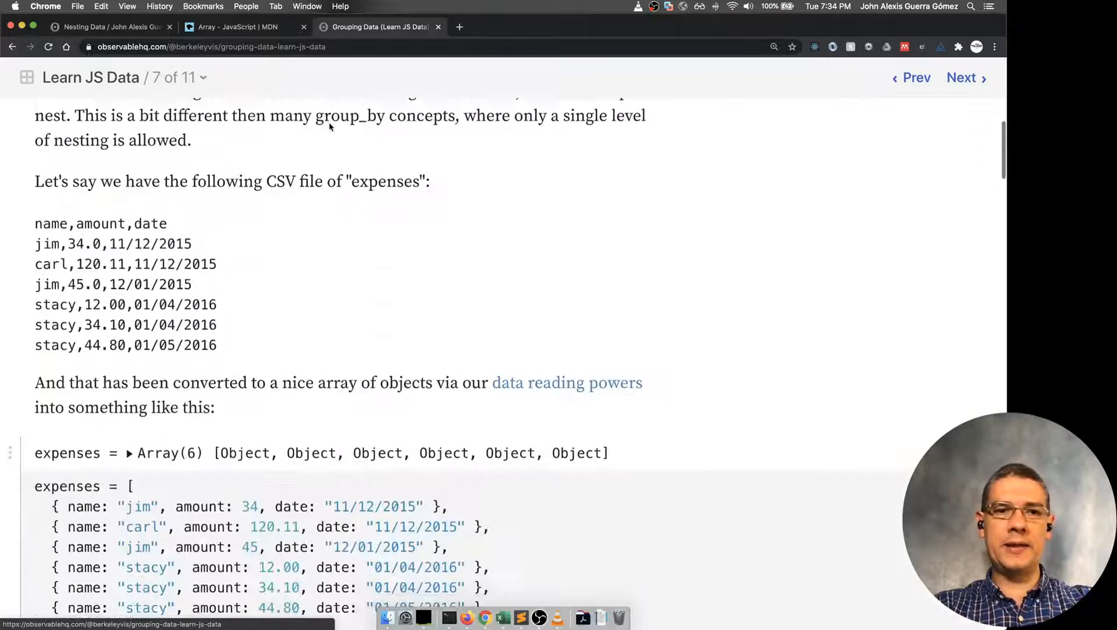
pyautogui.scroll(-3)
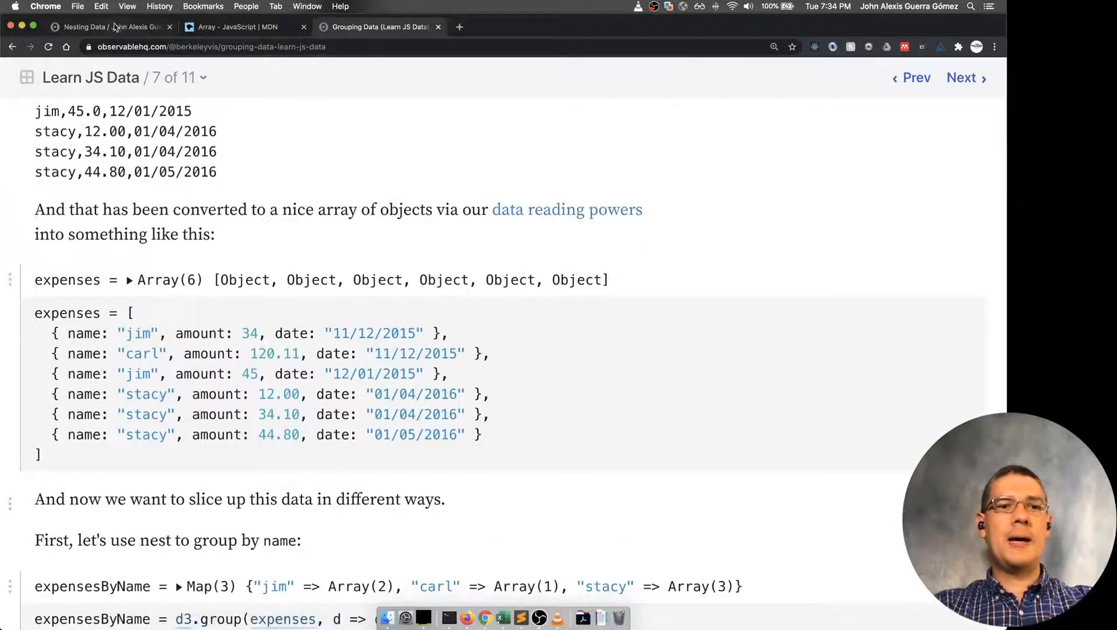
# Check the Nesting Data tab, then open the d3.group and d3.rollup notebook from Grouping Data
pyautogui.click(100, 27)
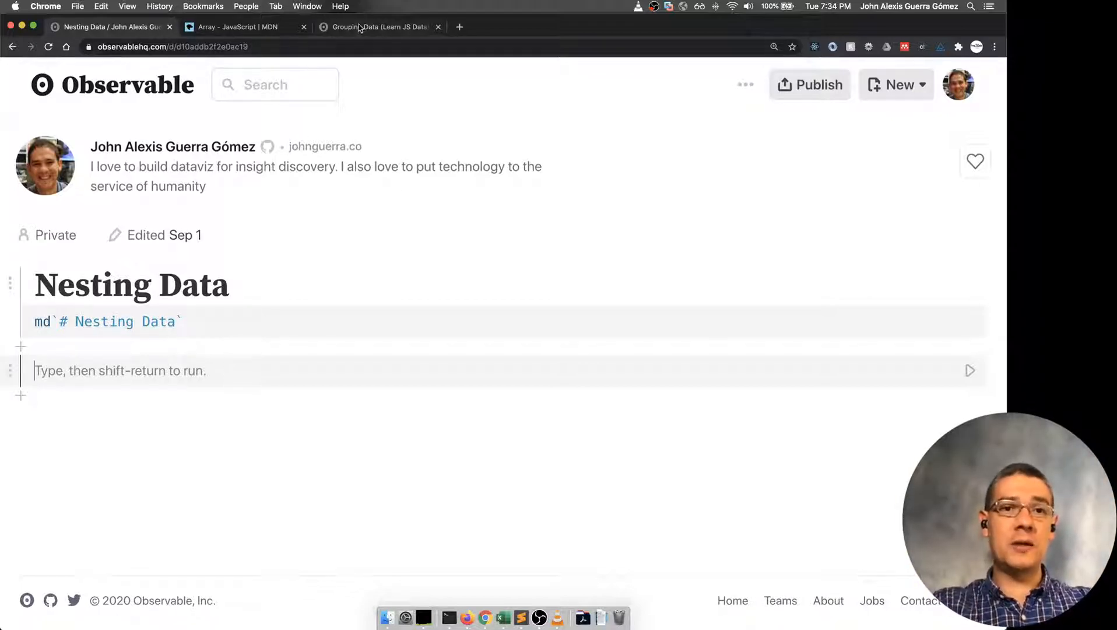
pyautogui.click(377, 27)
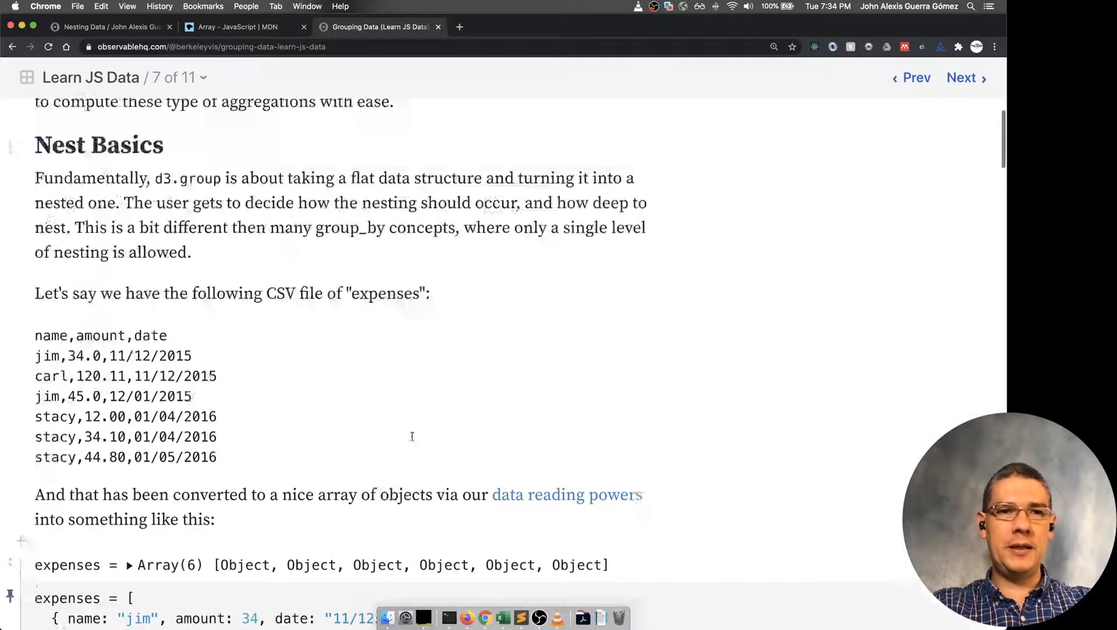
pyautogui.scroll(-3)
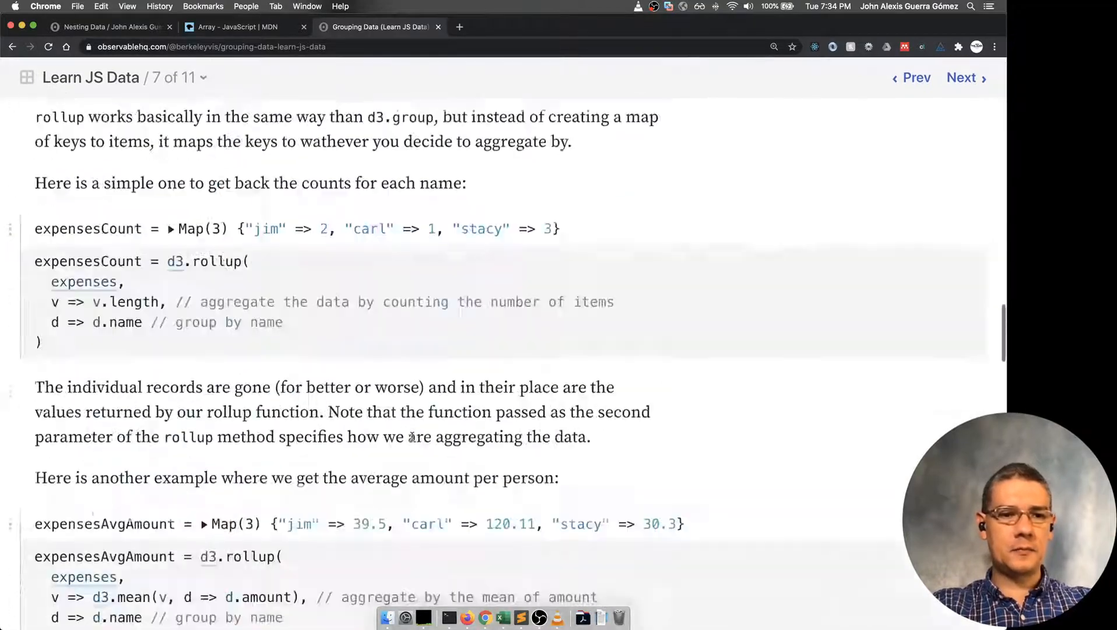
pyautogui.scroll(-3)
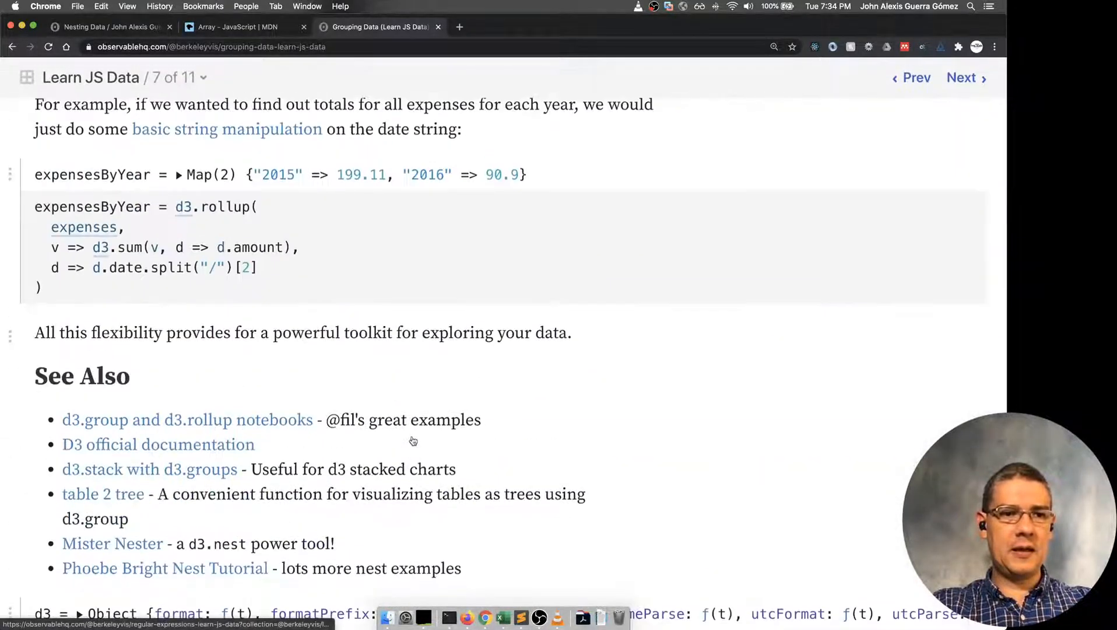
pyautogui.scroll(-3)
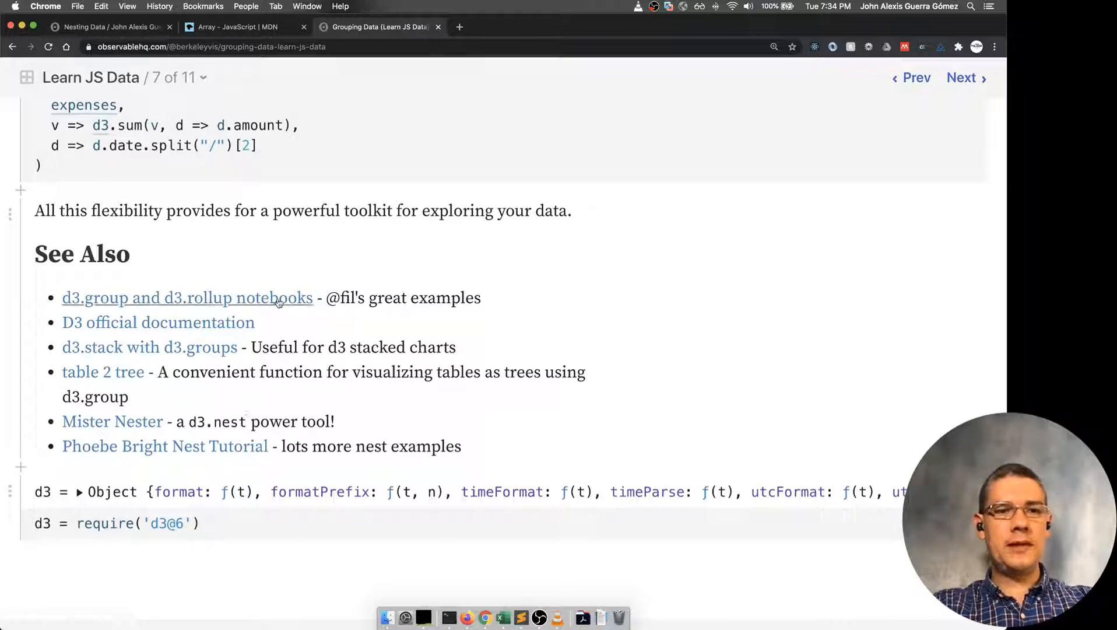
pyautogui.click(187, 298)
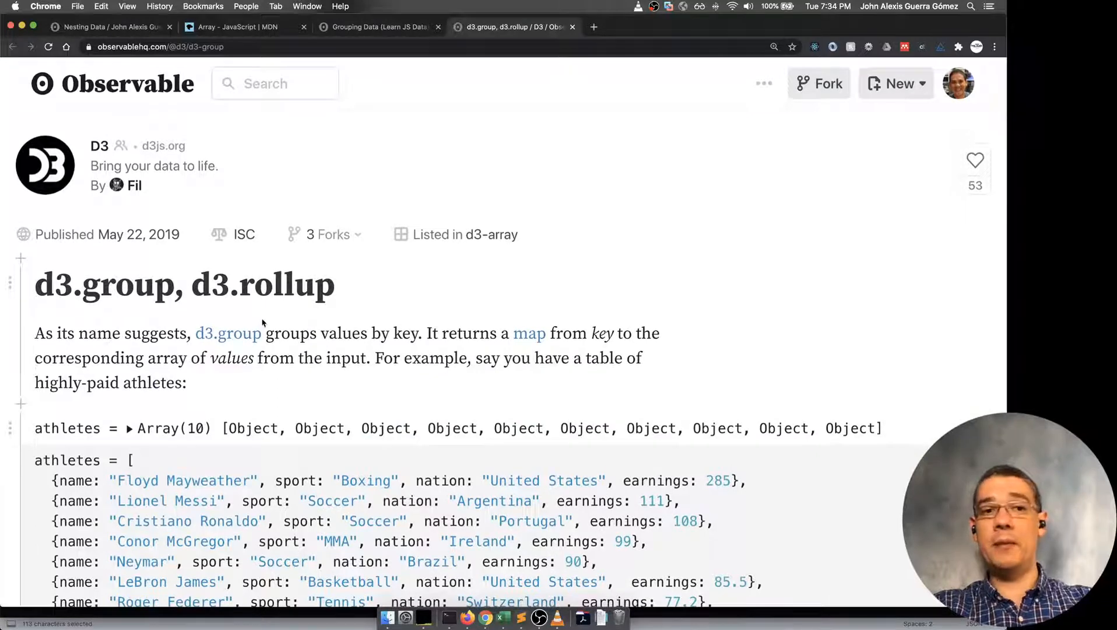
# Skim the athletes grouping example, then switch back to the Nesting Data tab
pyautogui.scroll(-3)
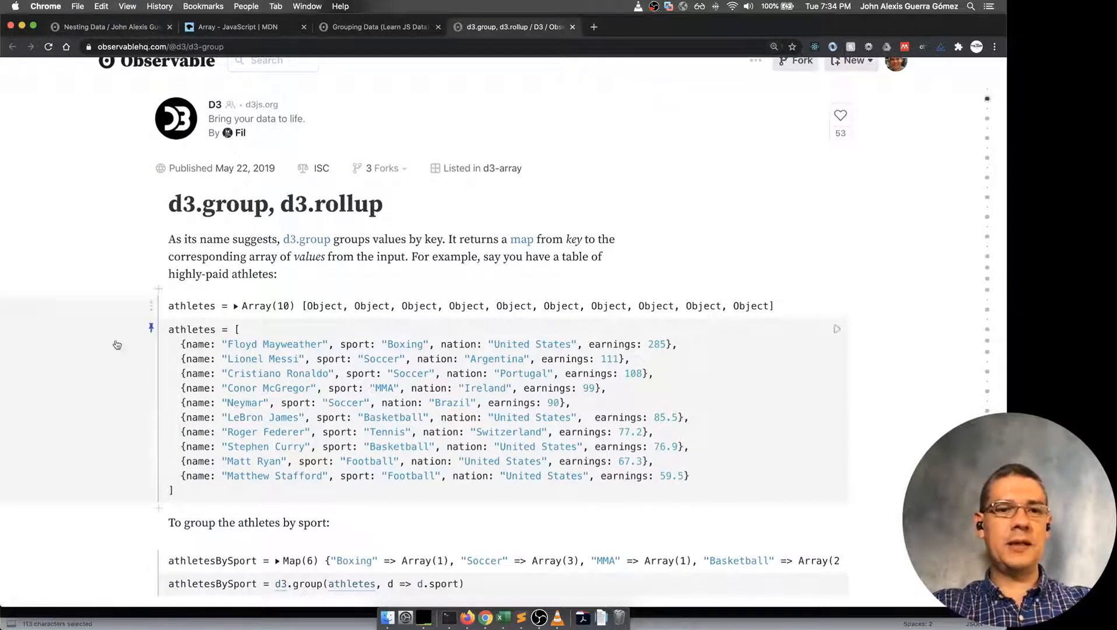
pyautogui.moveTo(116, 362)
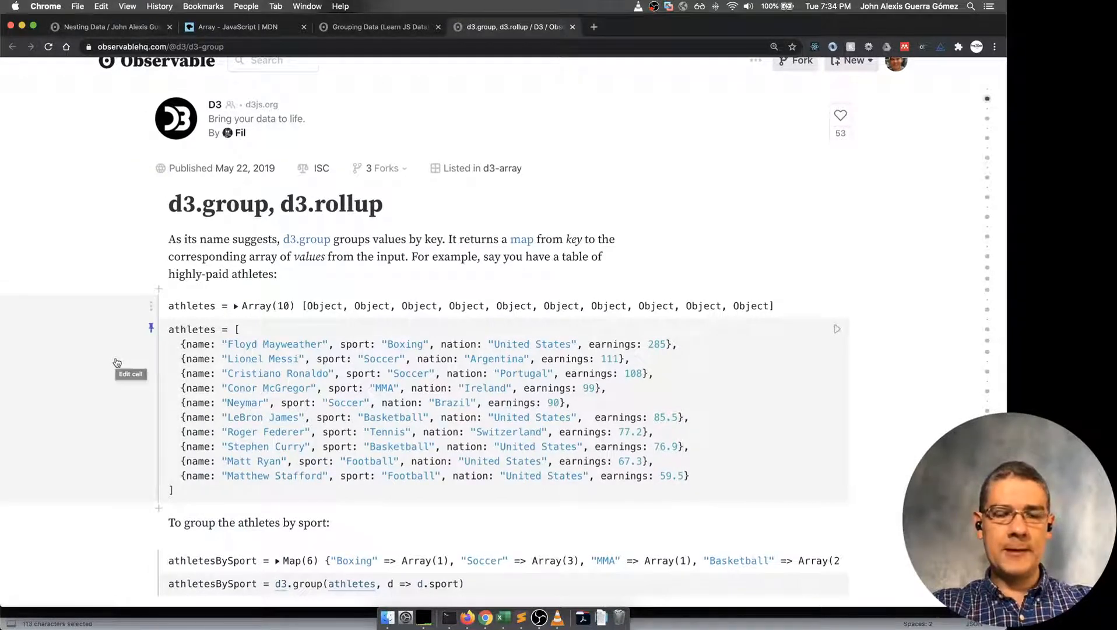
pyautogui.click(111, 27)
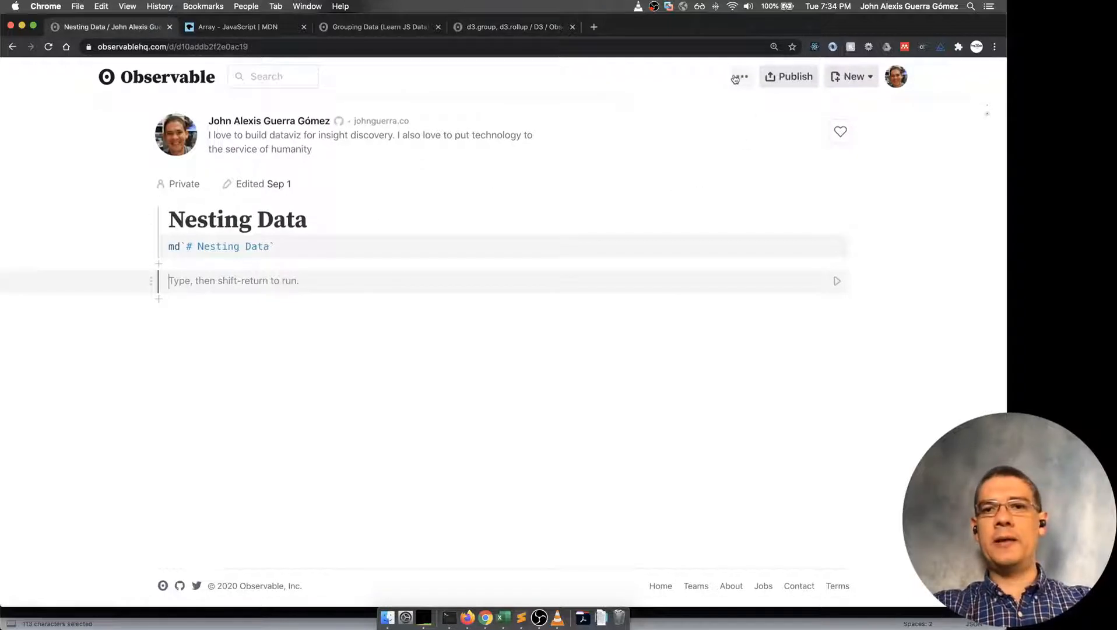
# Attach fifaData.csv from the navioDatasets folder via the File attachments pane
pyautogui.click(739, 77)
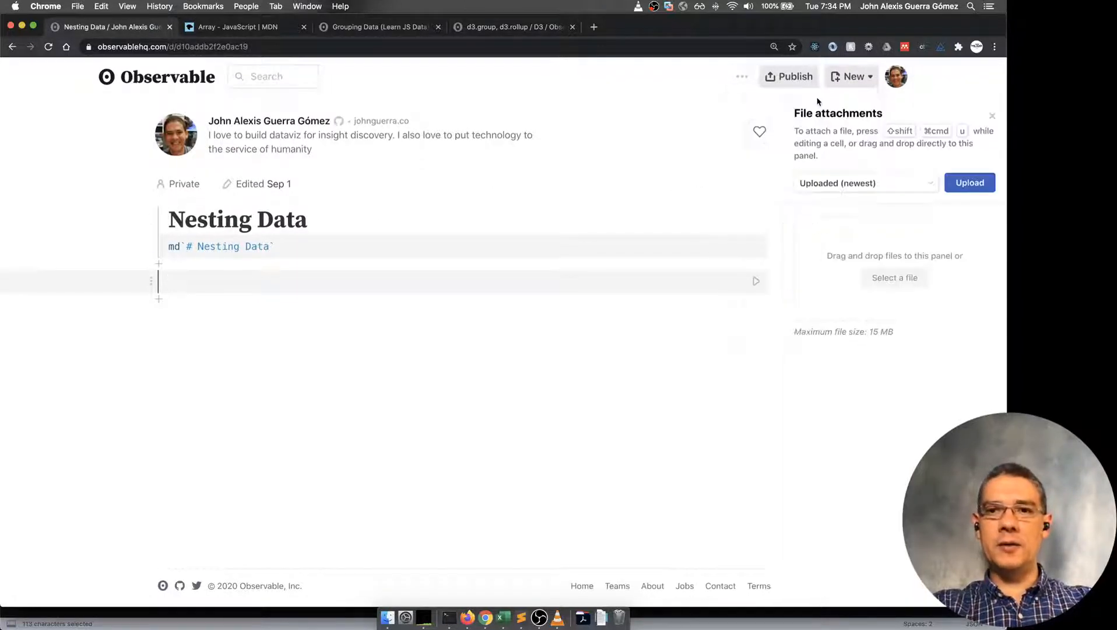
pyautogui.click(895, 278)
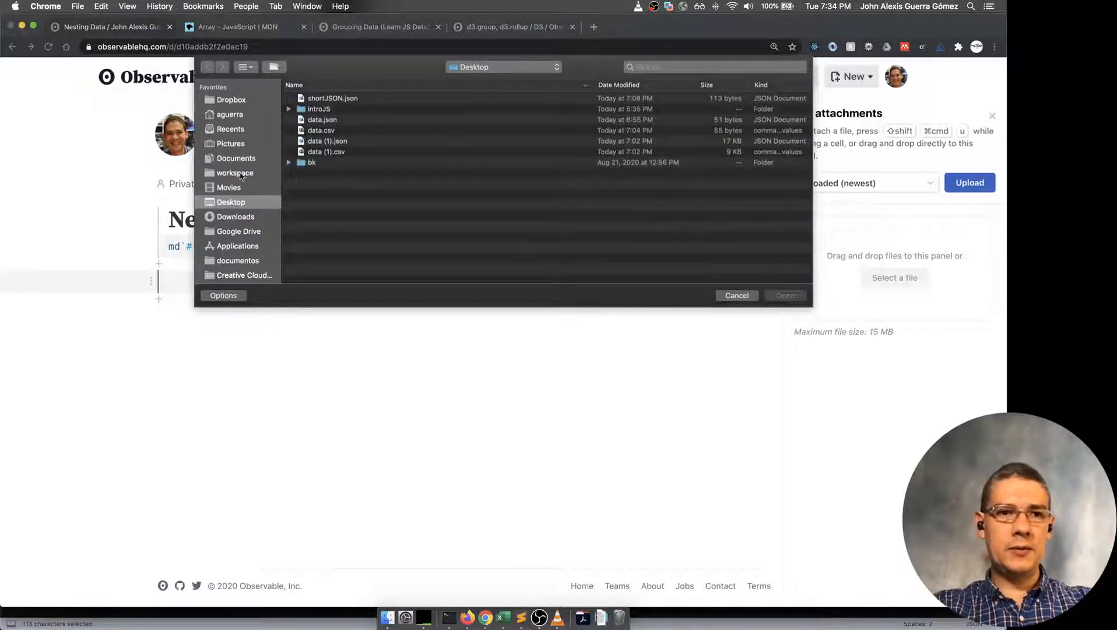
pyautogui.click(235, 173)
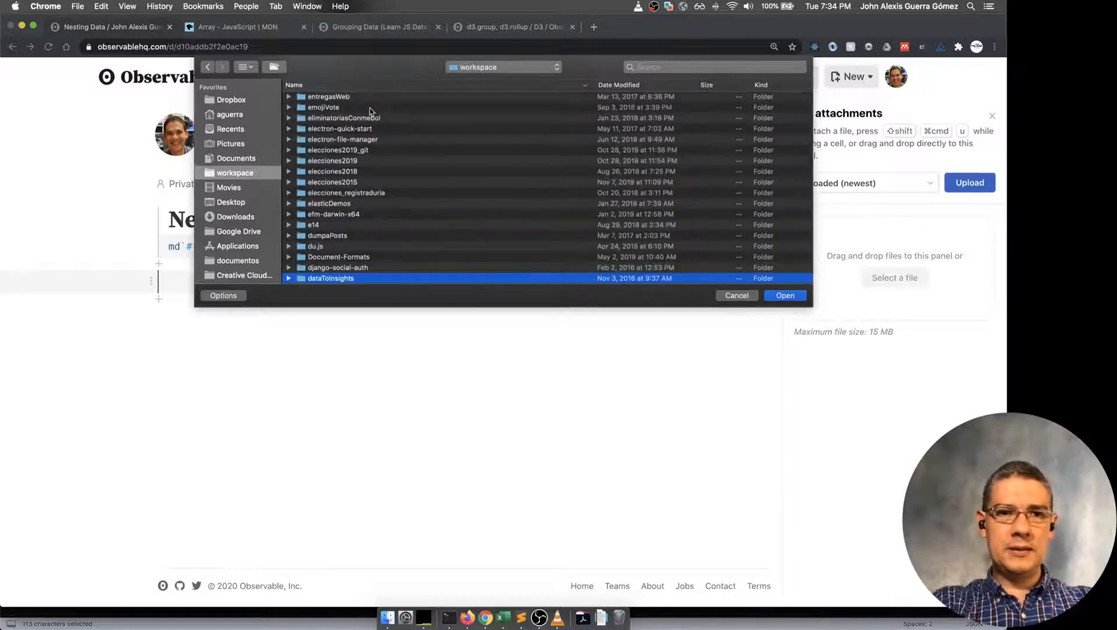
pyautogui.scroll(-3)
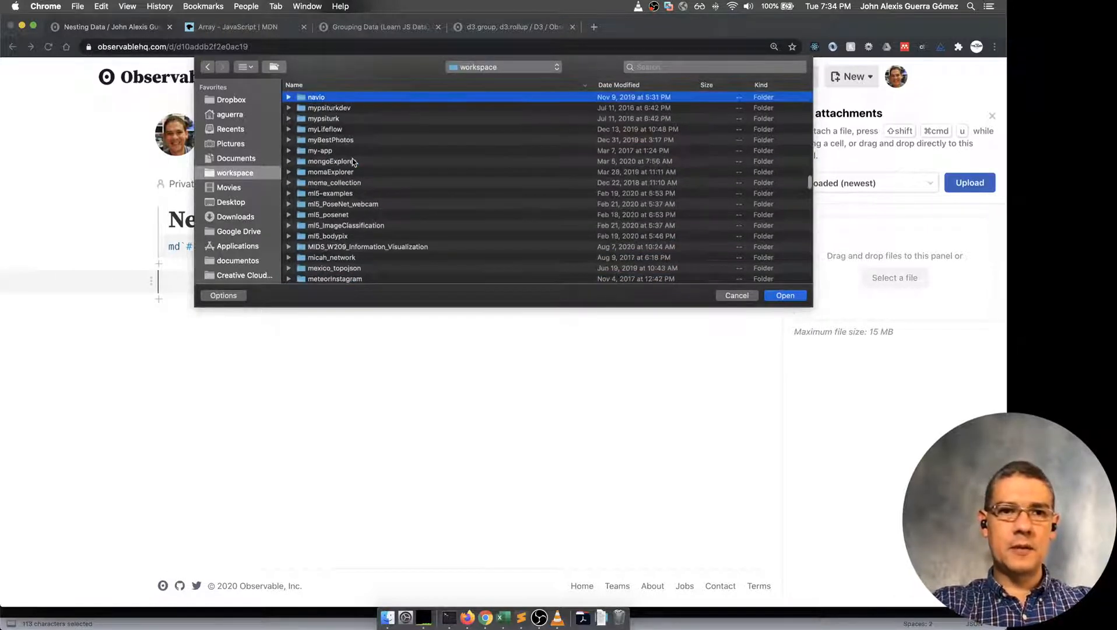
pyautogui.doubleClick(315, 97)
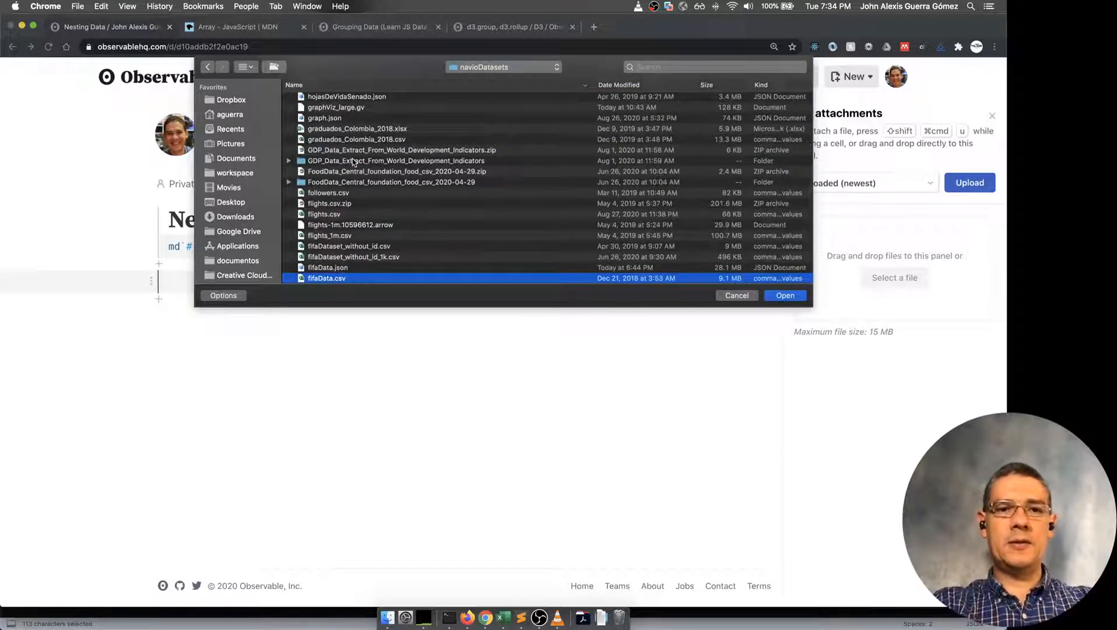
pyautogui.click(785, 296)
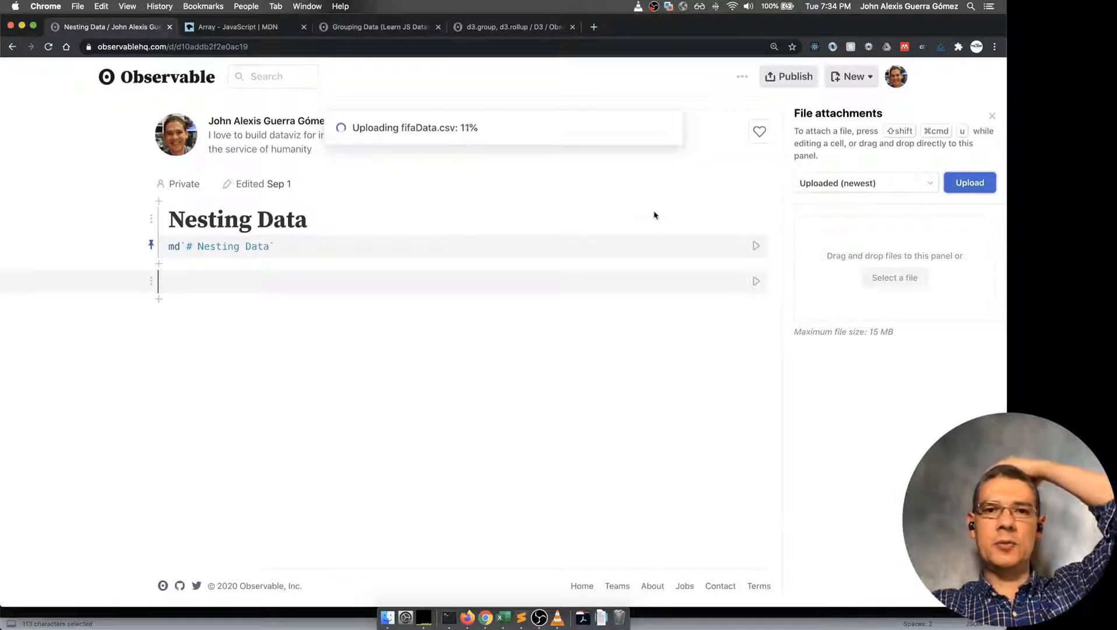
pyautogui.moveTo(599, 144)
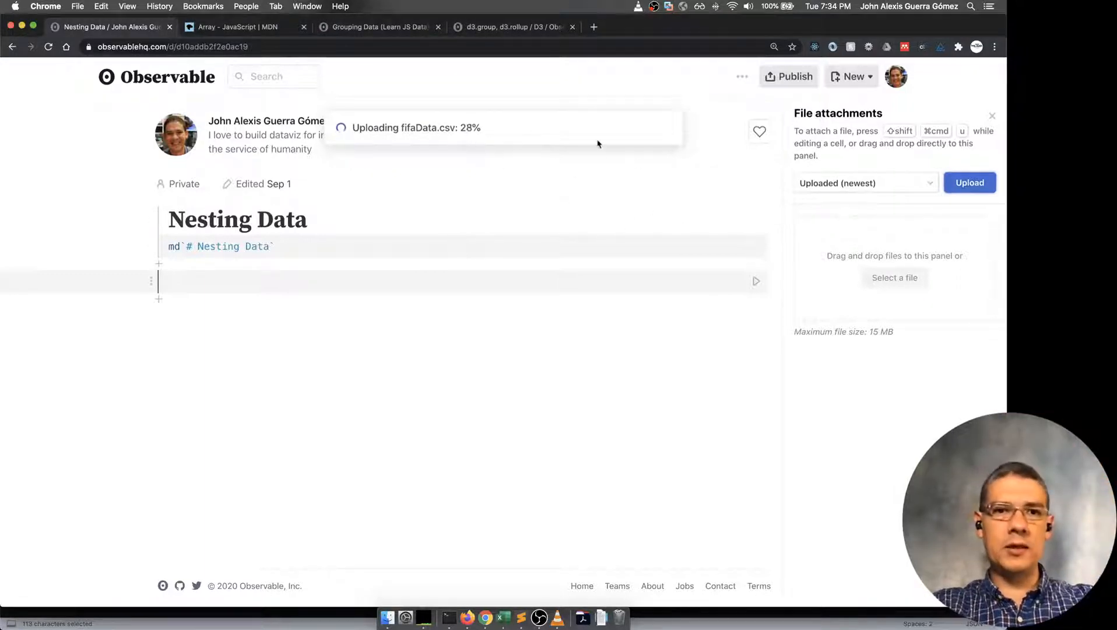
pyautogui.moveTo(517, 151)
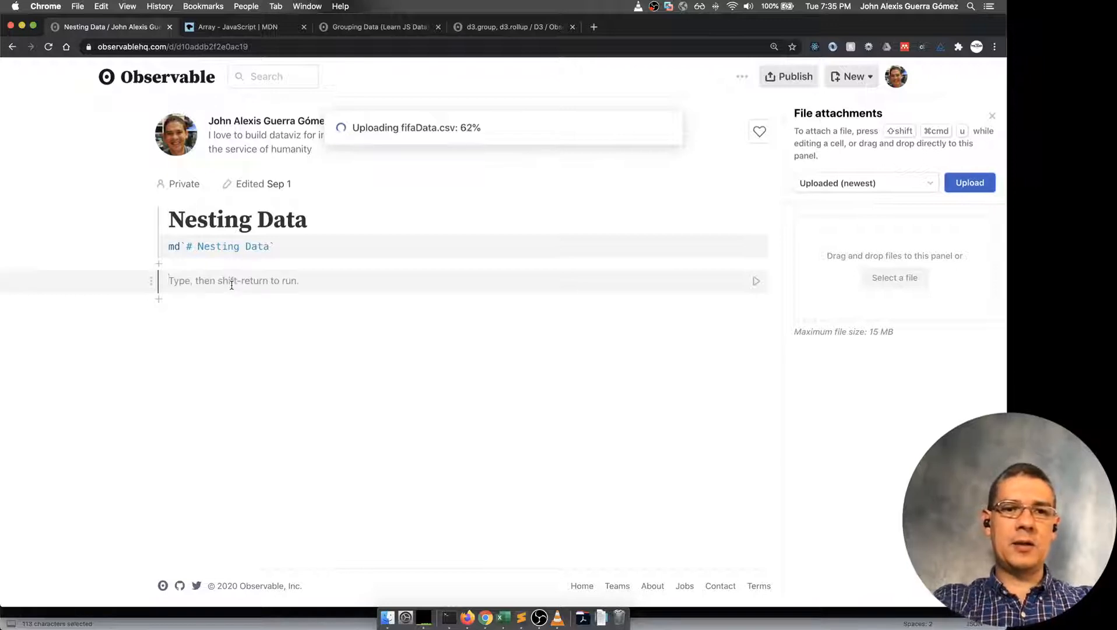
# Create a d3 = require("d3@6") cell, then start rewriting it as require("d3-dsv@2", "d3-...")
pyautogui.write('d3 = require("d3')
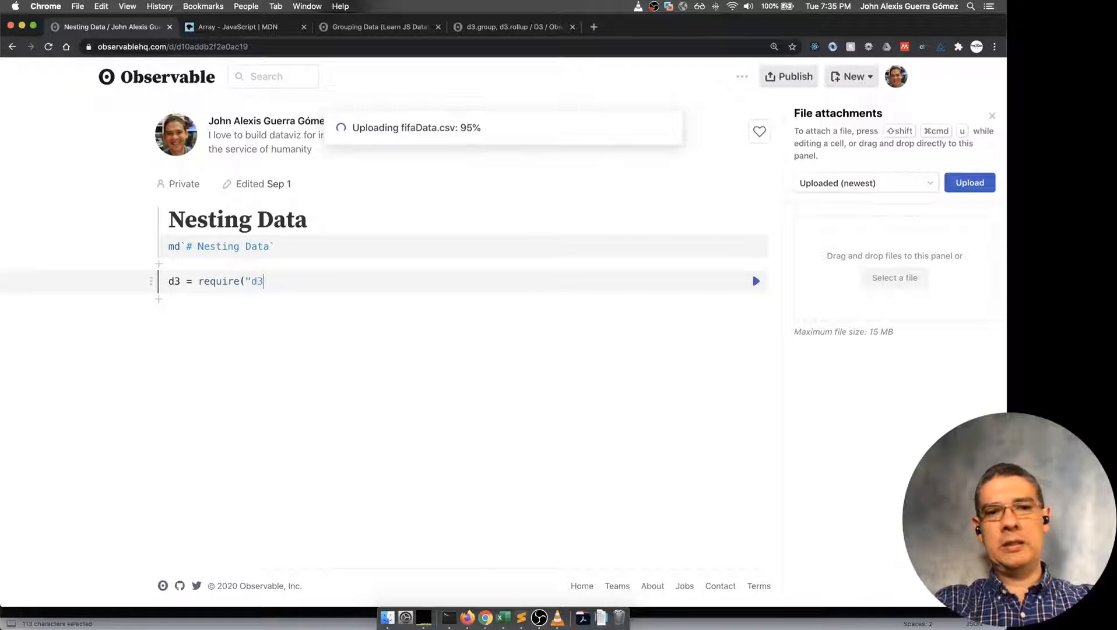
pyautogui.write('@6")')
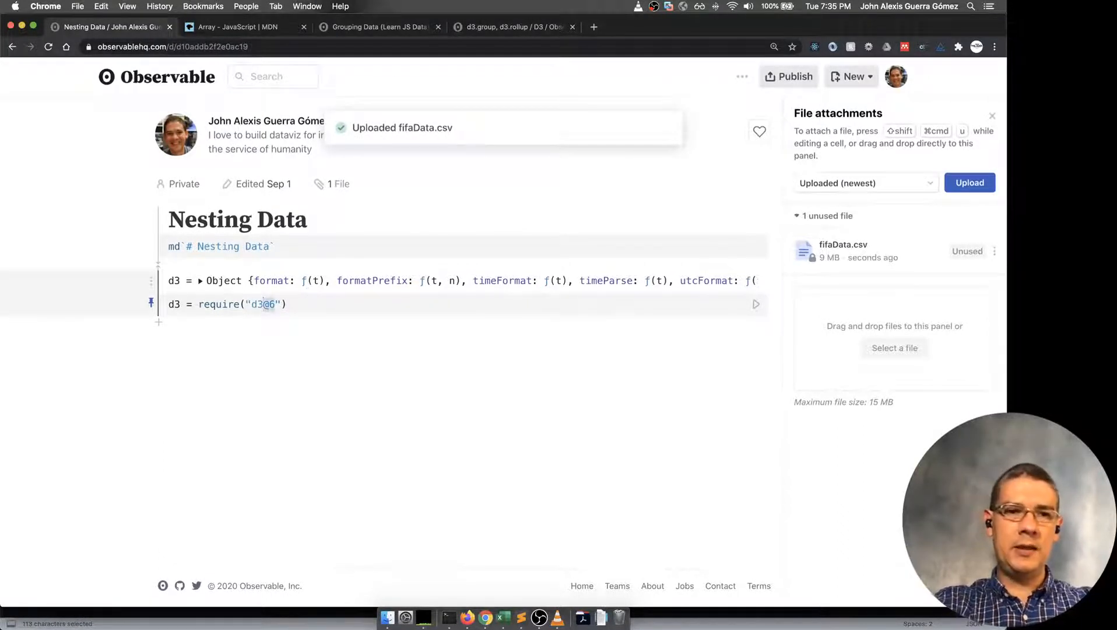
pyautogui.write('d3-dsv')
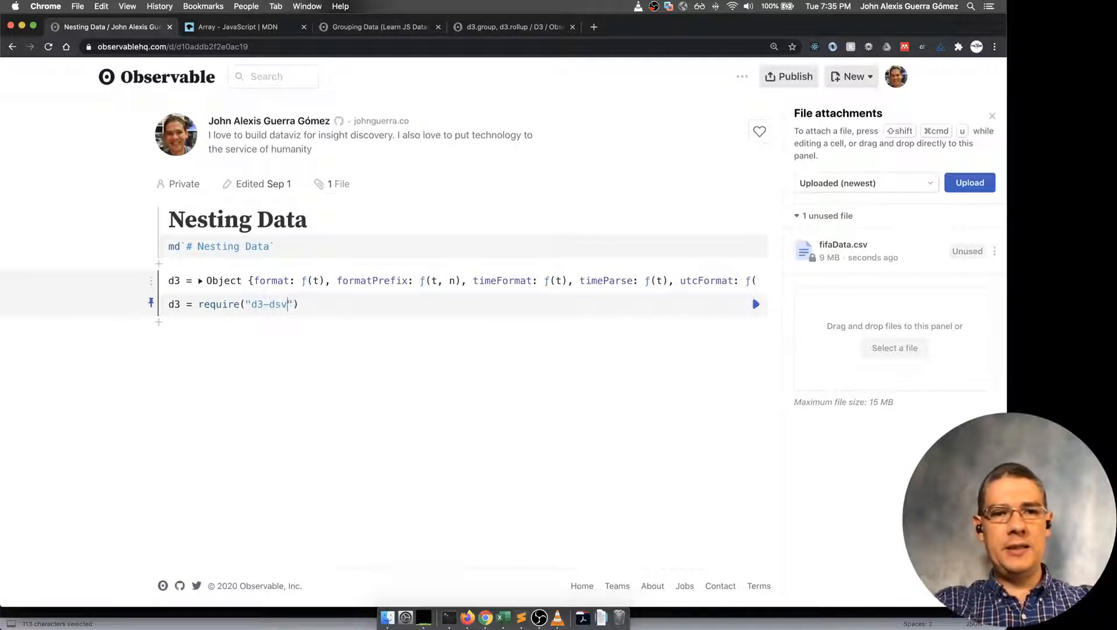
pyautogui.write('@2')
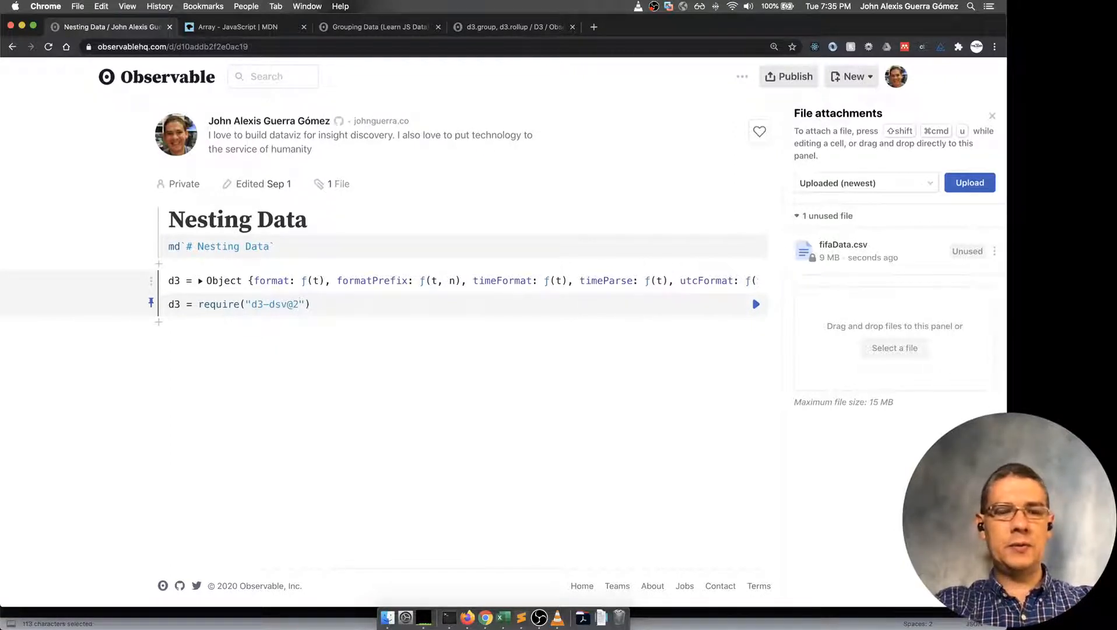
pyautogui.write(', "d3"')
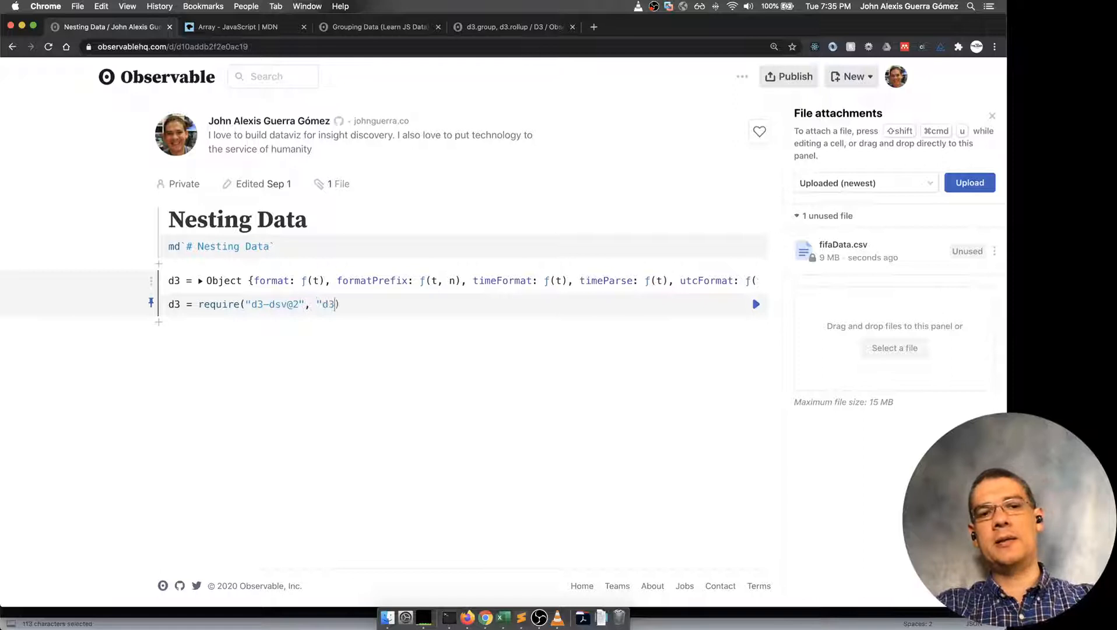
pyautogui.write('-')
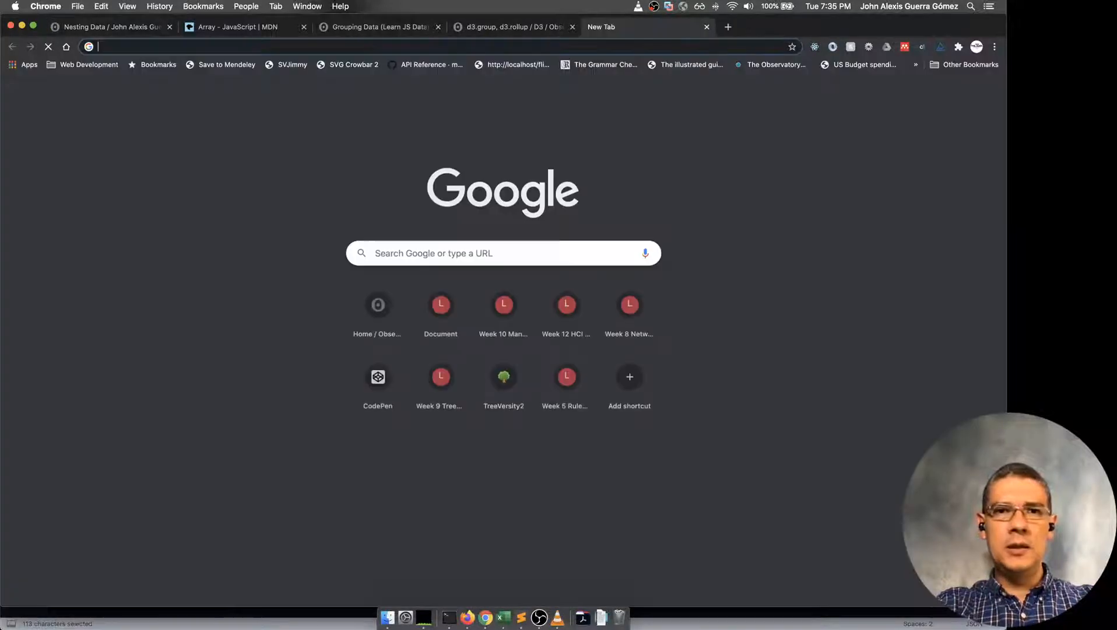
pyautogui.click(511, 27)
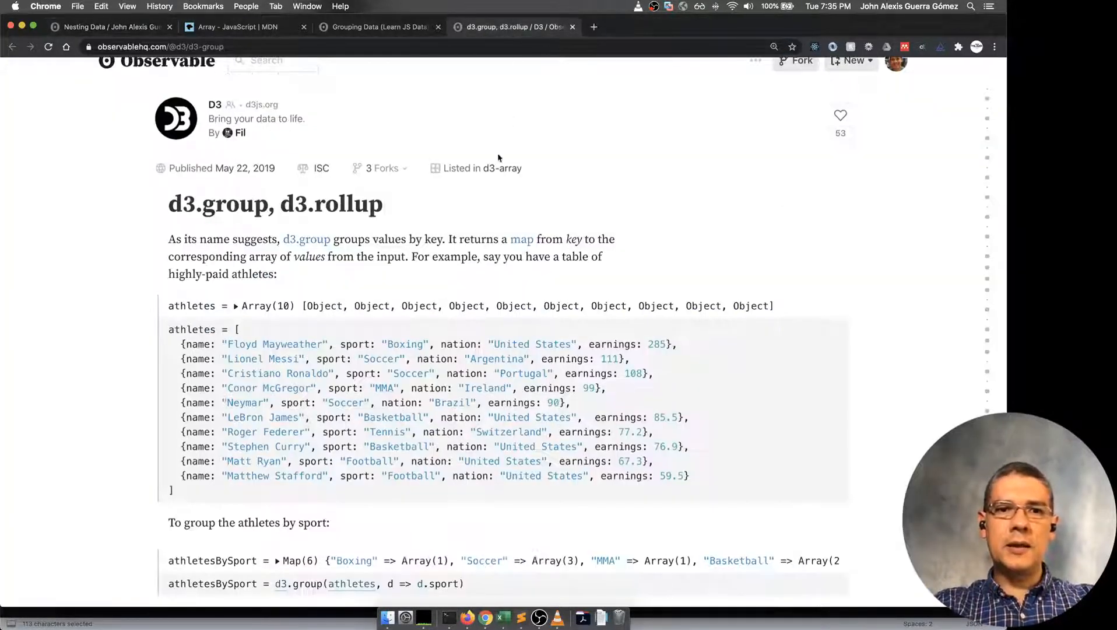
pyautogui.scroll(-3)
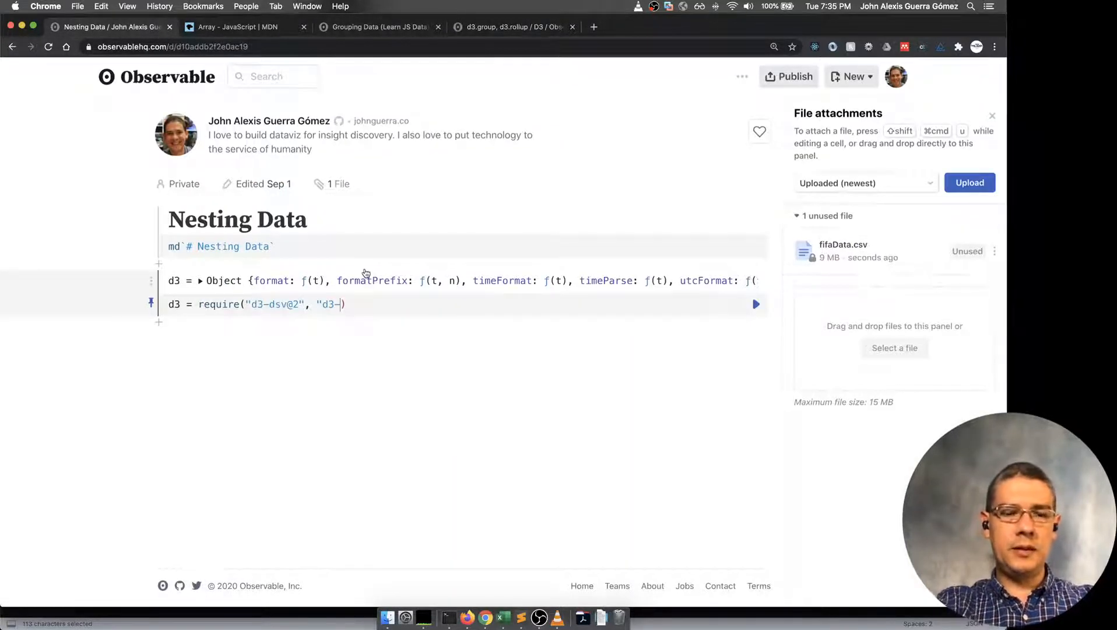
# Add d3-array@2 to require and parse fifaData.csv with d3.csvParse and d3.autoType into data
pyautogui.write('array@2"')
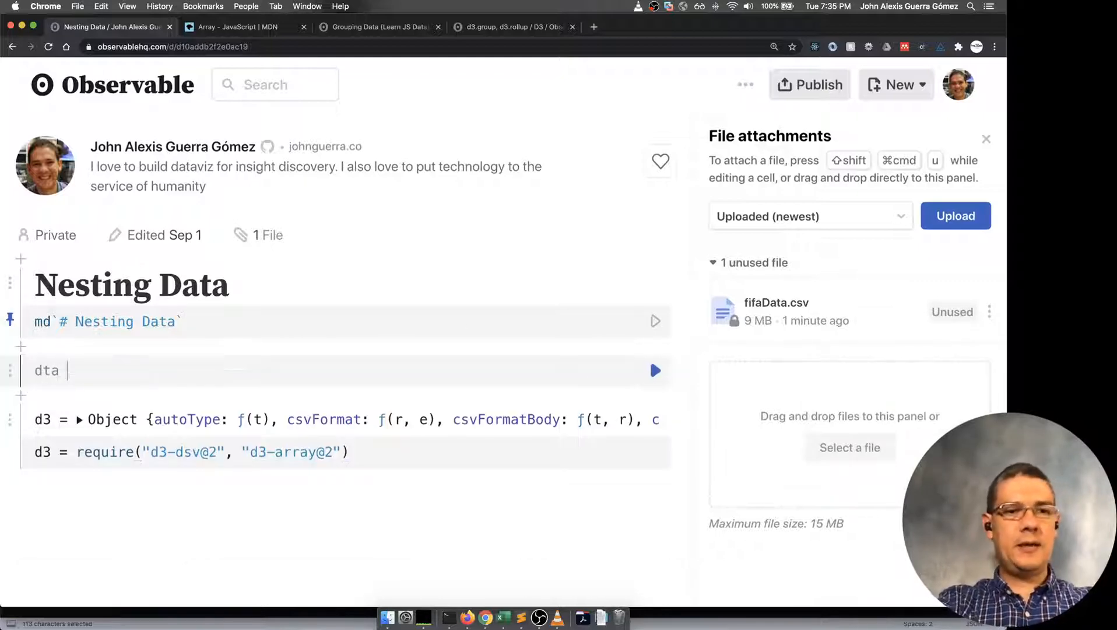
pyautogui.write('data =')
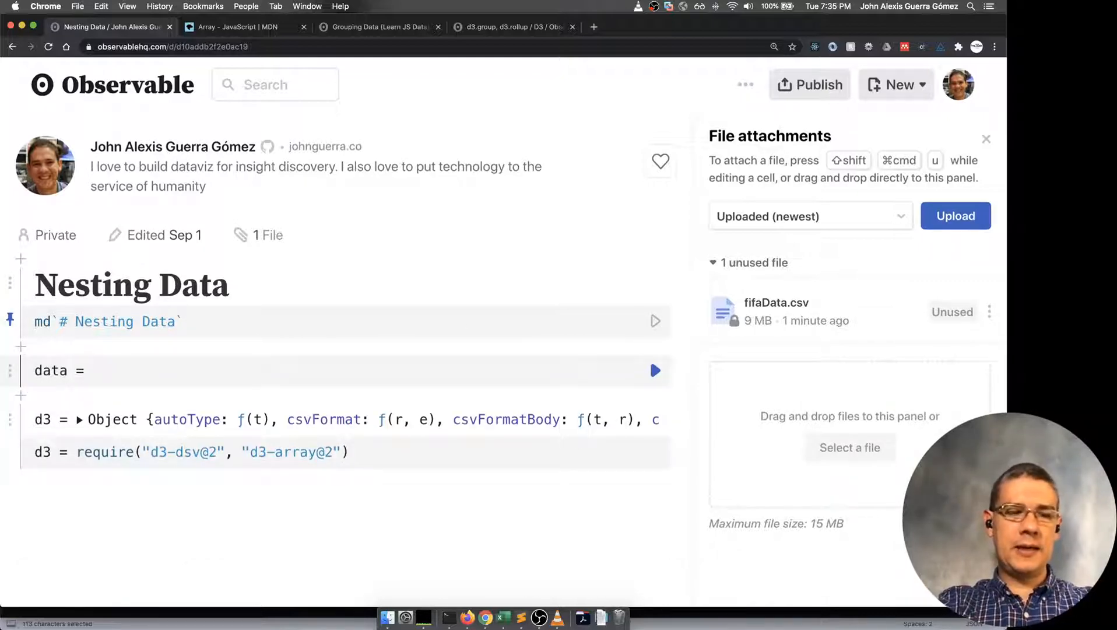
pyautogui.write('FileAttachment("fifaData.csv").text(')
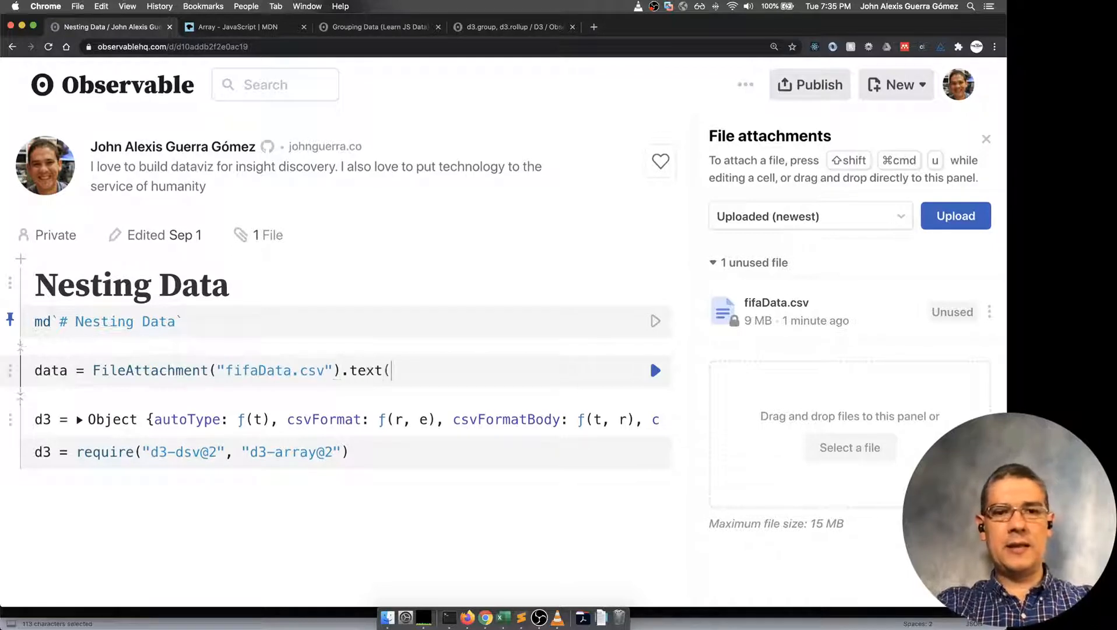
pyautogui.write(').th')
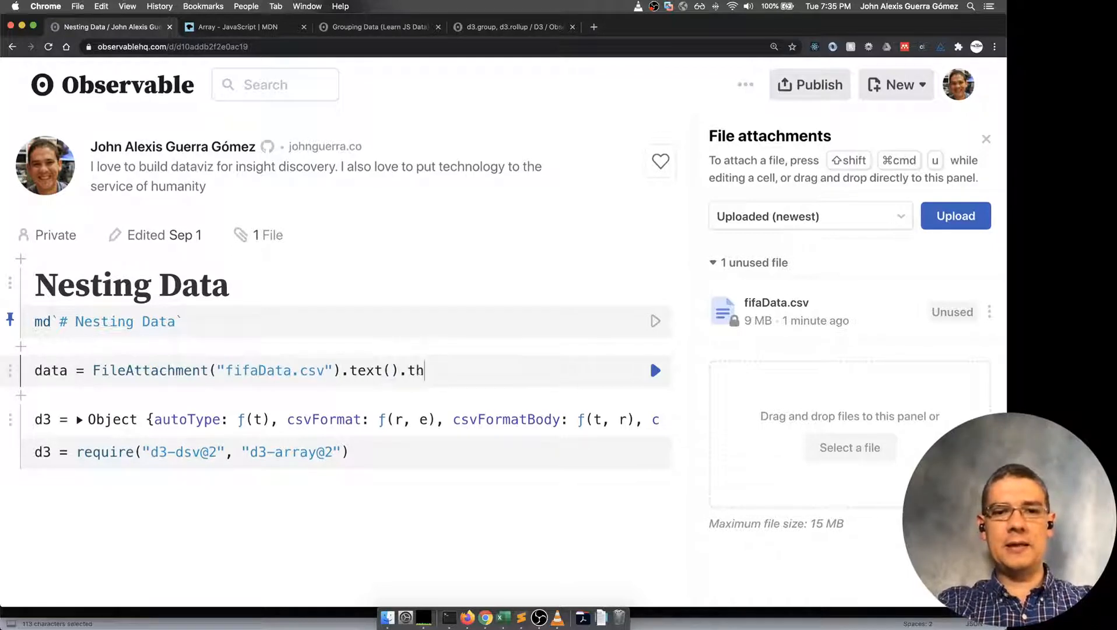
pyautogui.write('en(res =')
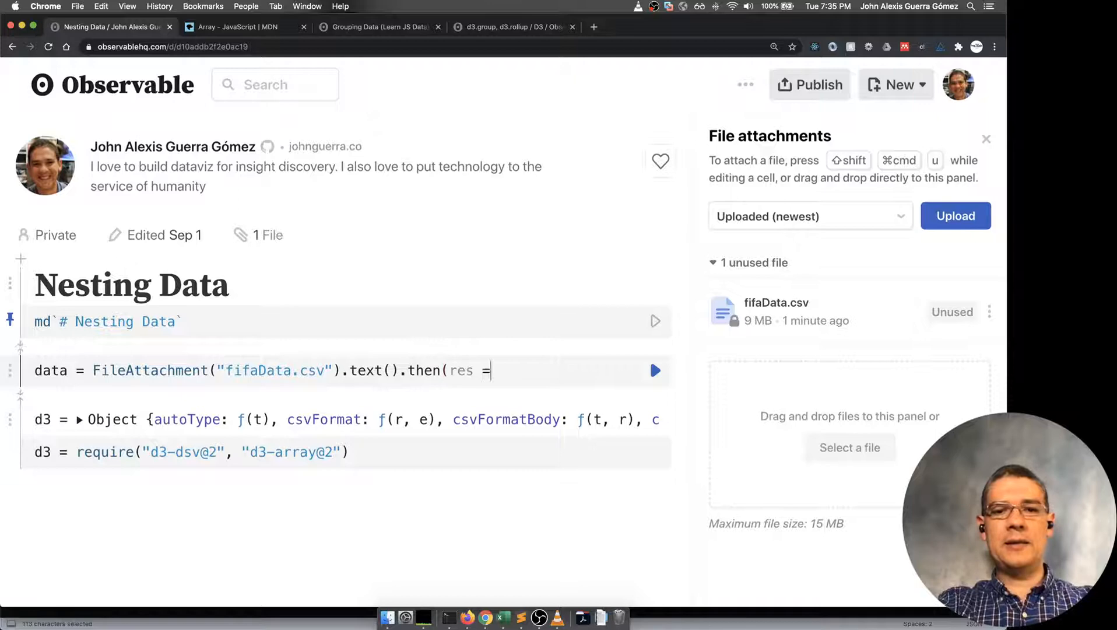
pyautogui.write('> d3.')
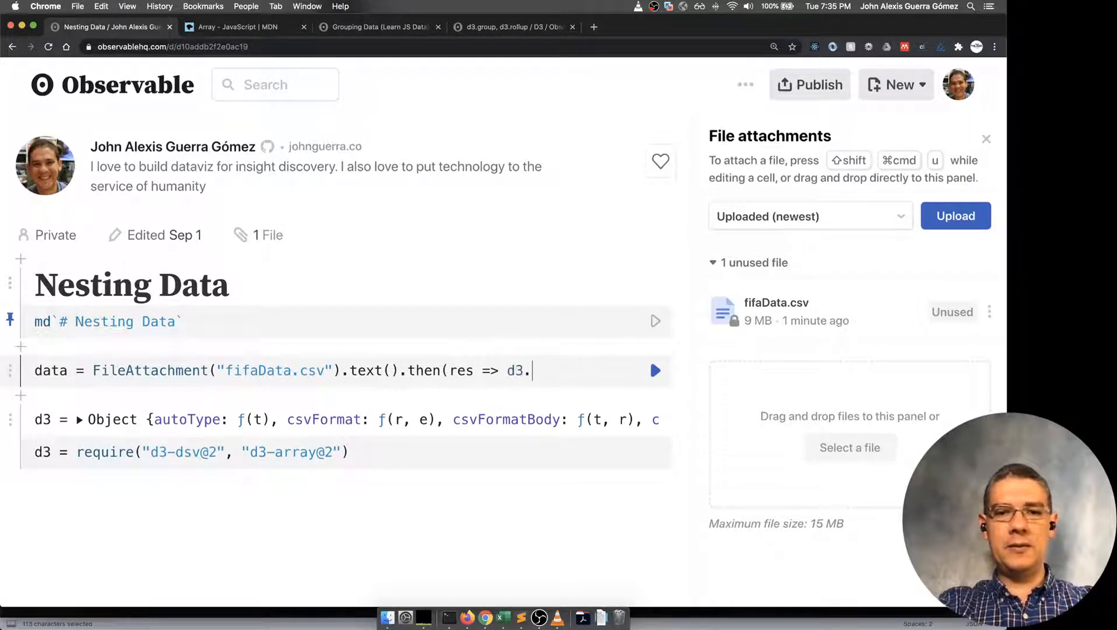
pyautogui.write('csvParse(res, d3')
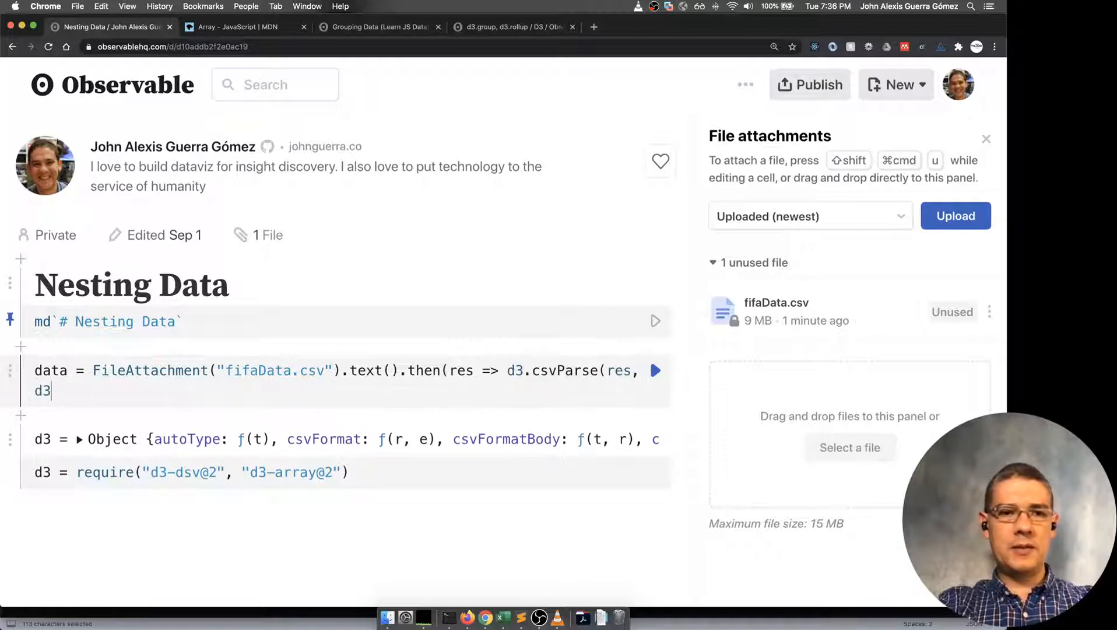
pyautogui.write('.autoType)')
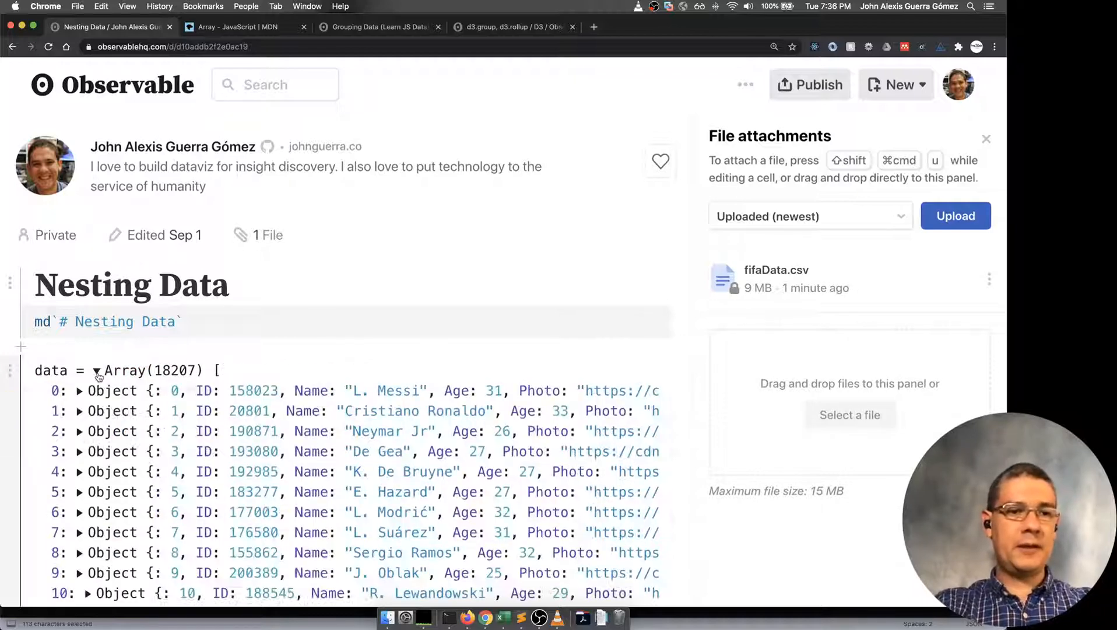
# Scroll down and add a cell running d3.group(data)
pyautogui.scroll(-3)
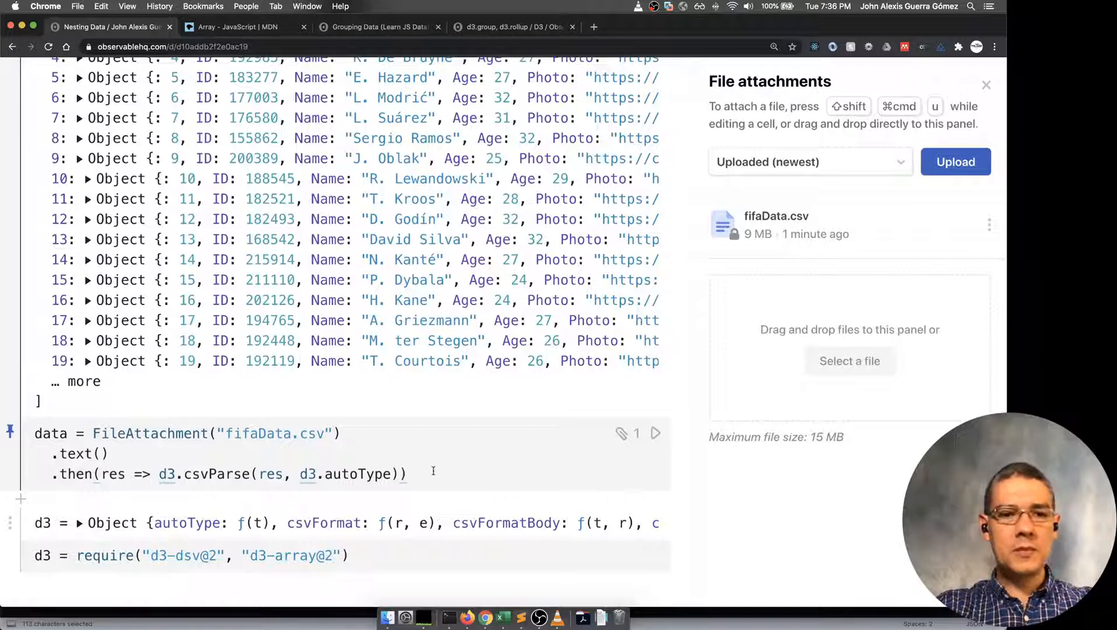
pyautogui.scroll(-3)
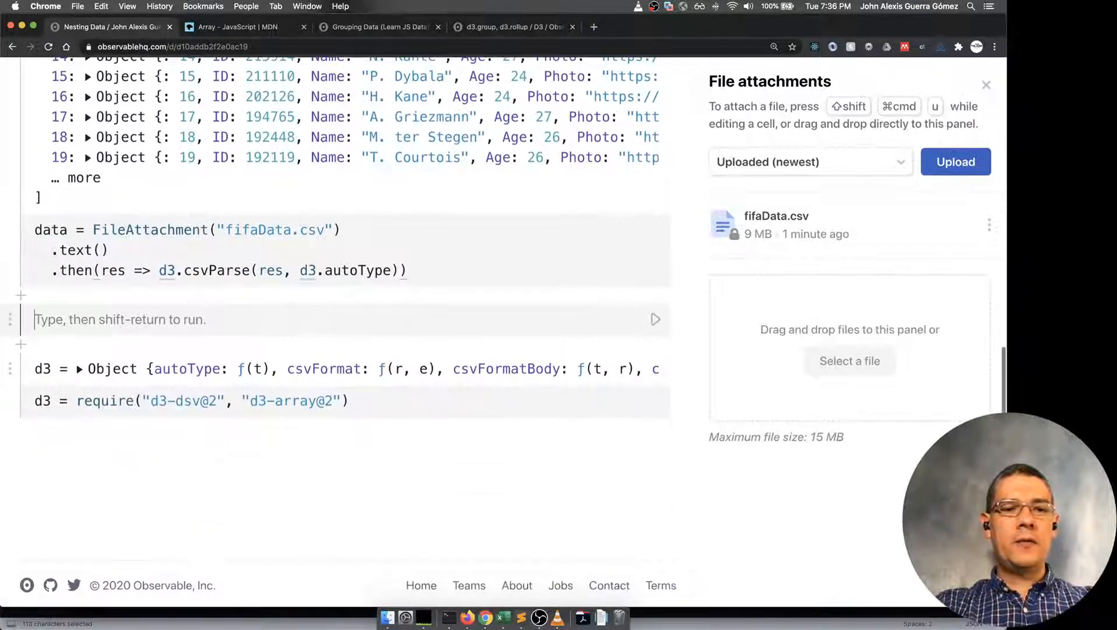
pyautogui.write('d3')
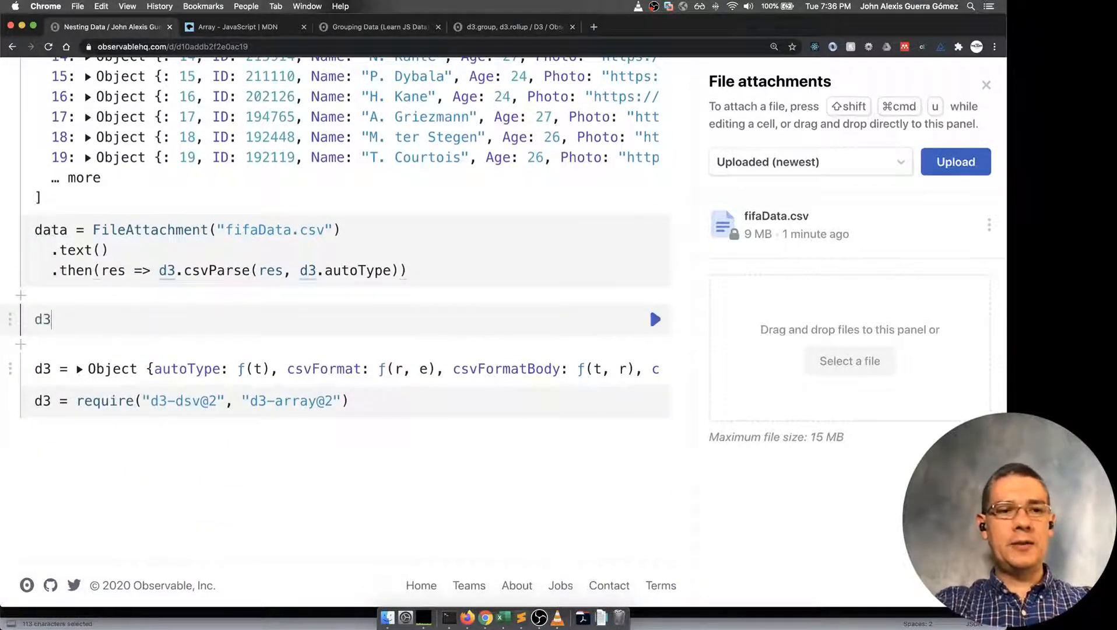
pyautogui.write('.group(')
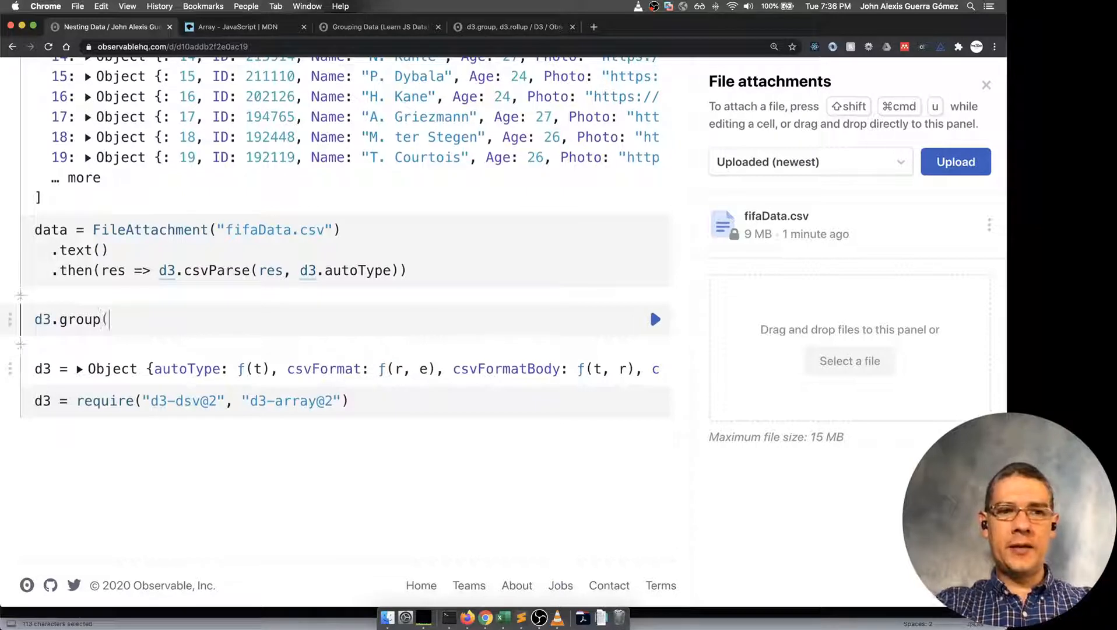
pyautogui.write('data)')
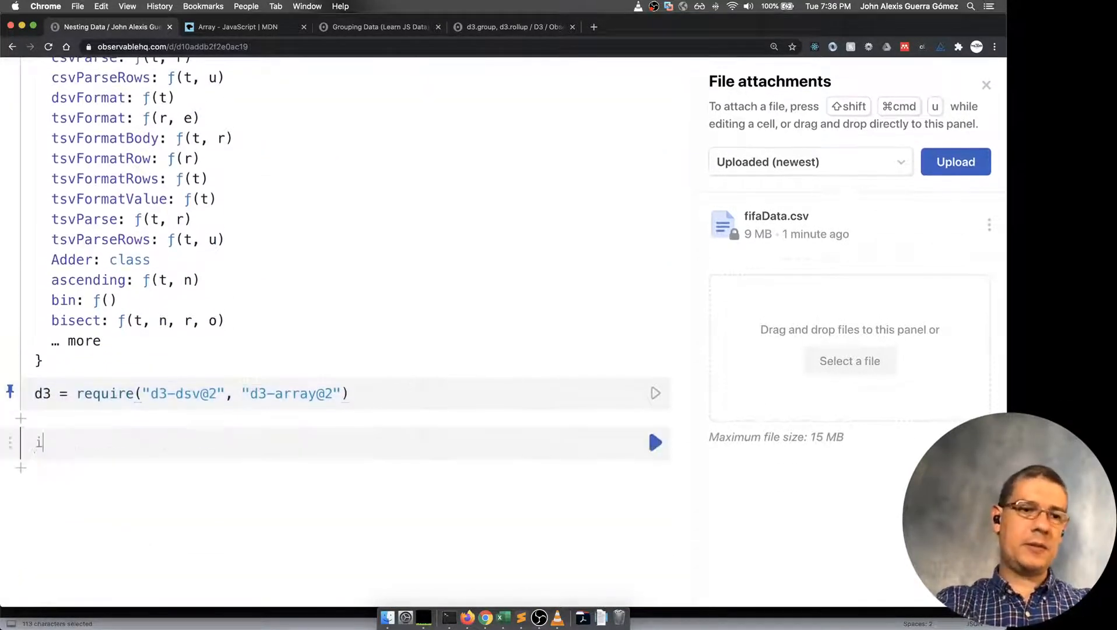
# Import navio and add a navio(data) overview cell
pyautogui.write('mport { navio} from "@john-gue')
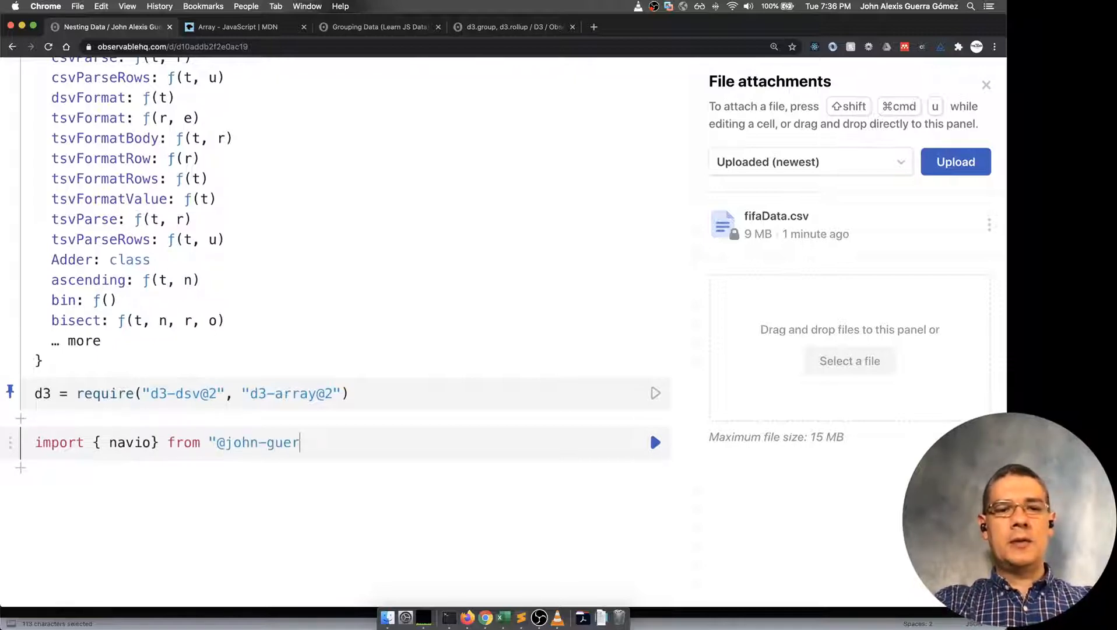
pyautogui.write('ra/navio"')
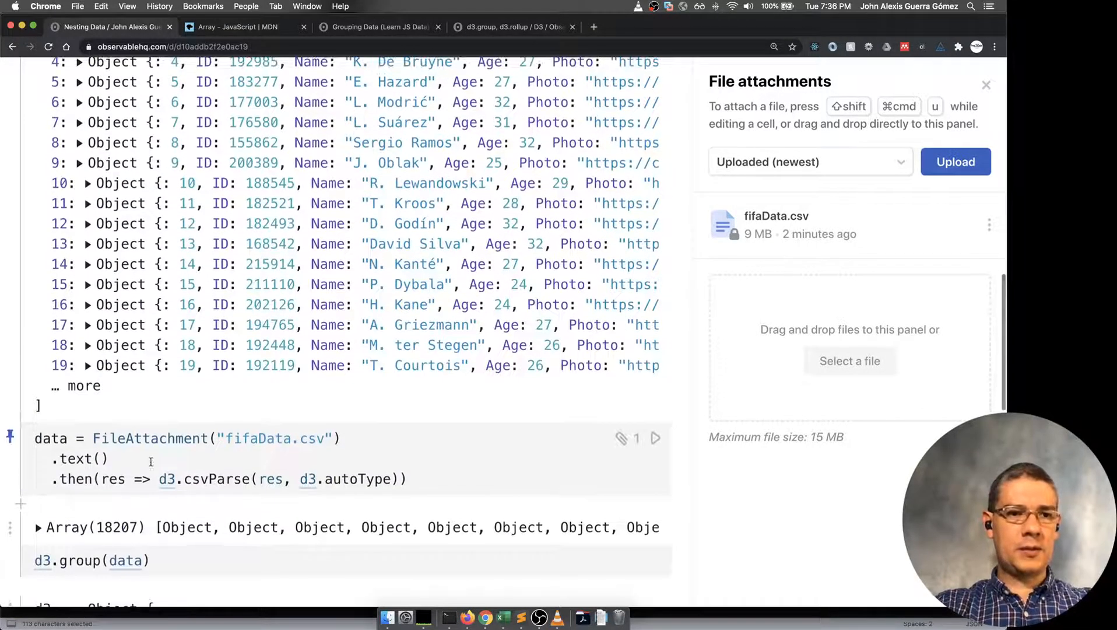
pyautogui.moveTo(20, 504)
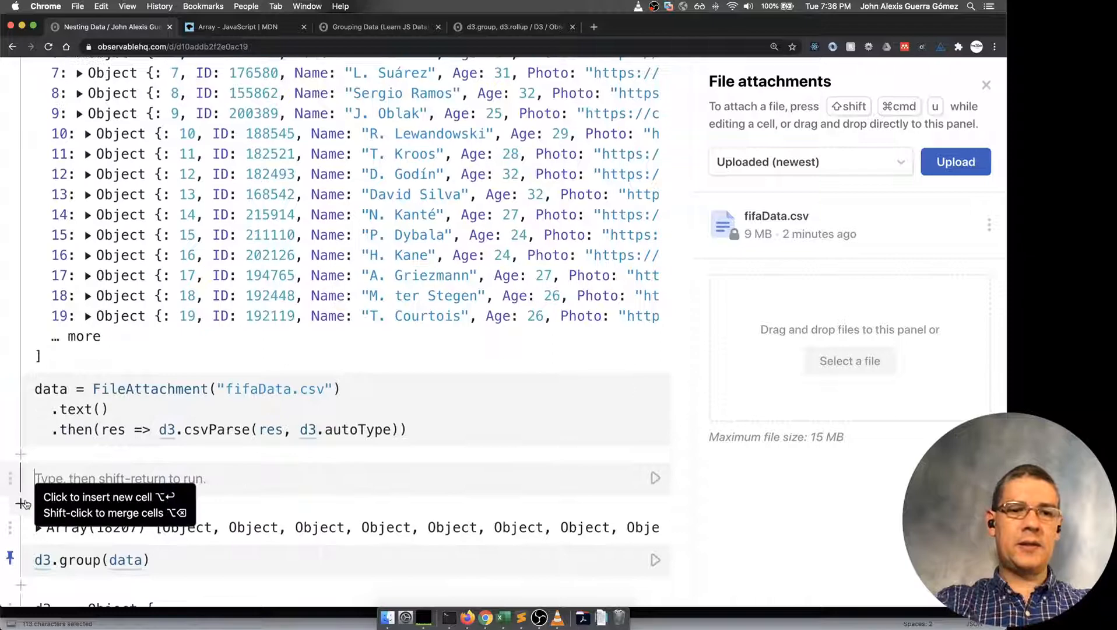
pyautogui.write('navio(data)')
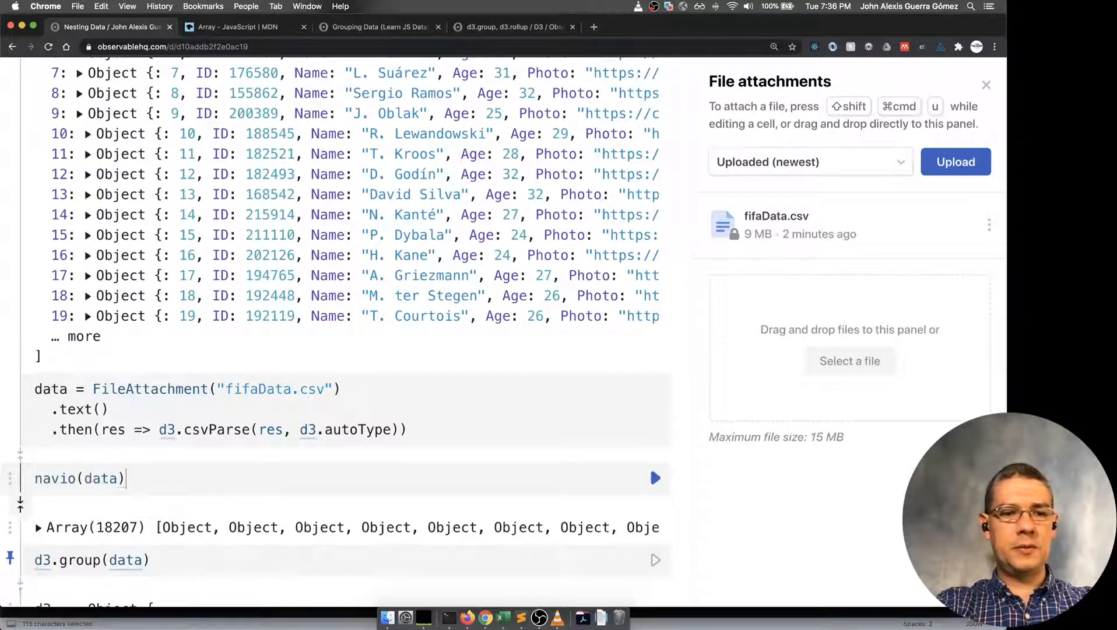
# Set navio's attribWidth to 8 and scroll through the chart's attribute columns
pyautogui.scroll(-3)
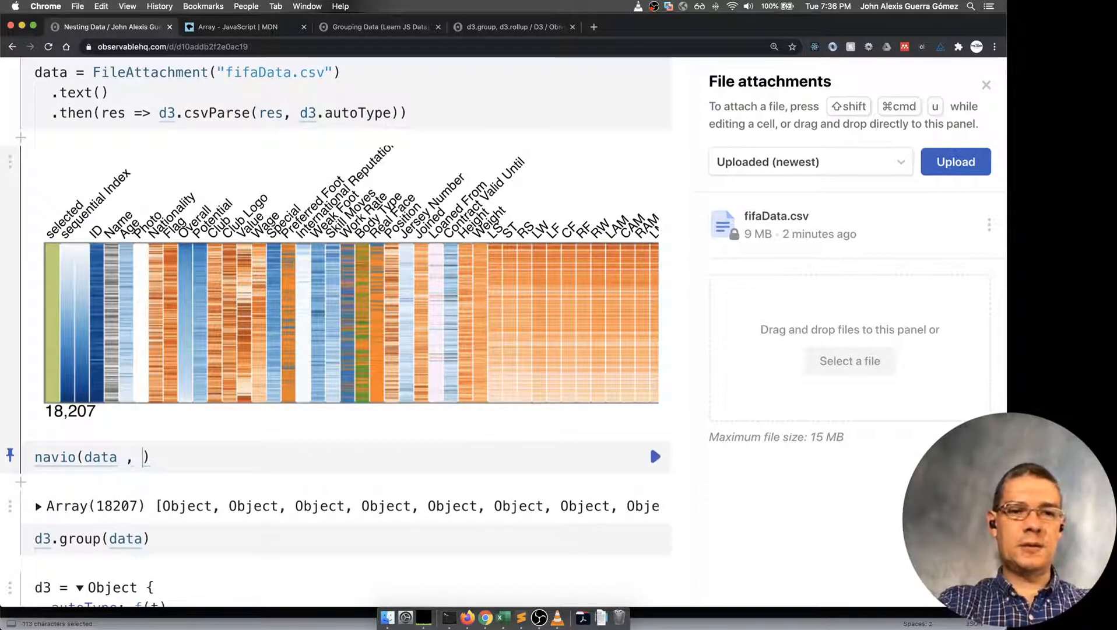
pyautogui.write('{attribW')
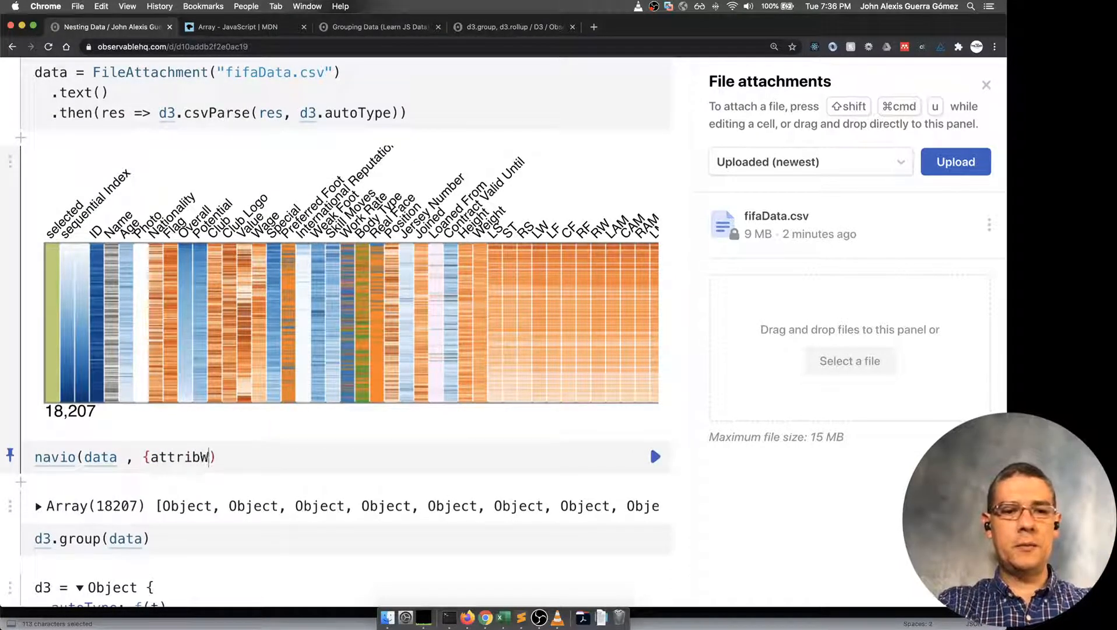
pyautogui.write('idth:')
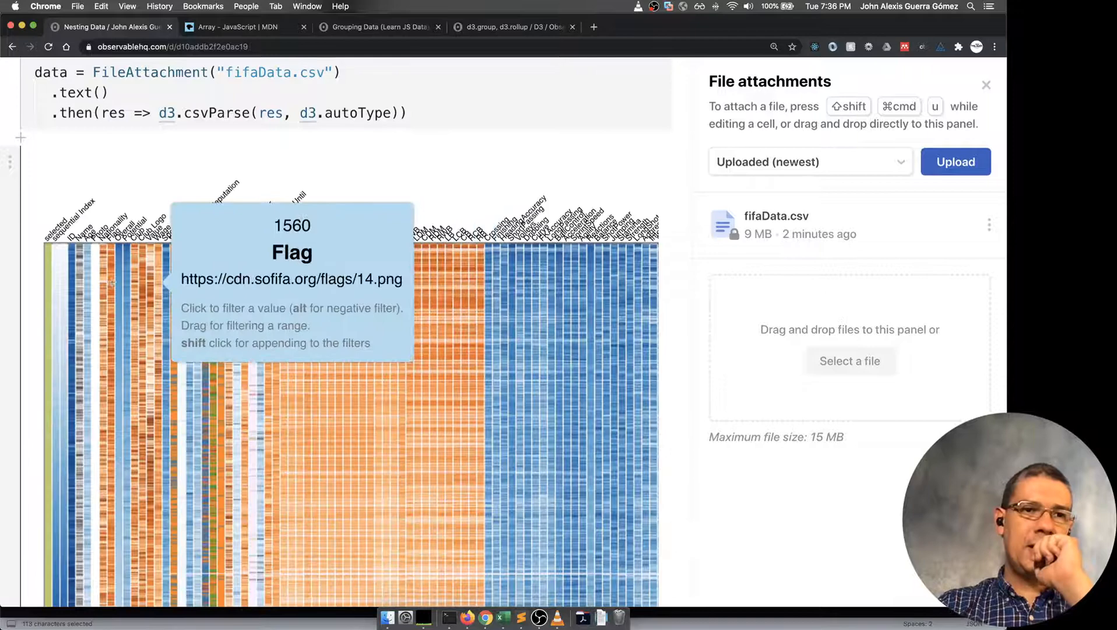
pyautogui.scroll(-3)
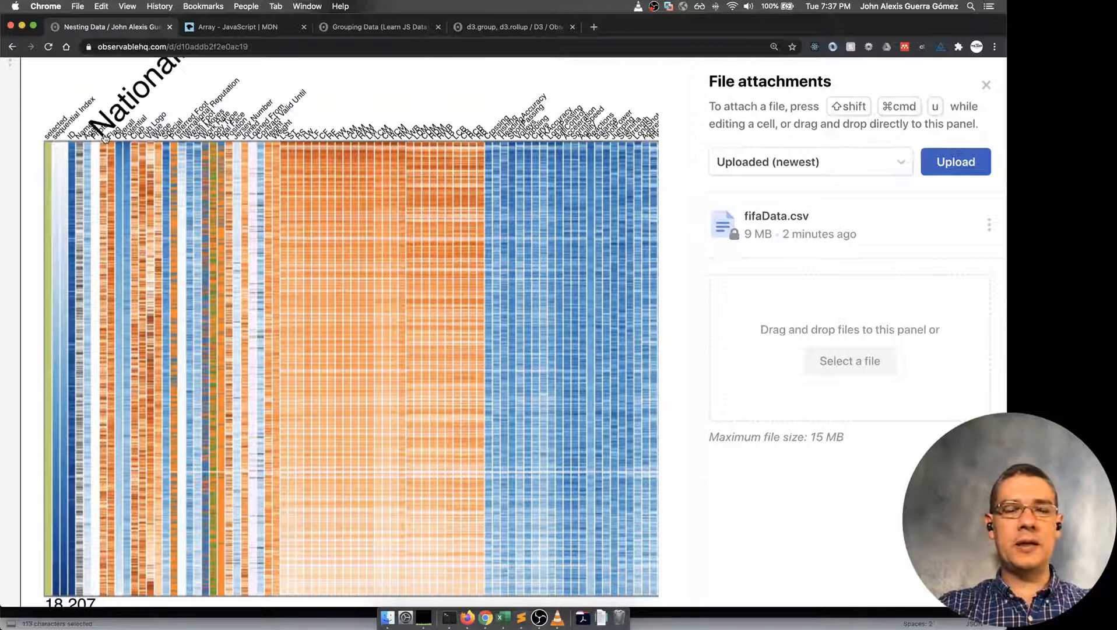
pyautogui.moveTo(103, 161)
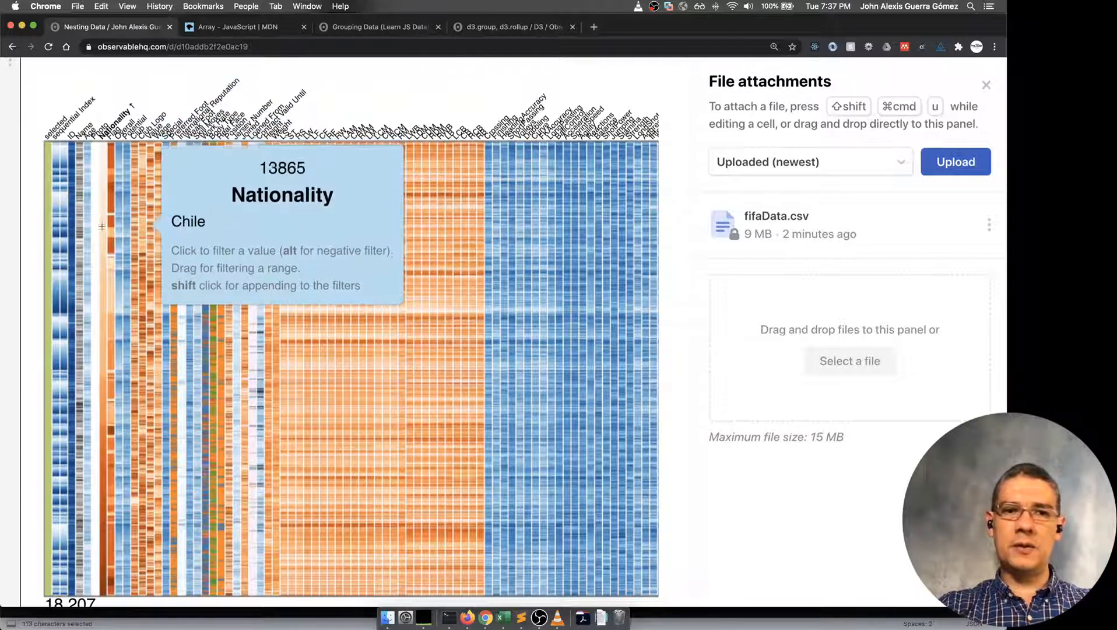
pyautogui.scroll(-3)
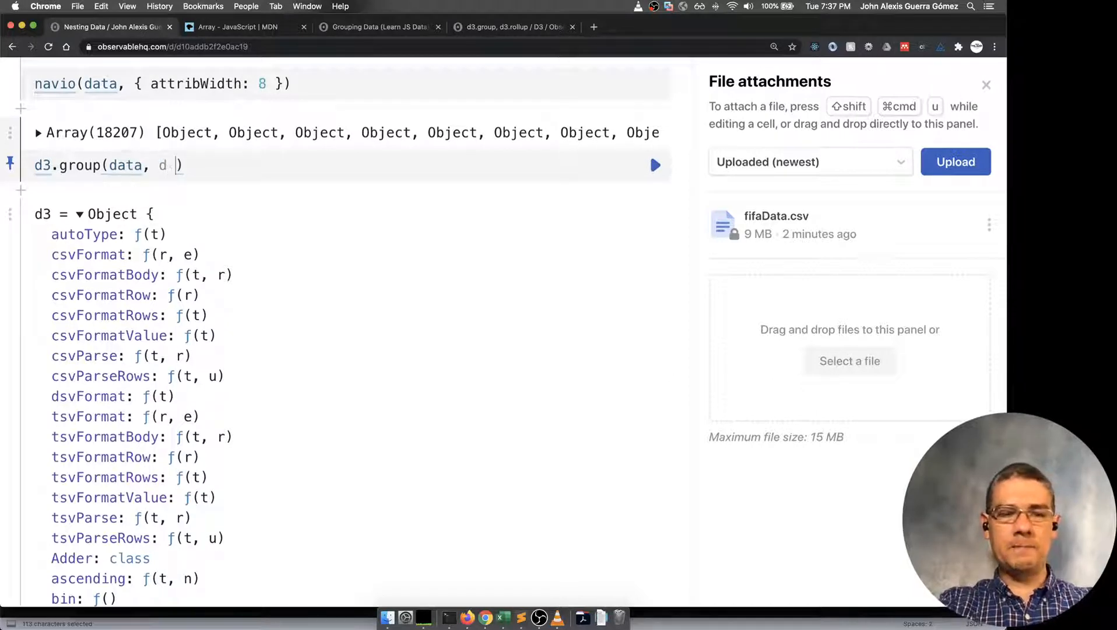
# Change the d3.group key to d => d.Nationality and scroll through the 164-country Map
pyautogui.write('=> d')
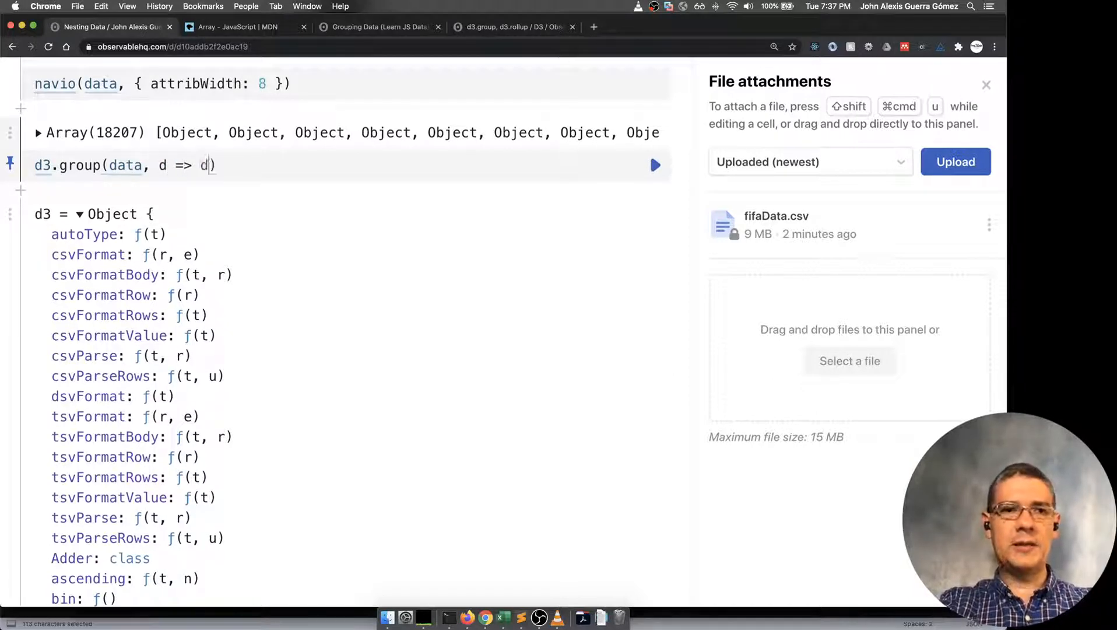
pyautogui.write('.Nationality')
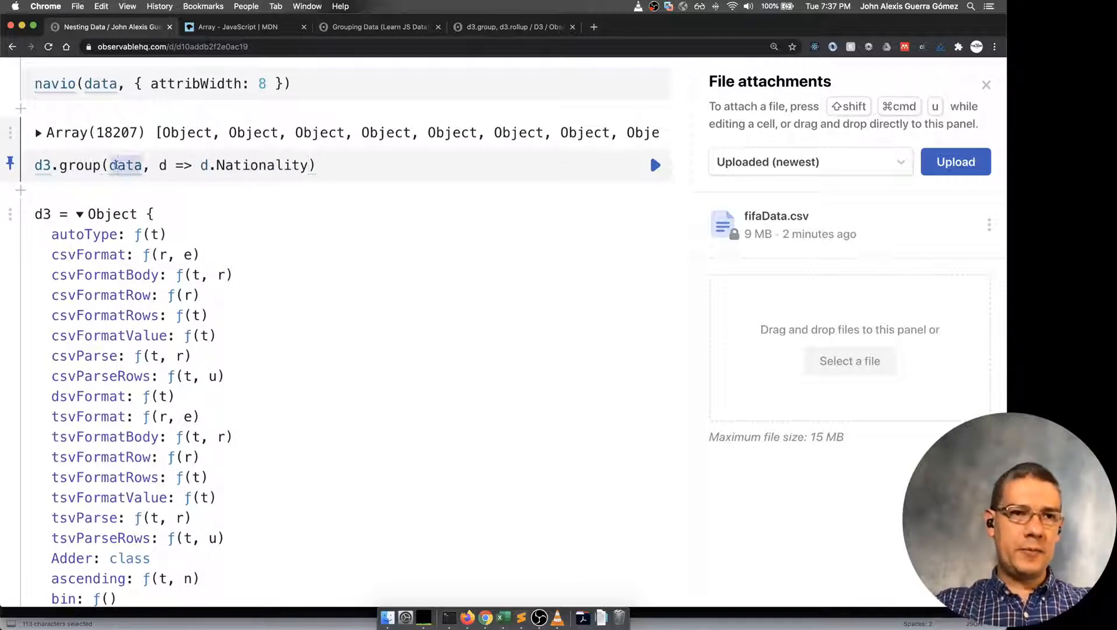
pyautogui.scroll(-3)
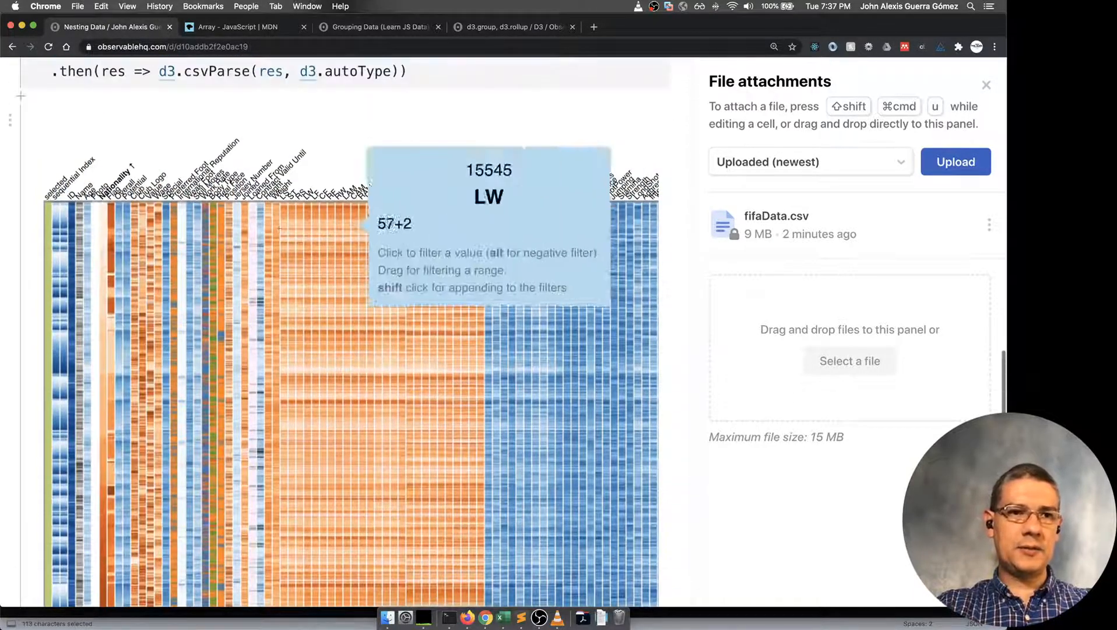
pyautogui.scroll(-3)
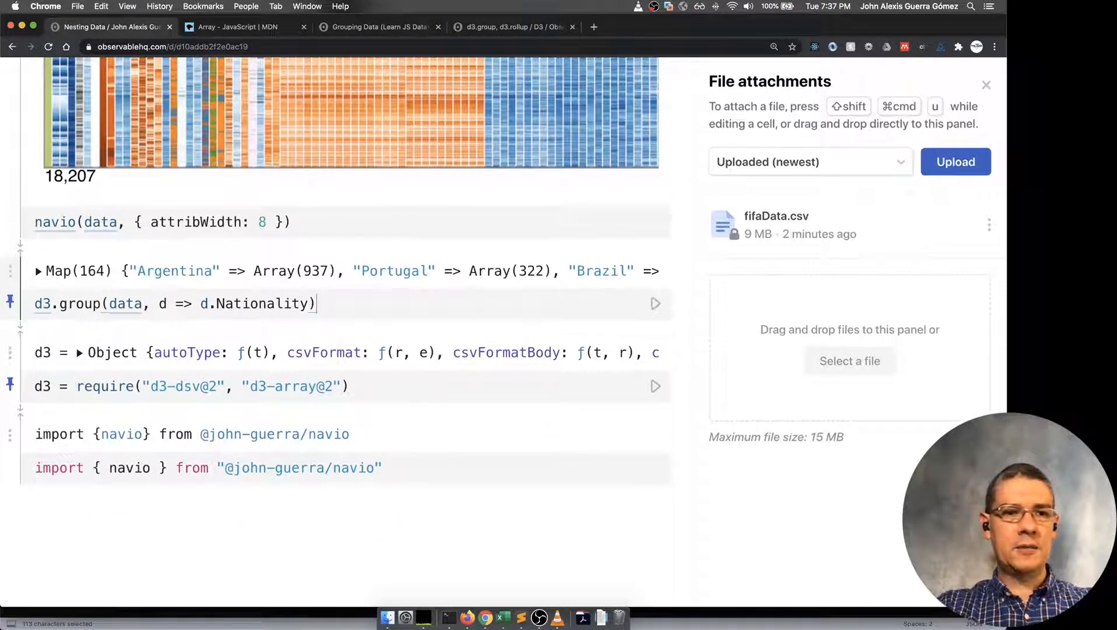
pyautogui.click(38, 270)
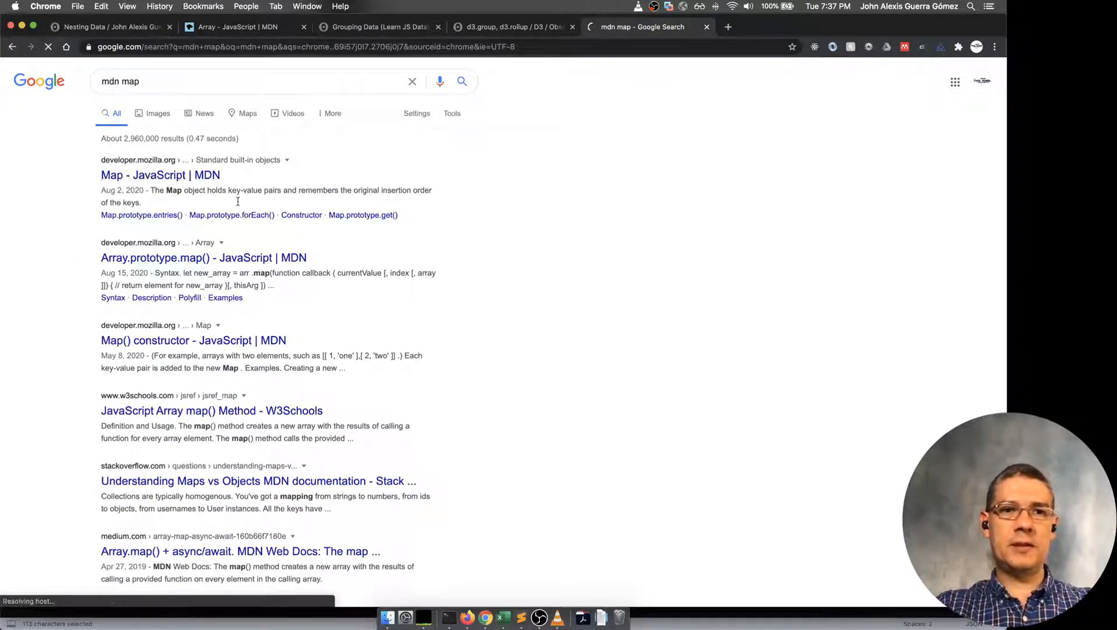
# Open the 'Map - JavaScript | MDN' result and skim the page
pyautogui.click(159, 175)
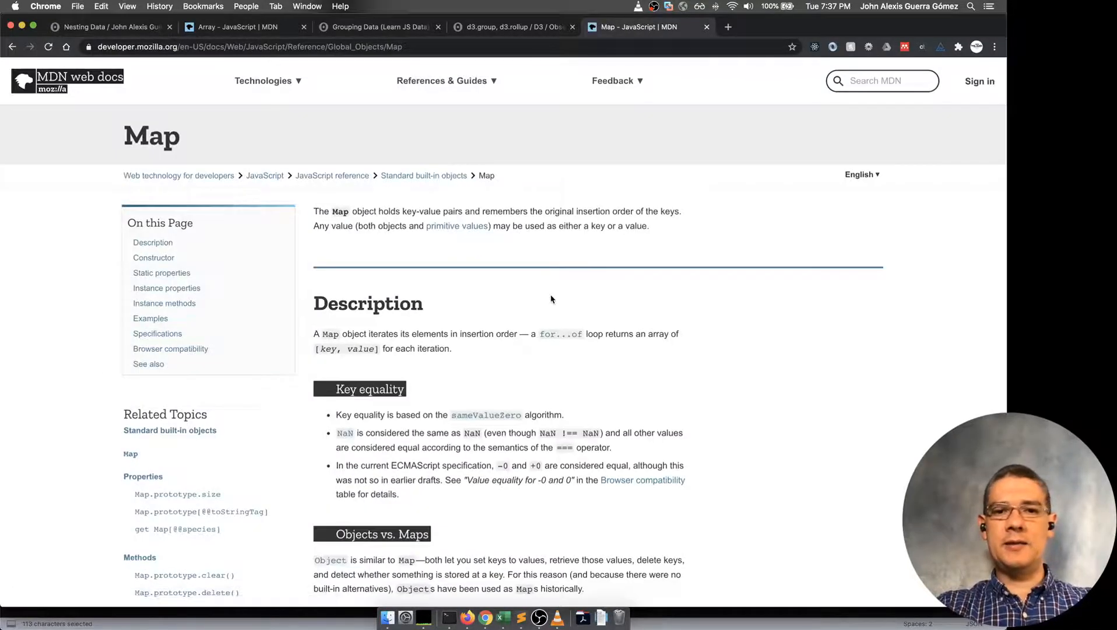
pyautogui.scroll(-3)
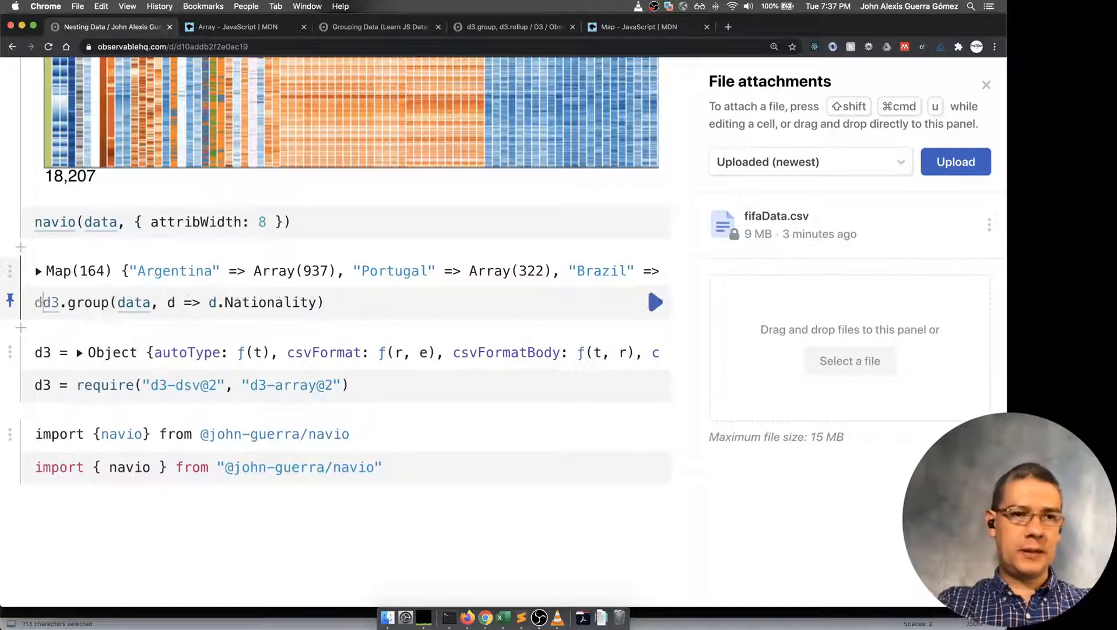
# Store the grouping as dataGrouped and add a dataGrouped.get("Colombia") cell returning 618 players
pyautogui.write('dataGrouped =')
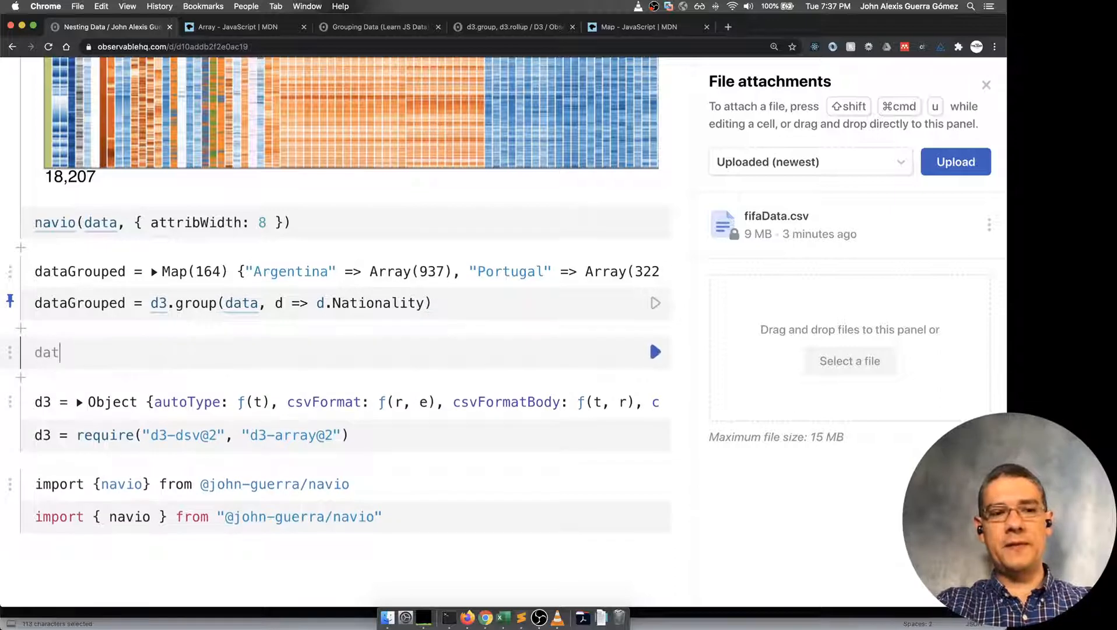
pyautogui.write('aGrouped.')
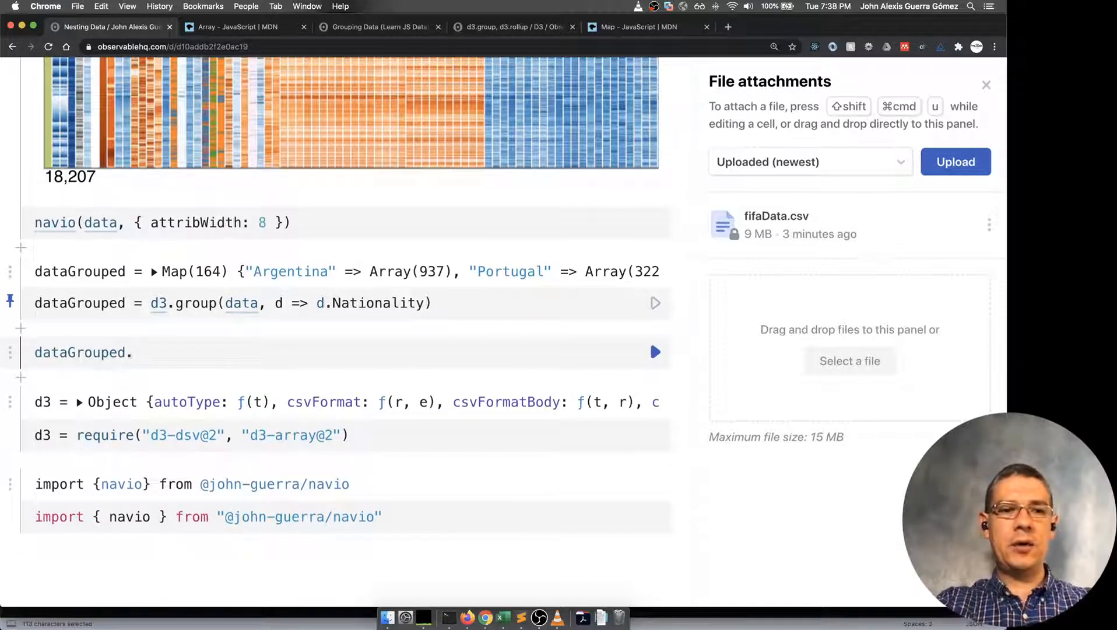
pyautogui.write('get("Colo')
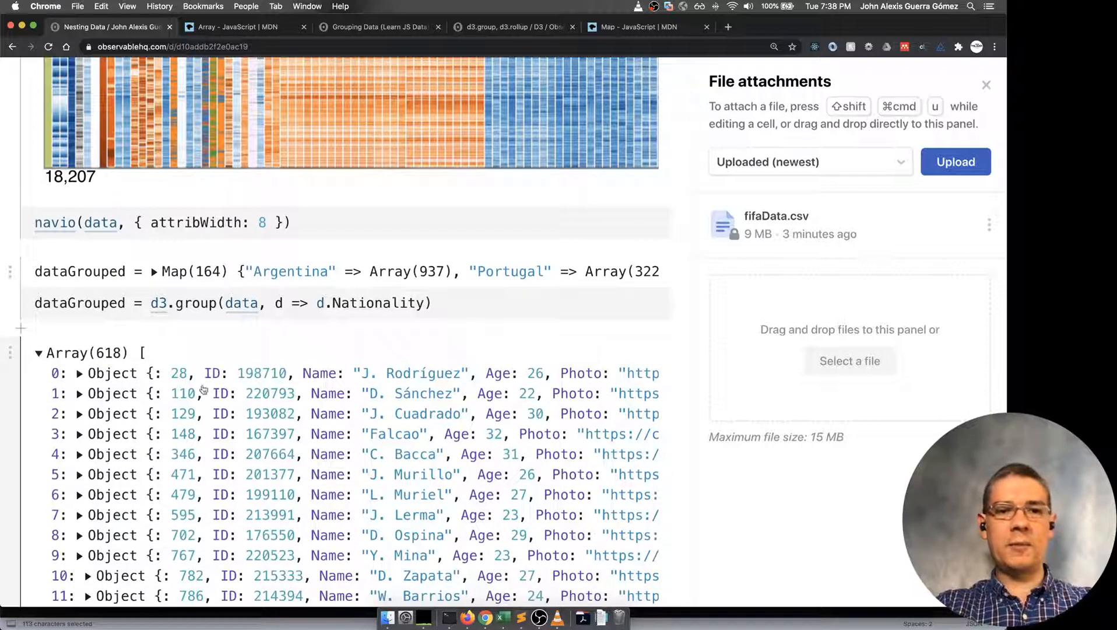
pyautogui.scroll(-3)
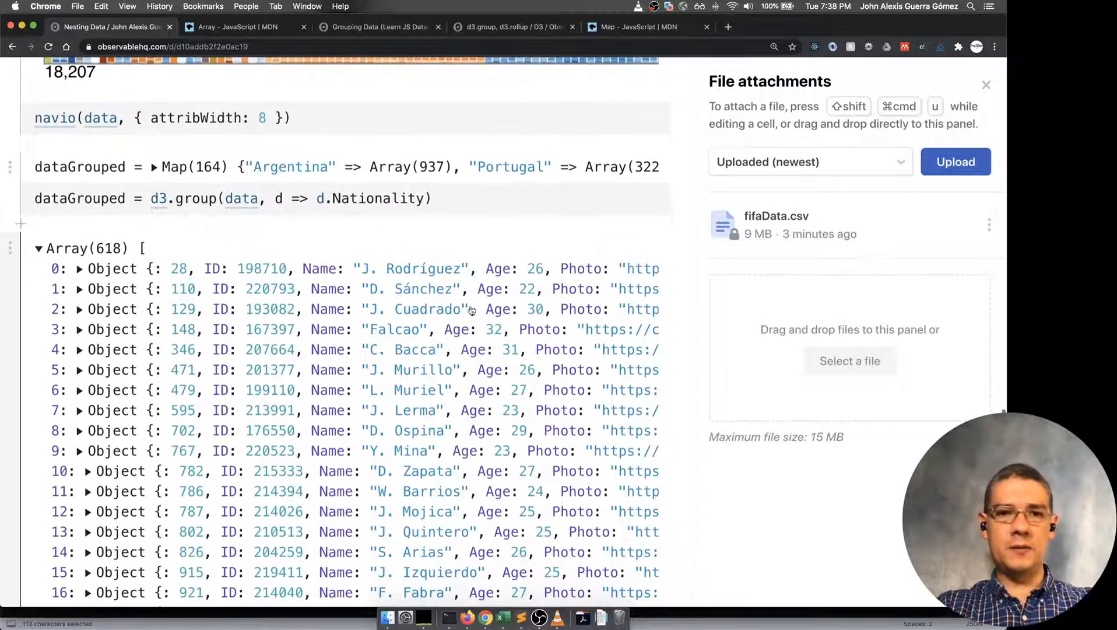
pyautogui.scroll(-3)
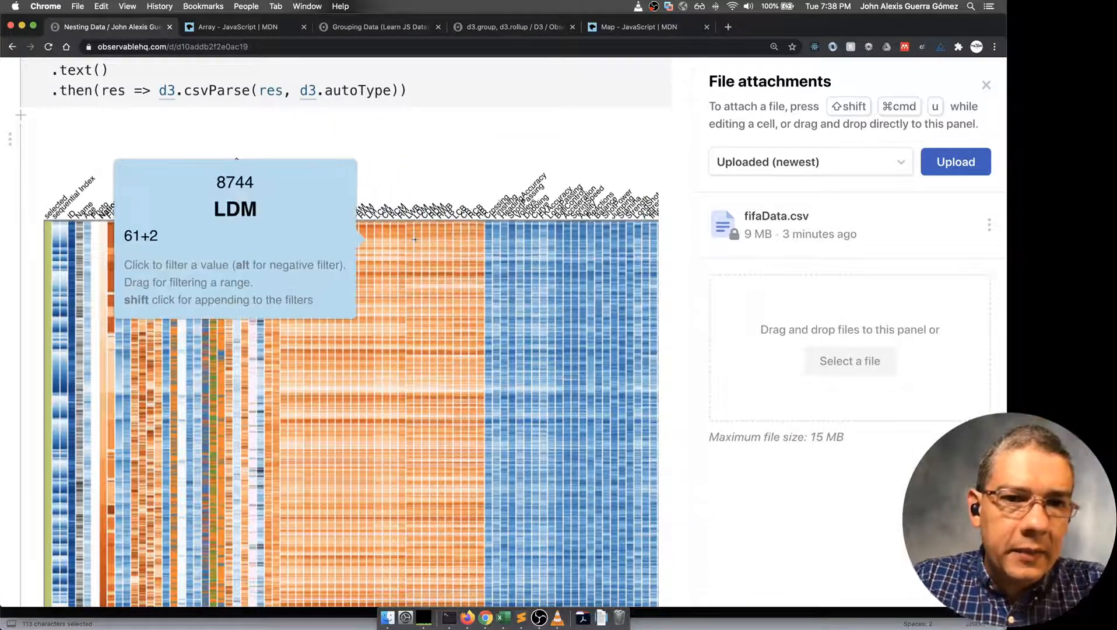
pyautogui.moveTo(383, 229)
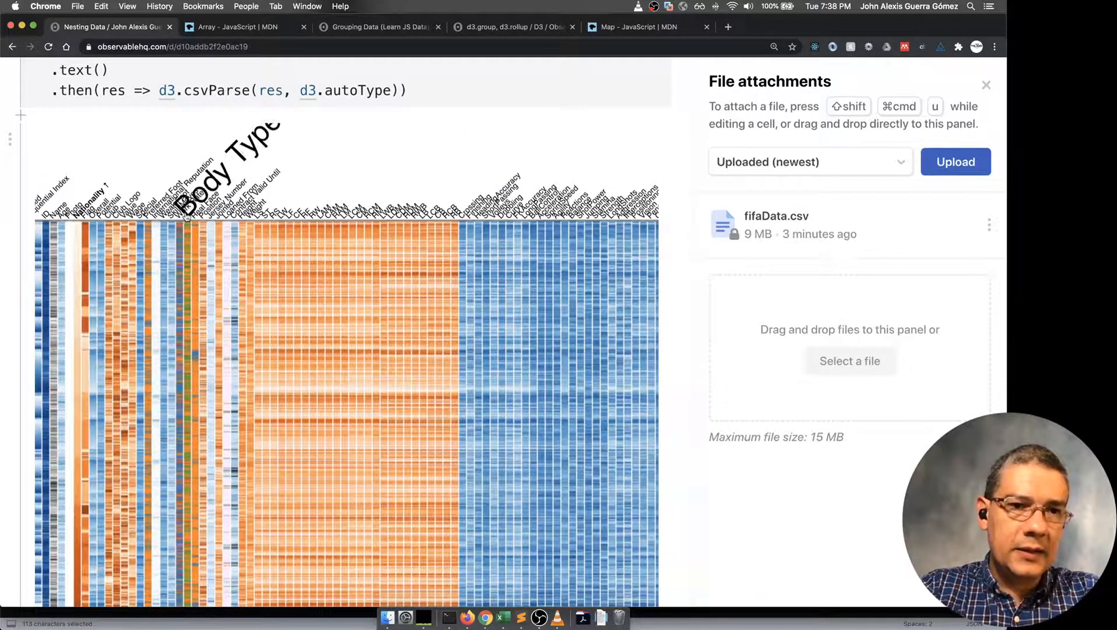
pyautogui.scroll(-3)
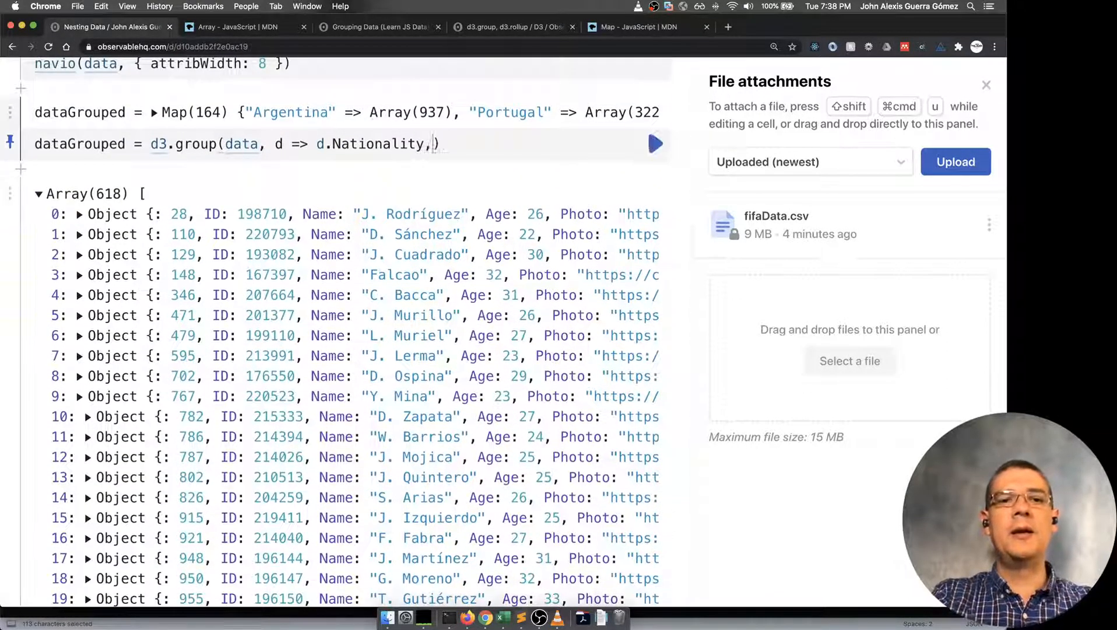
# Add d => d.Position as a second grouping key and expand Argentina's position groups
pyautogui.write('d=>')
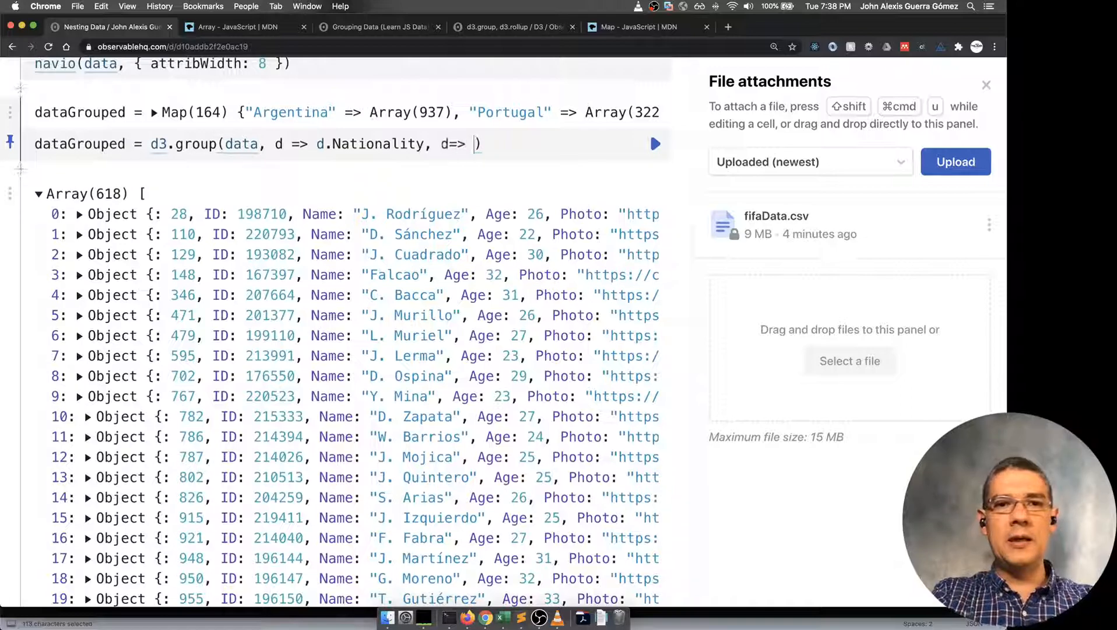
pyautogui.write('d.')
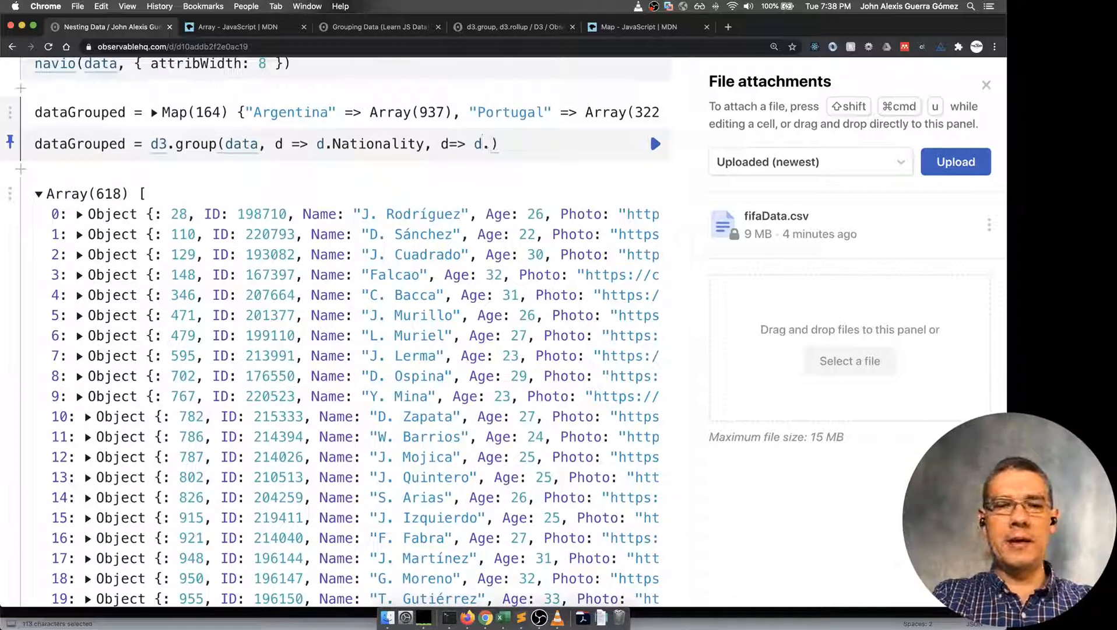
pyautogui.write('Position')
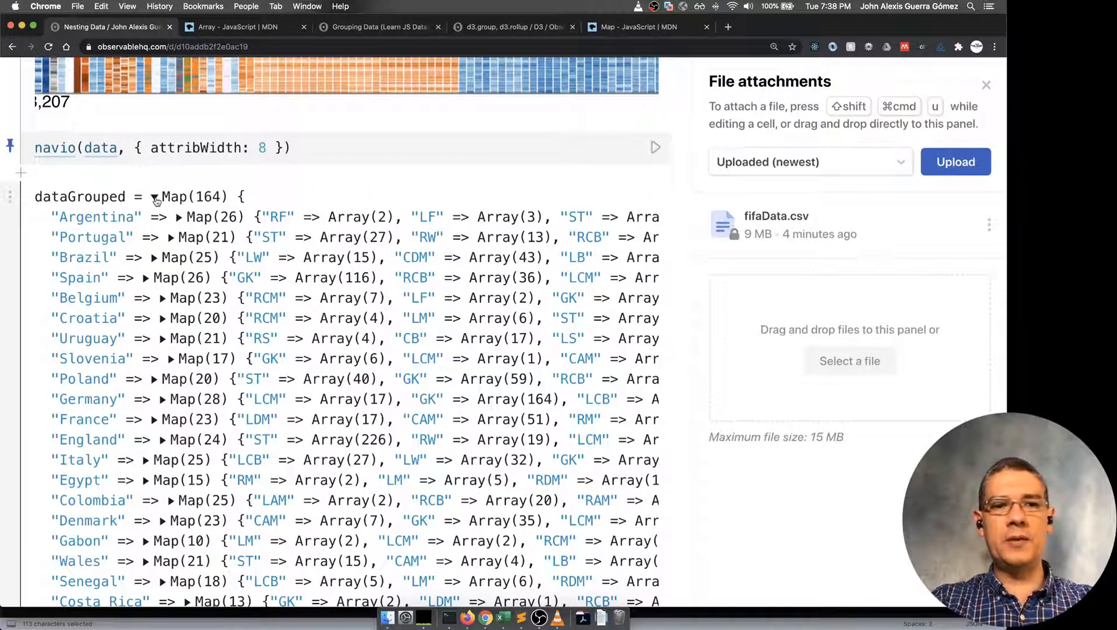
pyautogui.click(154, 197)
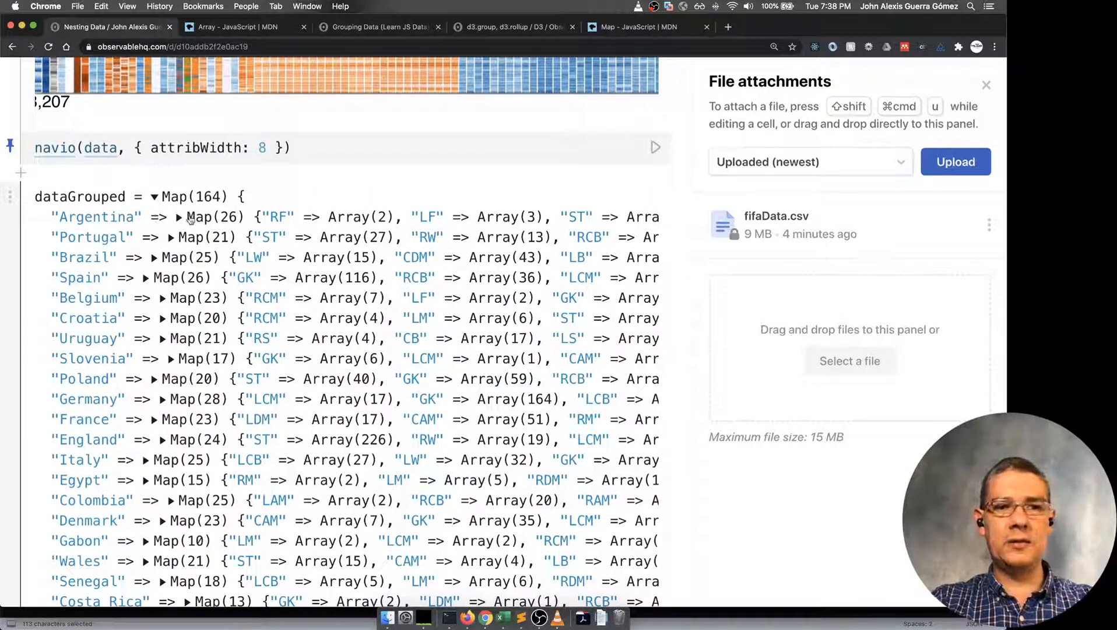
pyautogui.click(178, 216)
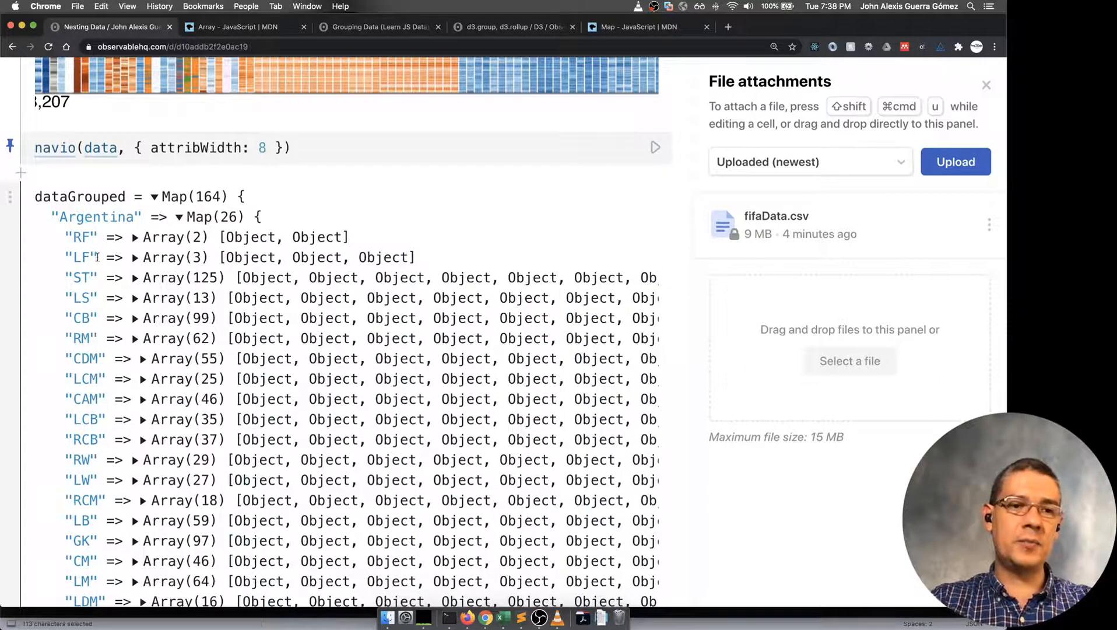
pyautogui.scroll(-3)
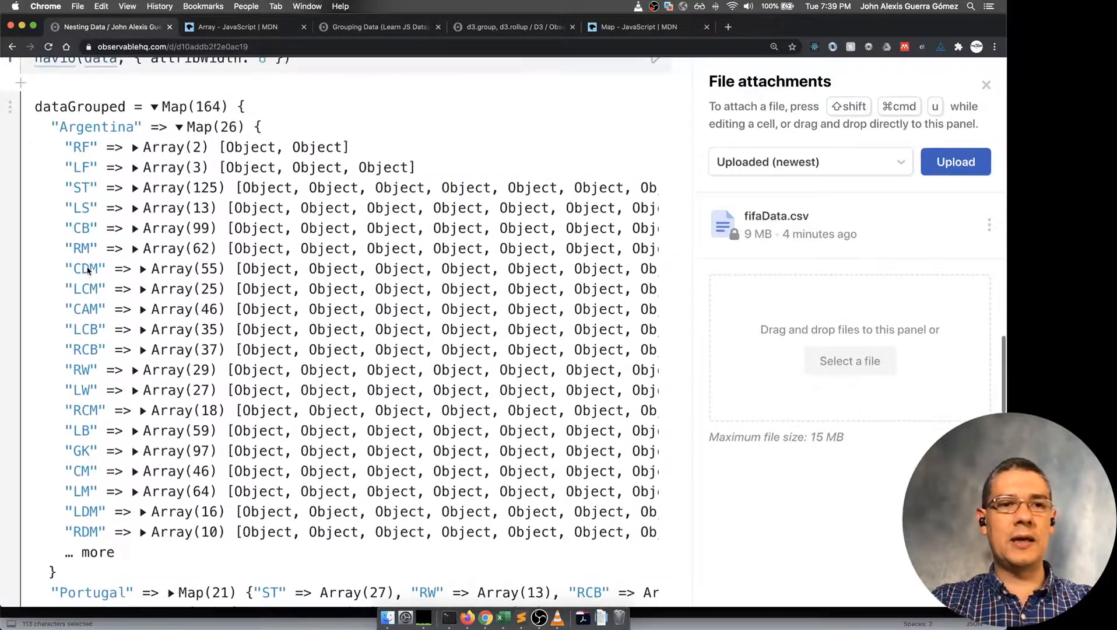
pyautogui.scroll(-3)
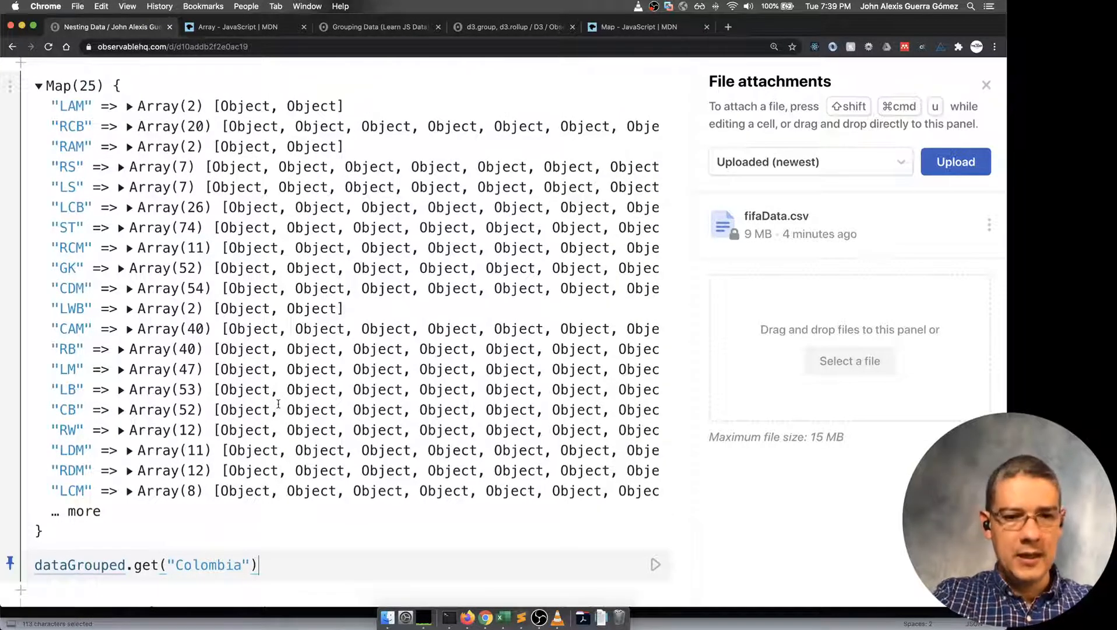
# Chain .get("GK") to list 52 goalkeepers, expand J. Cuadrado's record and select his photo URL
pyautogui.write('.get')
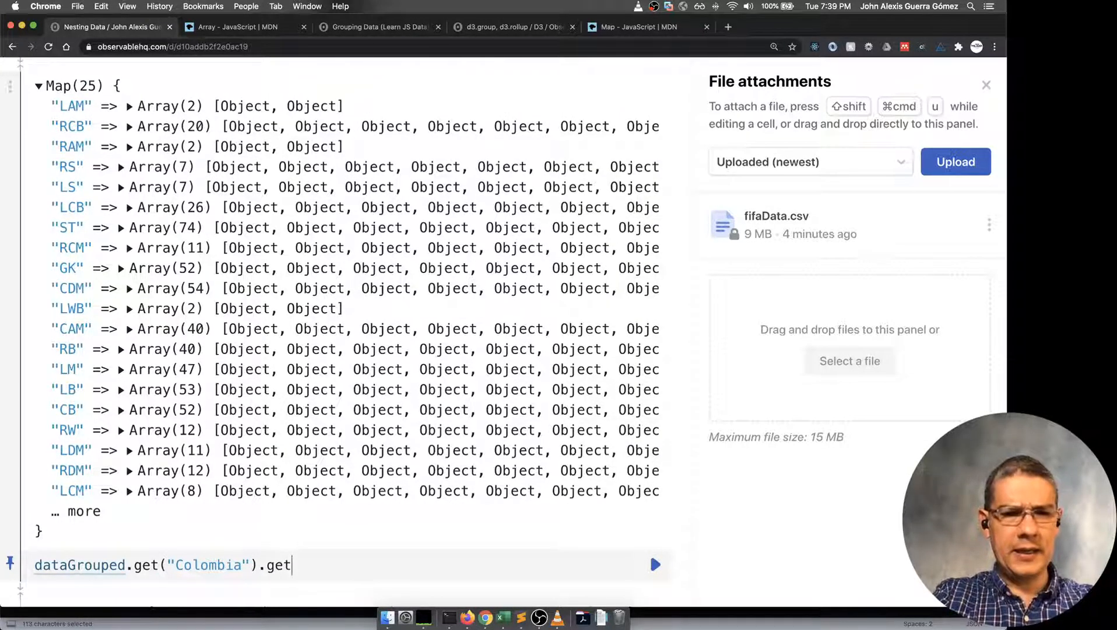
pyautogui.write('("')
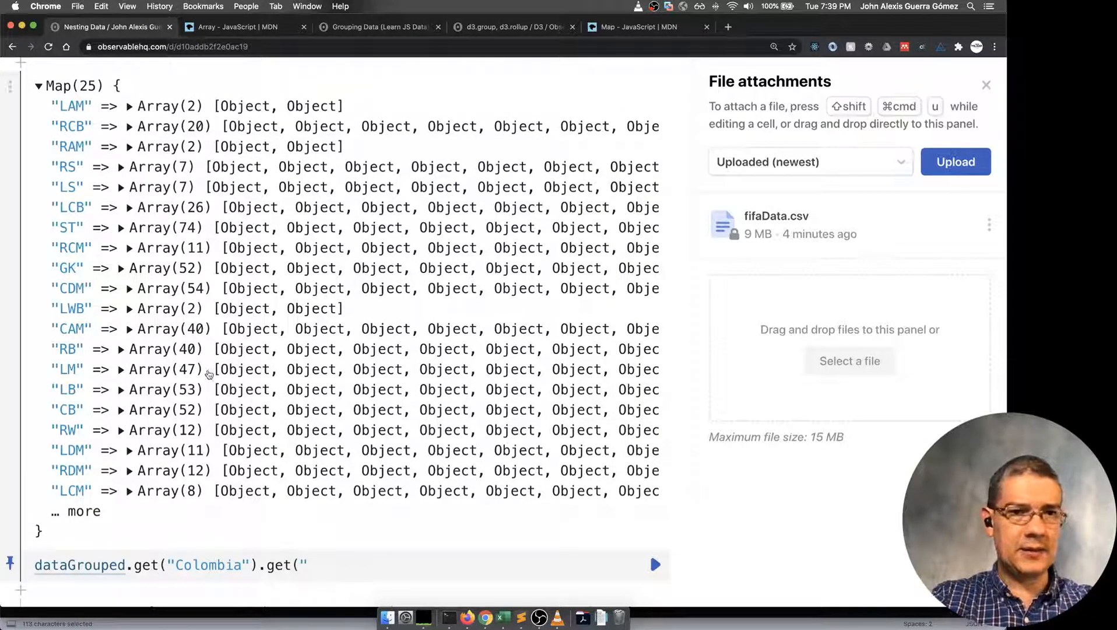
pyautogui.write('GK")')
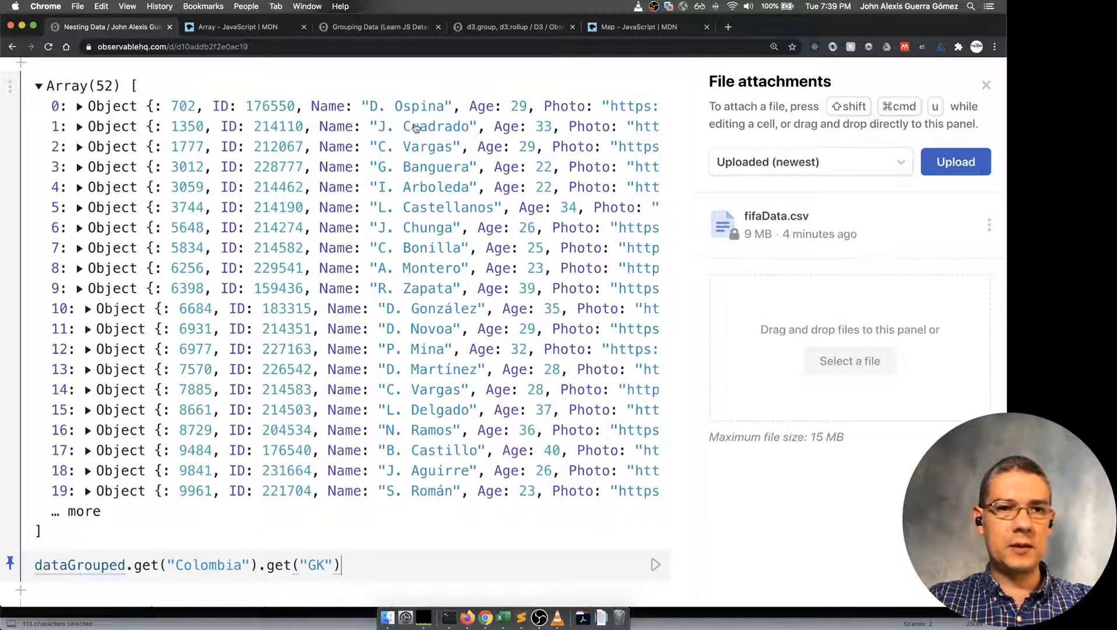
pyautogui.click(79, 126)
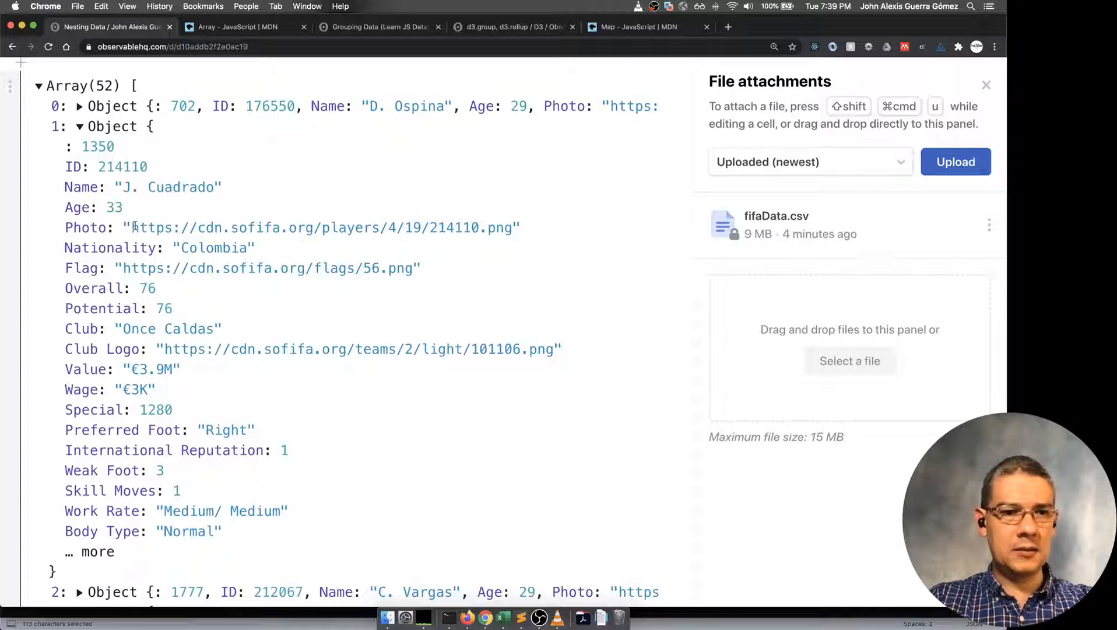
pyautogui.doubleClick(148, 227)
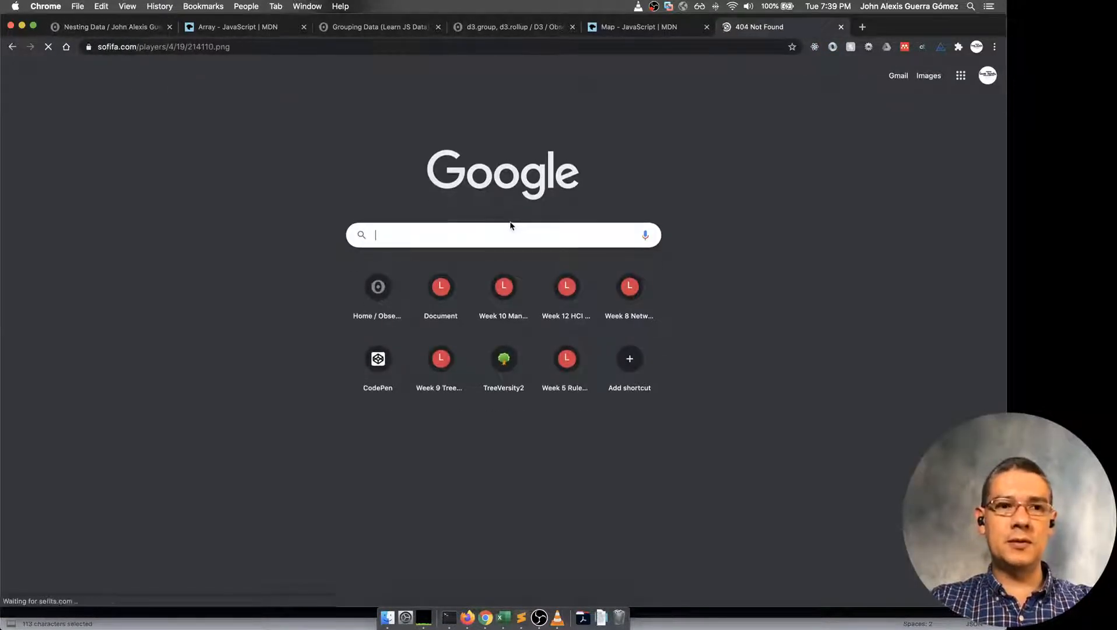
pyautogui.click(111, 27)
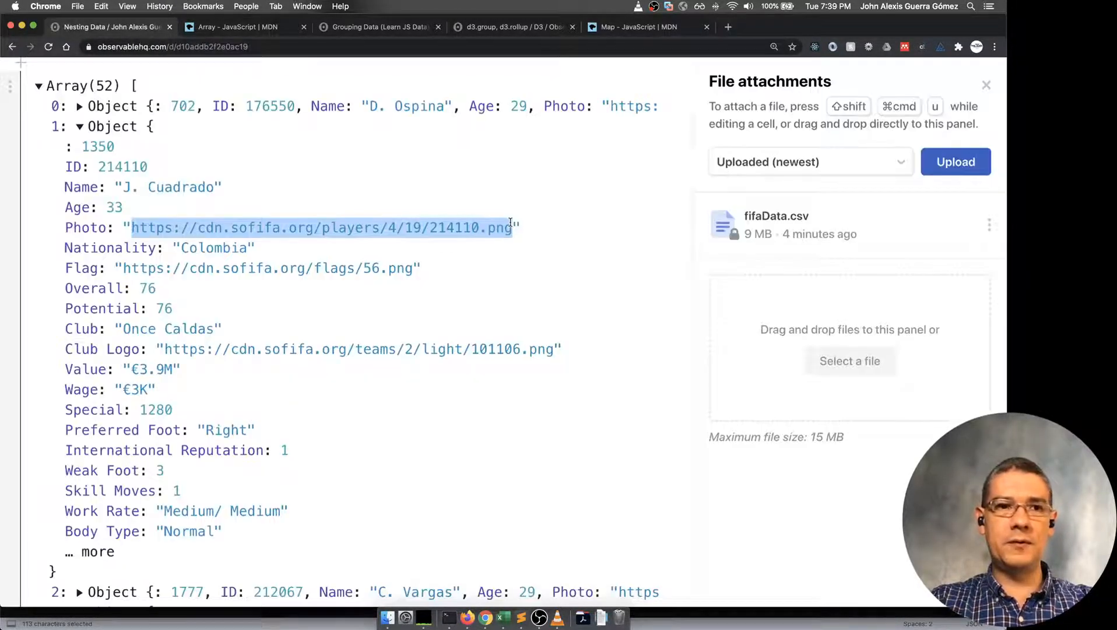
pyautogui.scroll(-3)
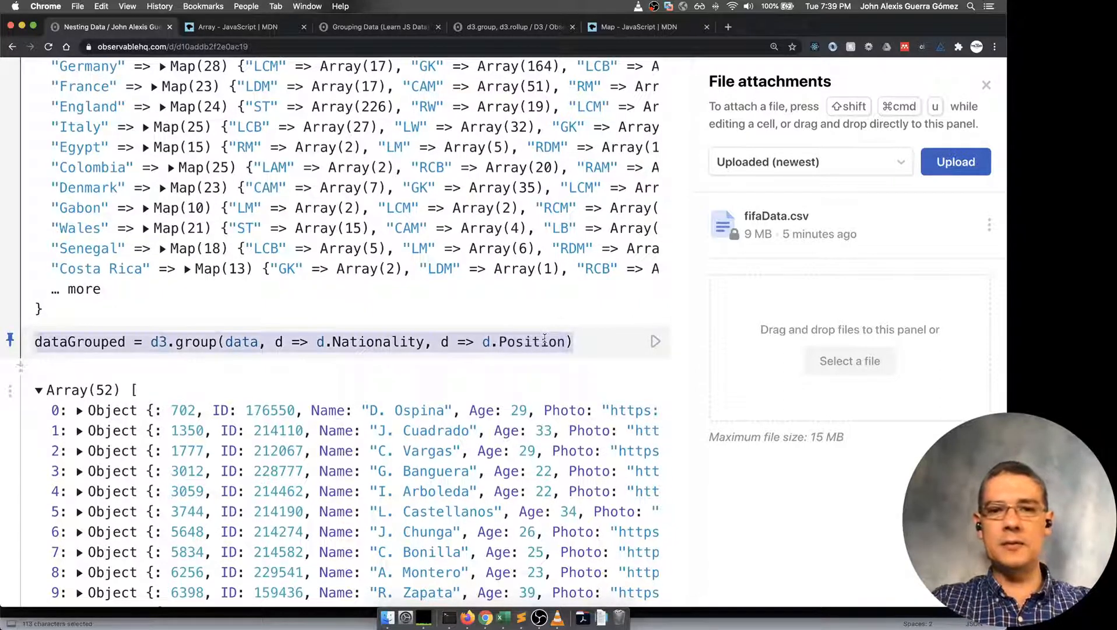
# Create dataGroupeds = d3.groups(data, d => d.Nationality, d => d.Position), run it, and expand Argentina
pyautogui.scroll(-3)
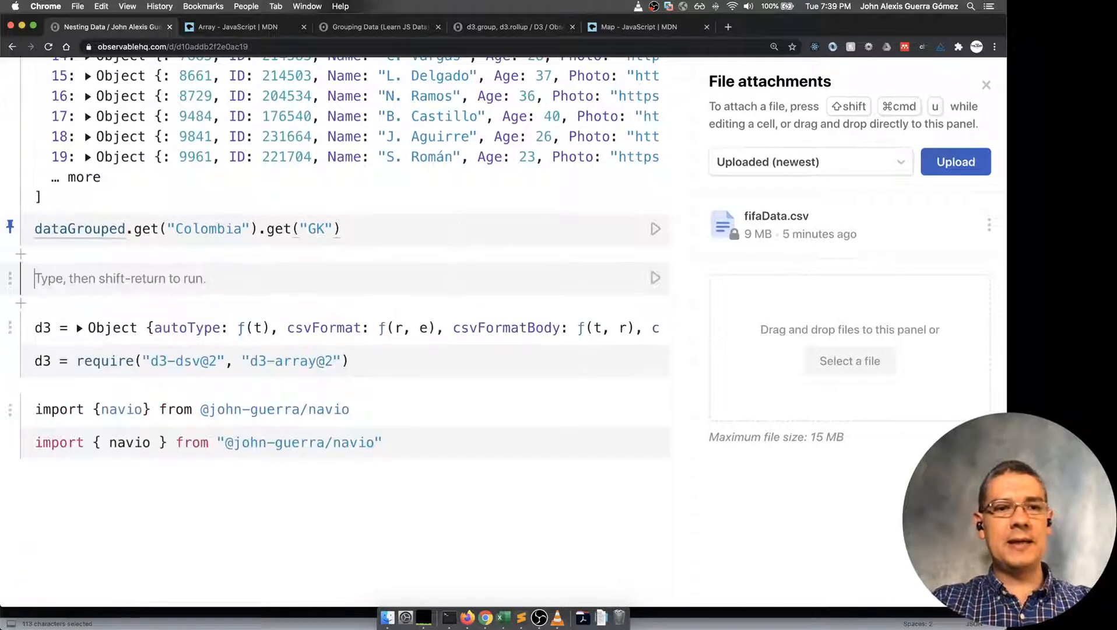
pyautogui.write('dataGrouped = d3.group(data, d => d.Nationality, d => d.Position)')
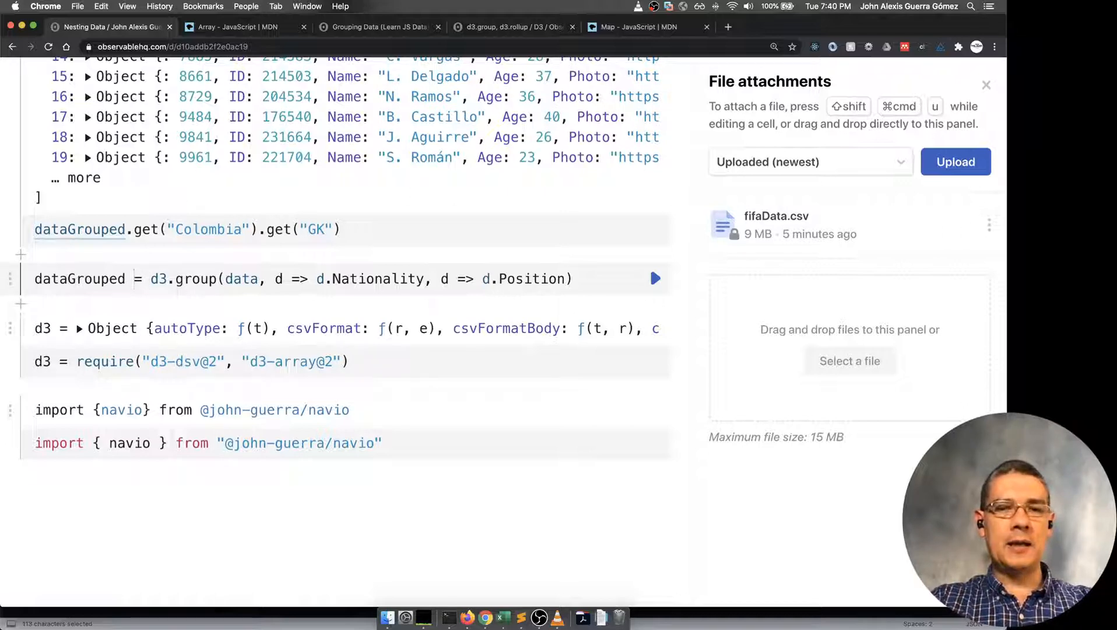
pyautogui.write('s')
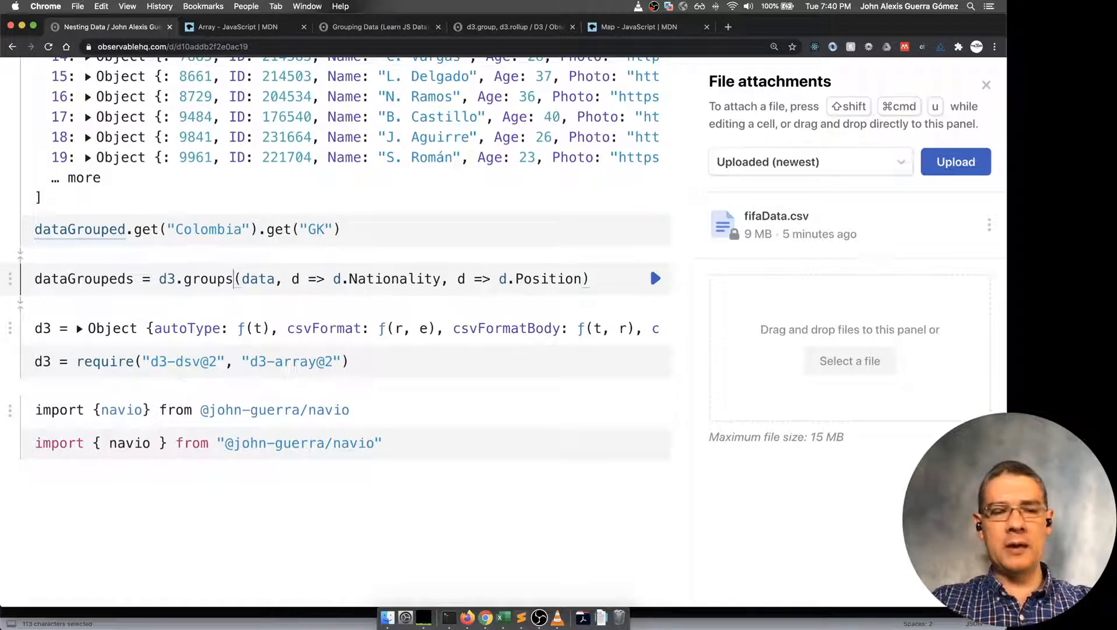
pyautogui.click(655, 278)
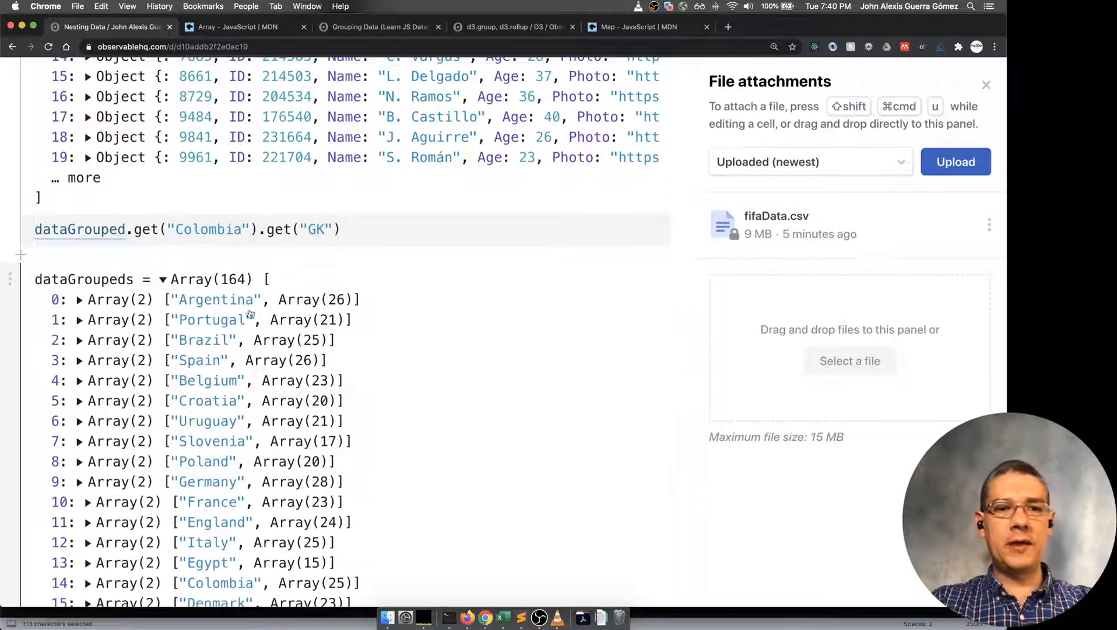
pyautogui.scroll(-3)
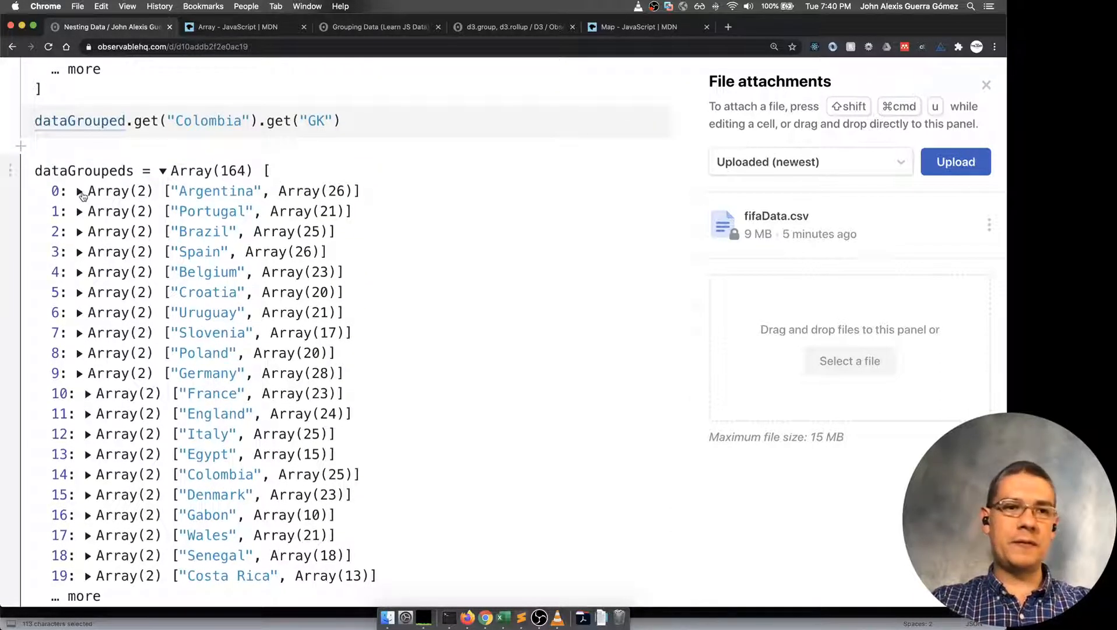
pyautogui.click(78, 191)
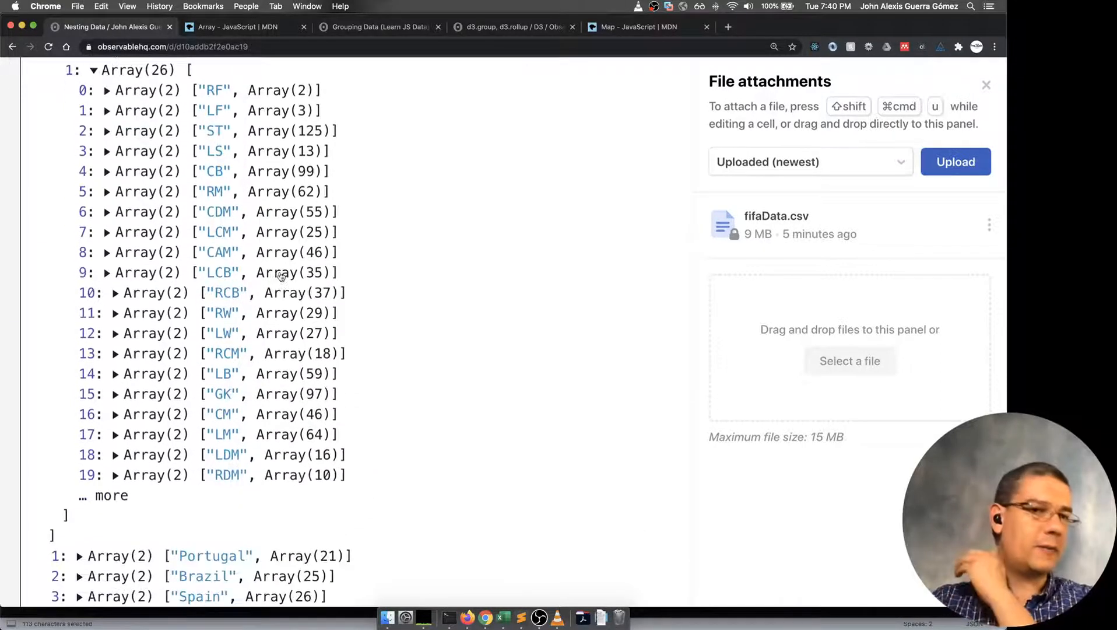
pyautogui.scroll(-3)
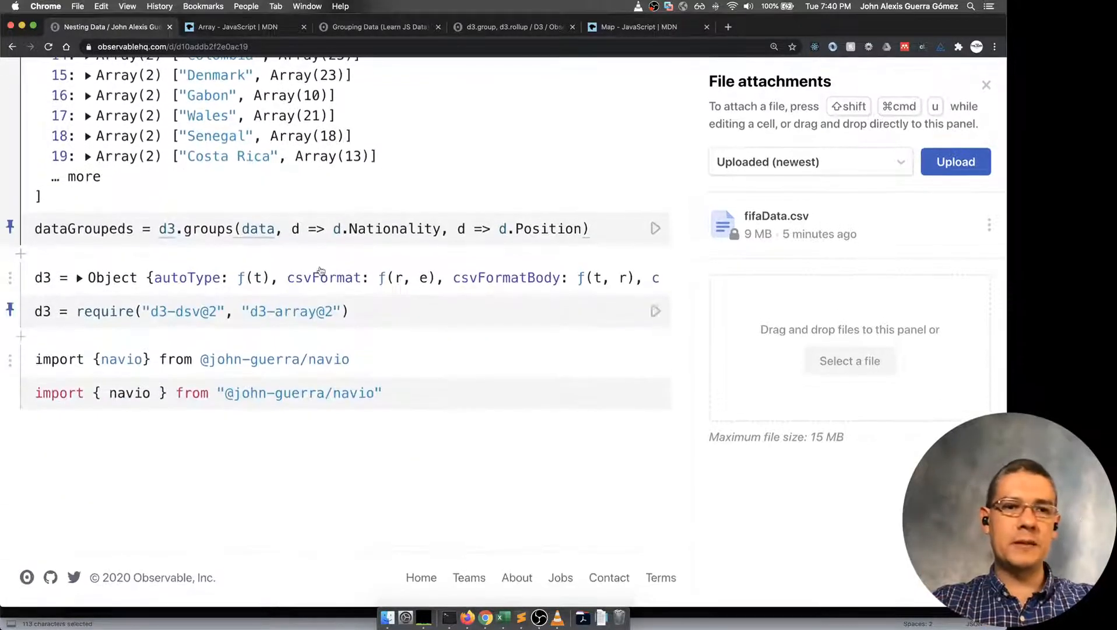
# Write d3.rollup(data, v => v.length, d => d.Nationality) in a new cell and run it
pyautogui.click(20, 253)
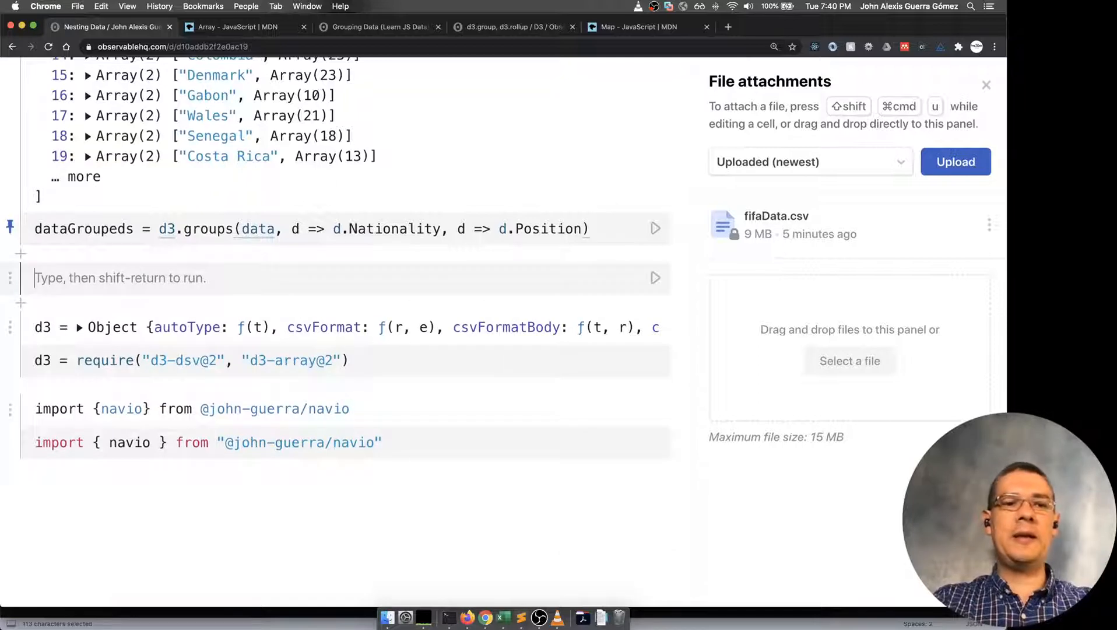
pyautogui.moveTo(439, 197)
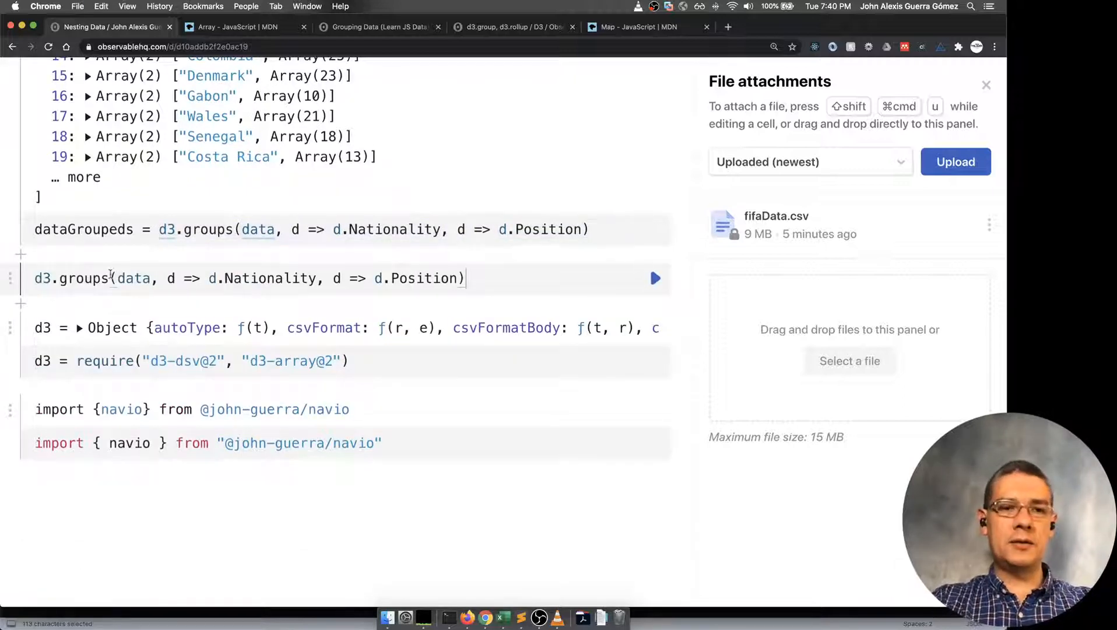
pyautogui.write('roolu')
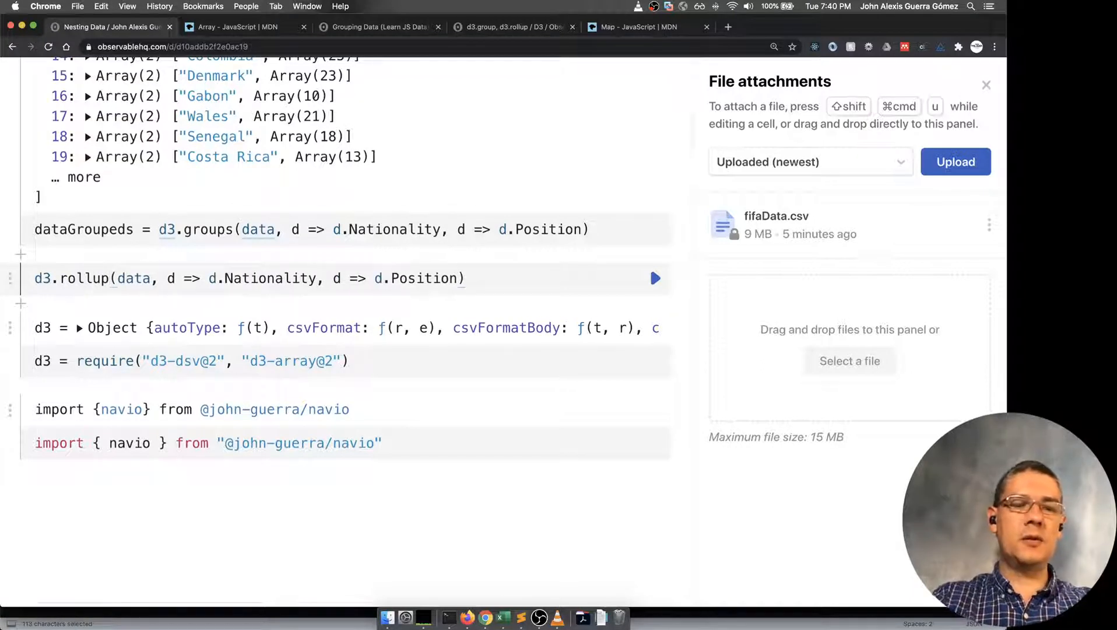
pyautogui.click(655, 279)
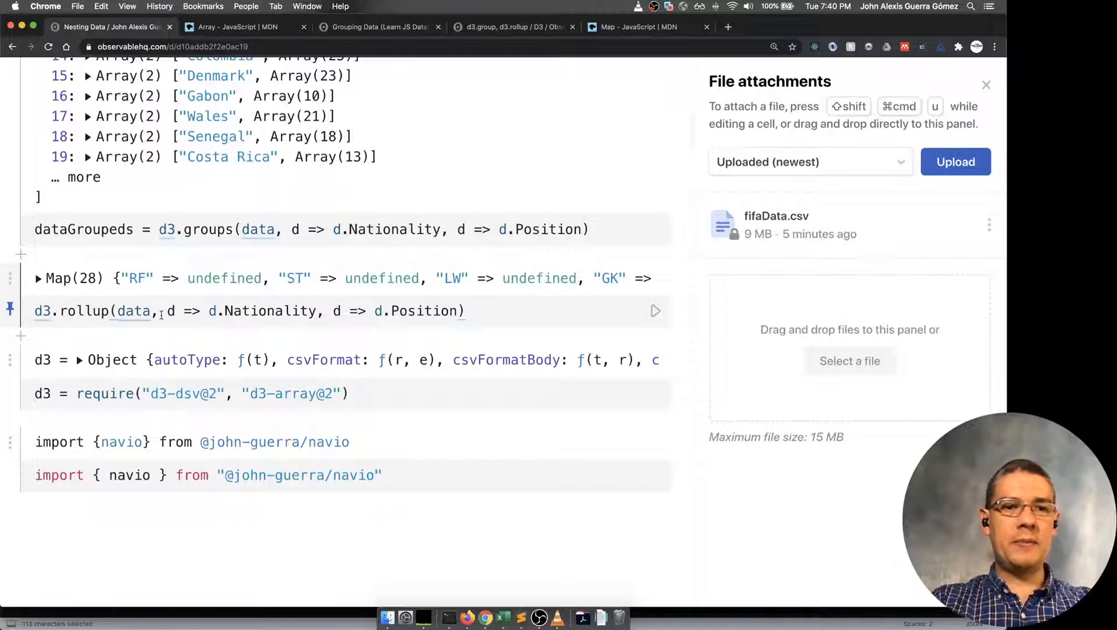
pyautogui.write('v=>')
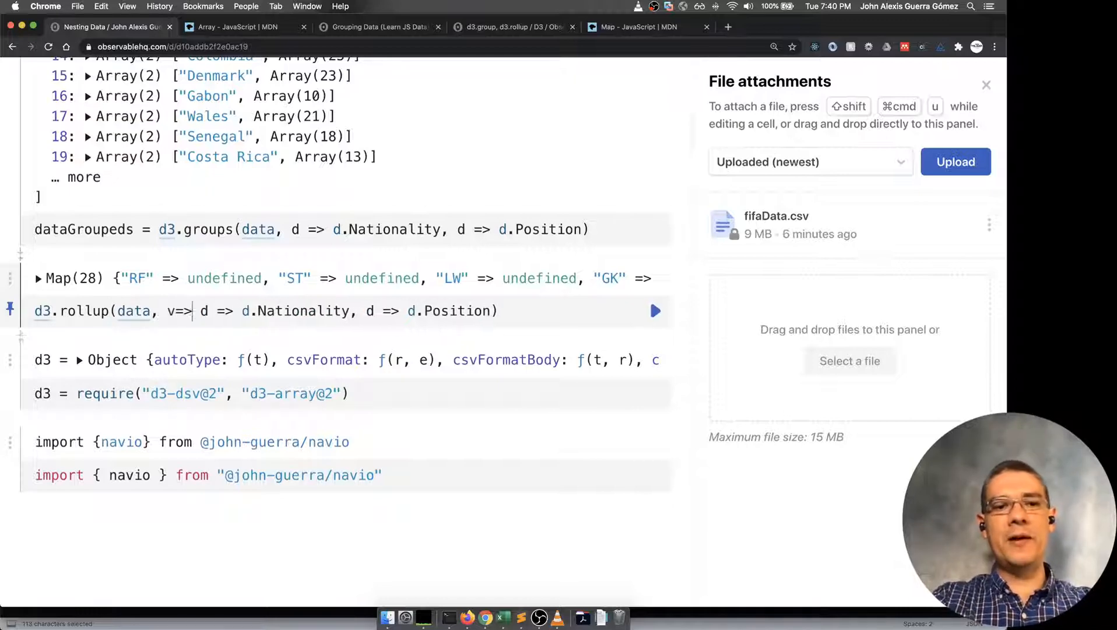
pyautogui.write('v.le')
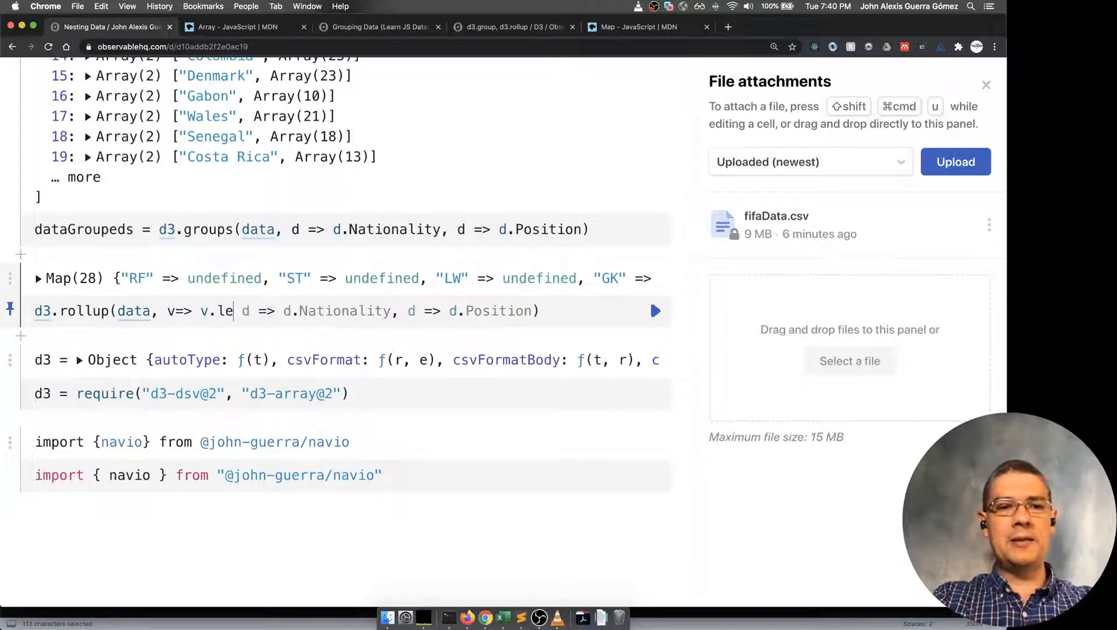
pyautogui.write('ngth,')
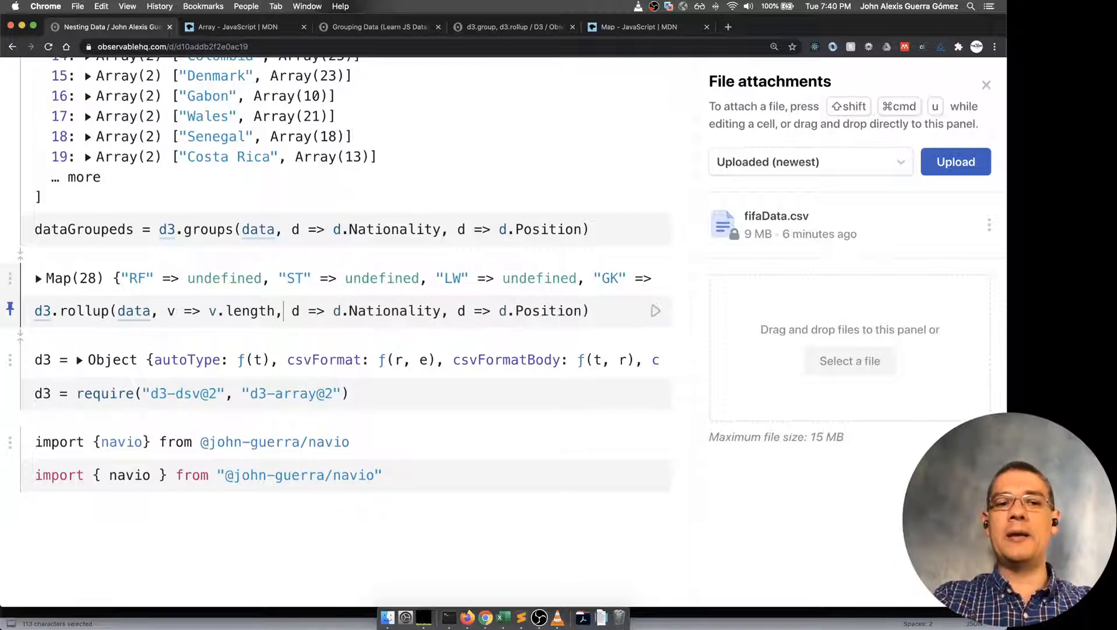
pyautogui.click(656, 311)
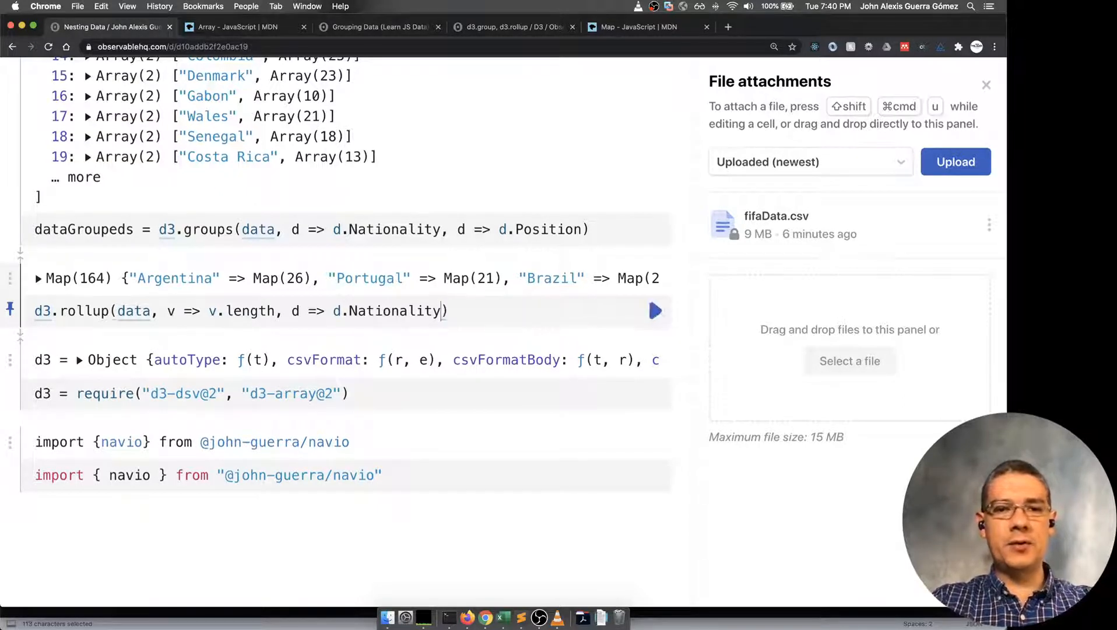
pyautogui.click(654, 311)
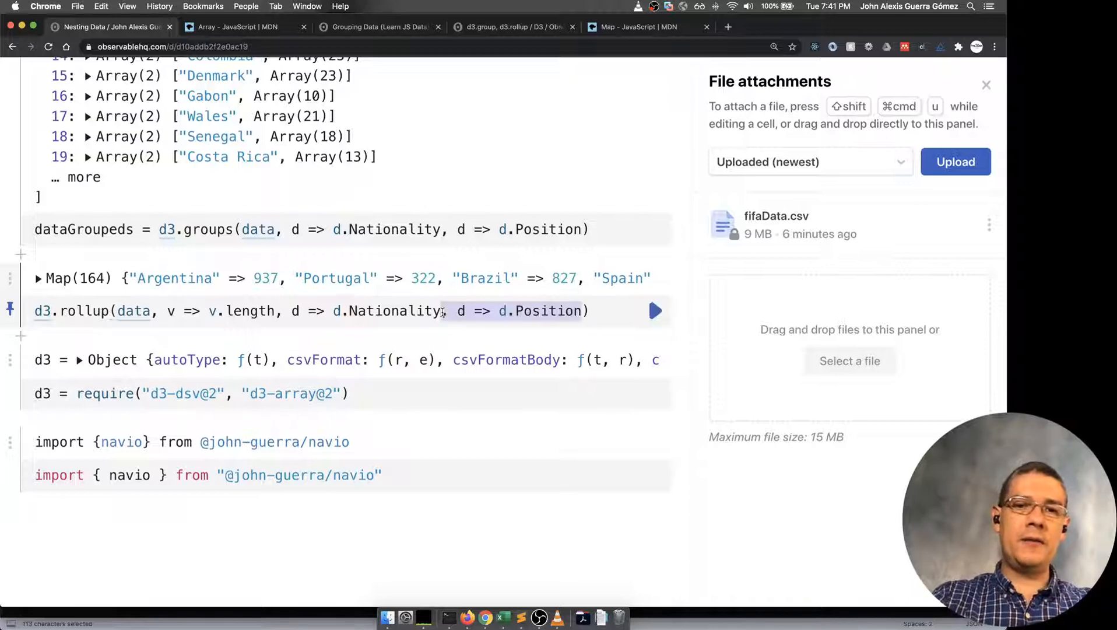
# Rerun the rollup keyed by nationality and position and expand Argentina's counts, like 125 ST
pyautogui.click(654, 311)
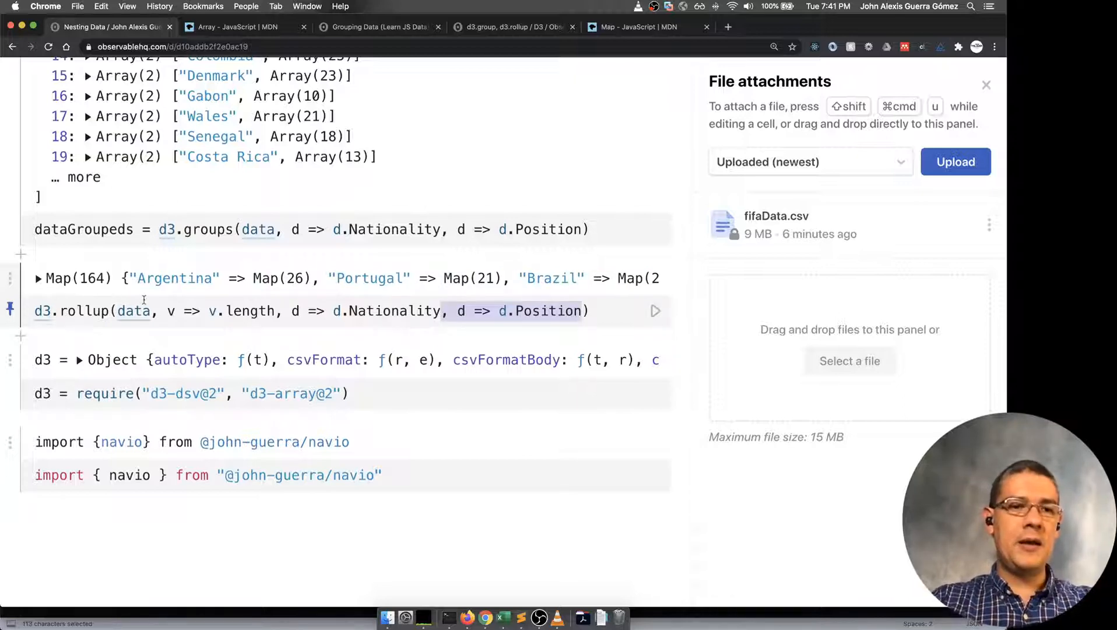
pyautogui.click(38, 278)
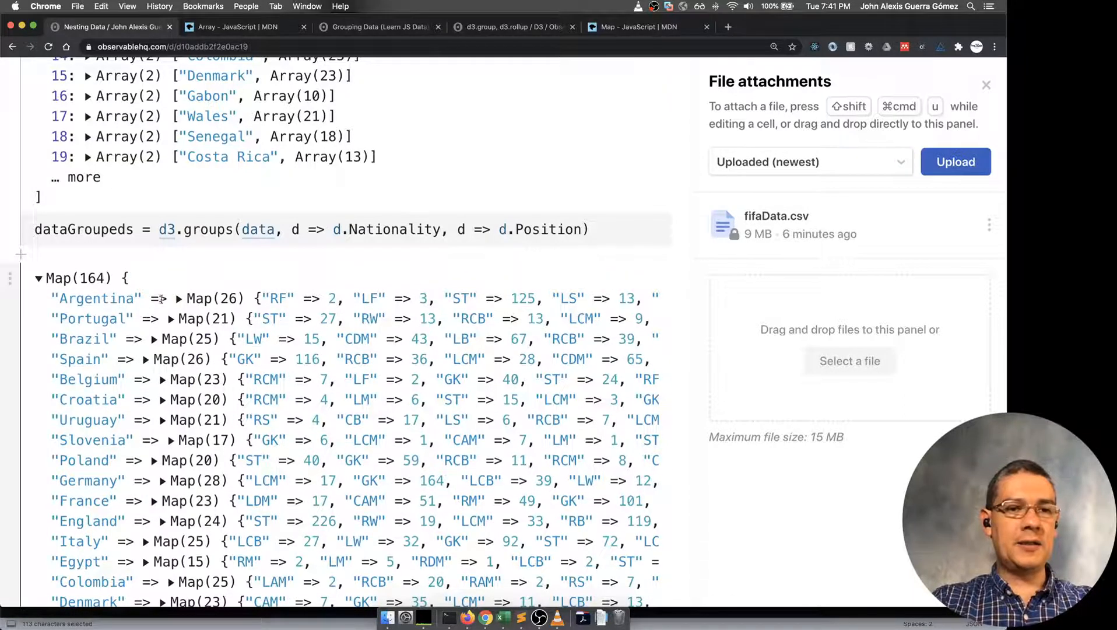
pyautogui.click(177, 298)
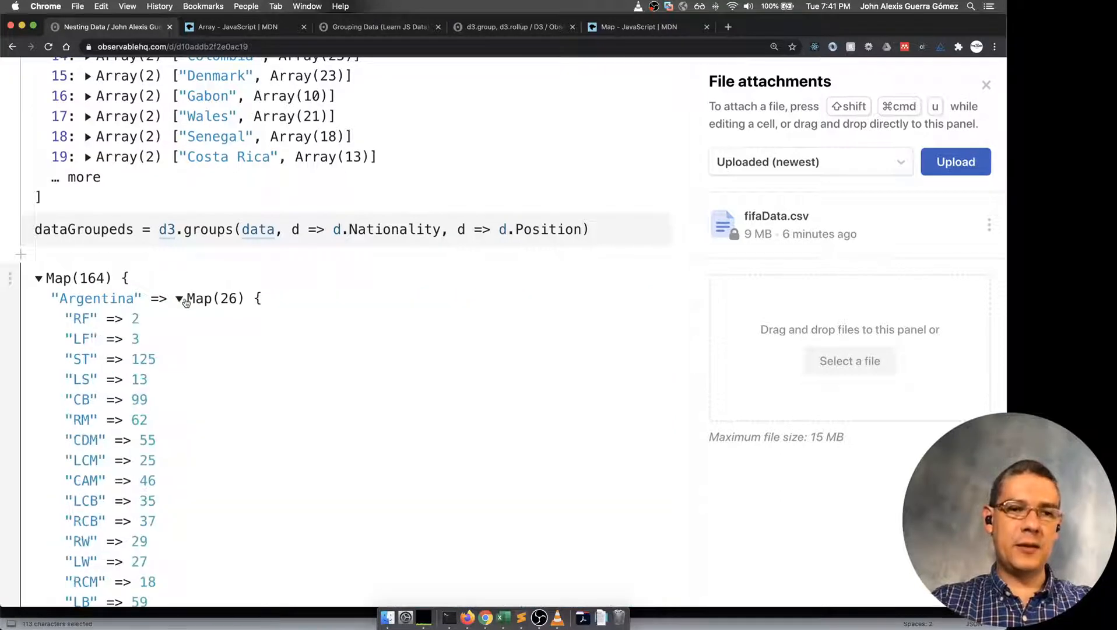
# Expand the d3.rollups result of 164 pairs, then open the Learn JS Data grouping tutorial
pyautogui.scroll(-3)
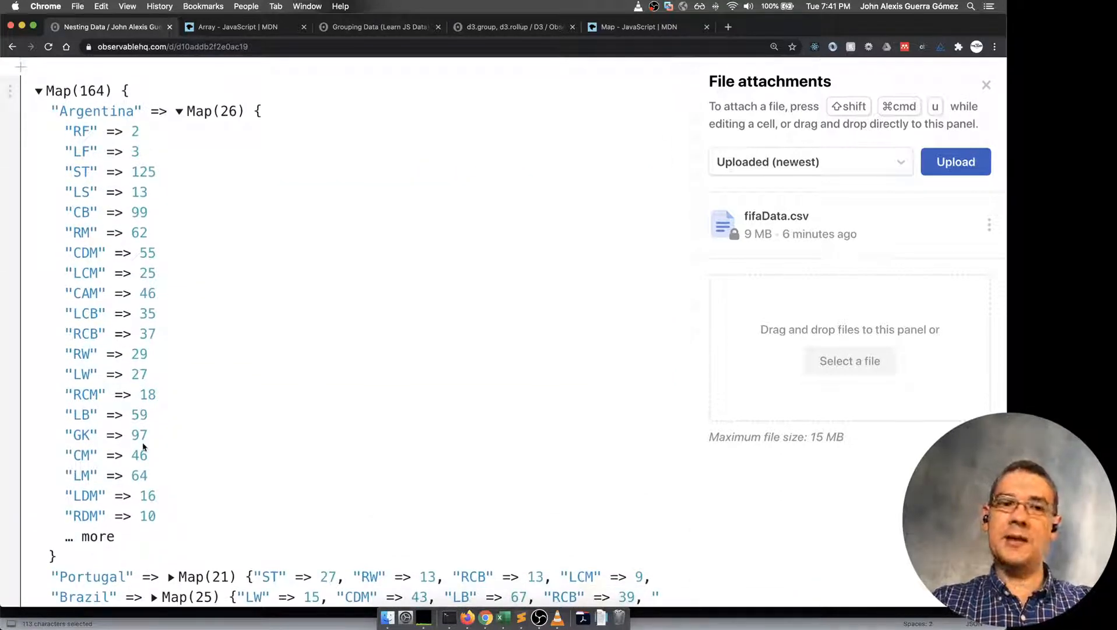
pyautogui.scroll(-3)
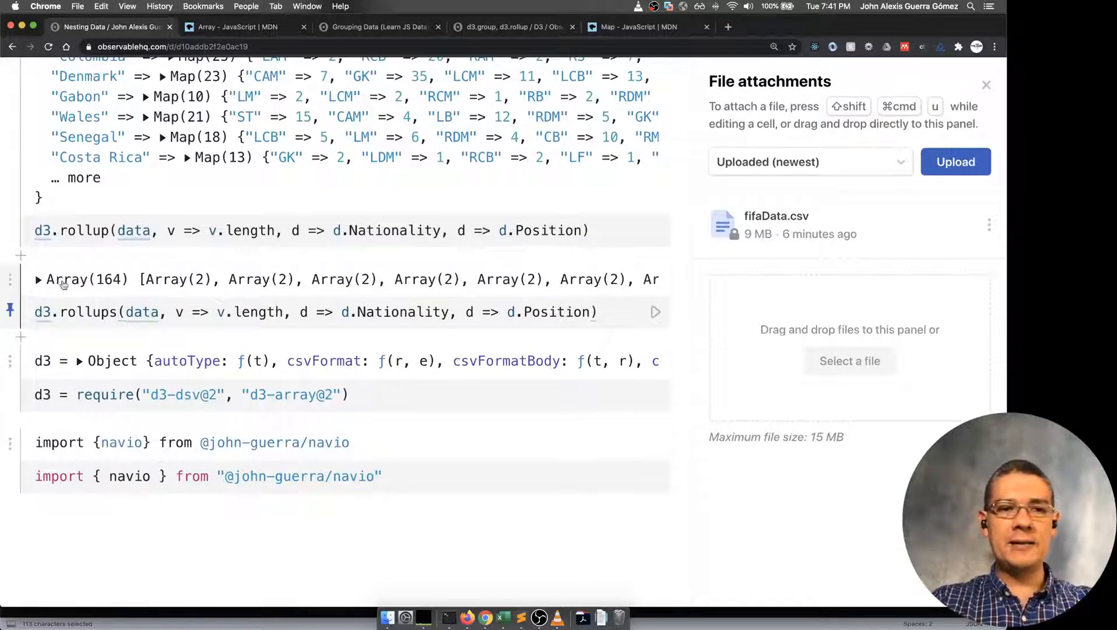
pyautogui.click(39, 280)
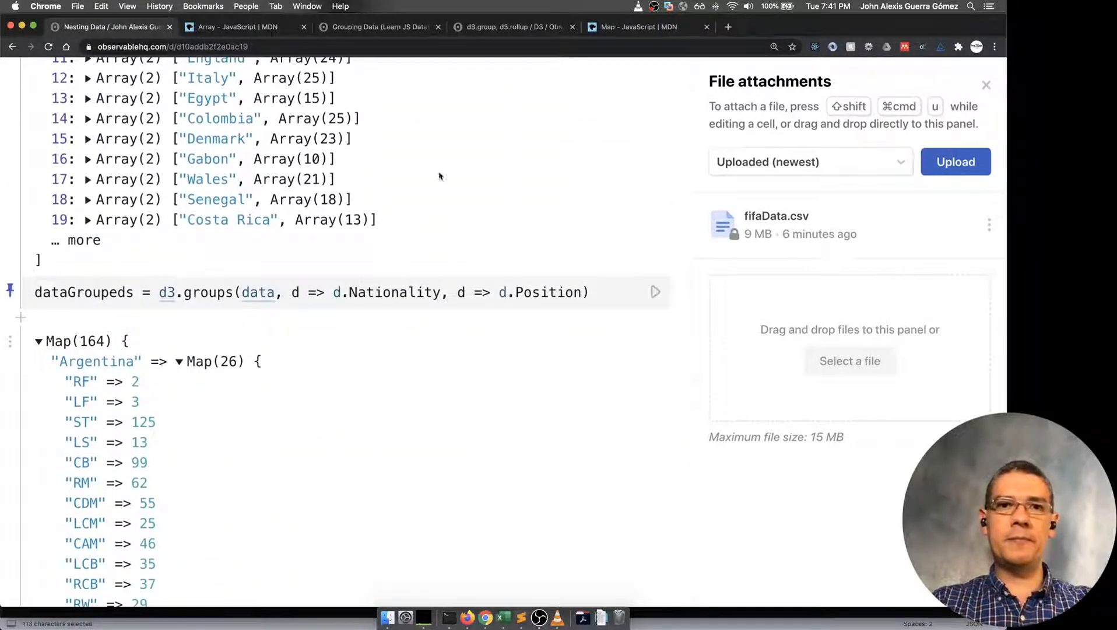
pyautogui.click(381, 26)
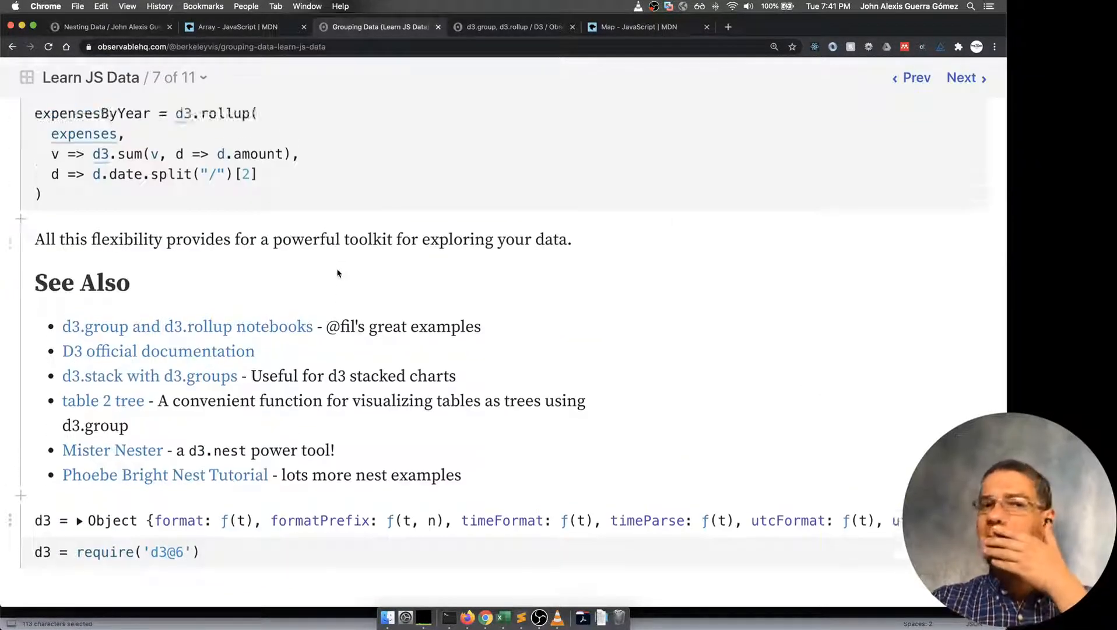